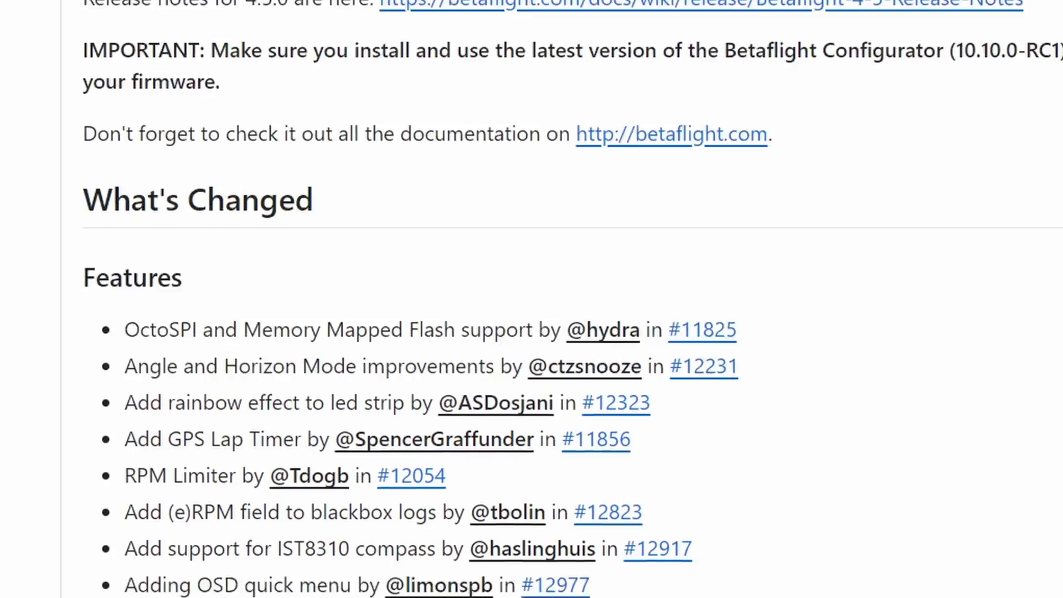
Step: Review the PID Tuning page and bring up the Filter Settings with the gyro and D-term multipliers
scroll(down, 3)
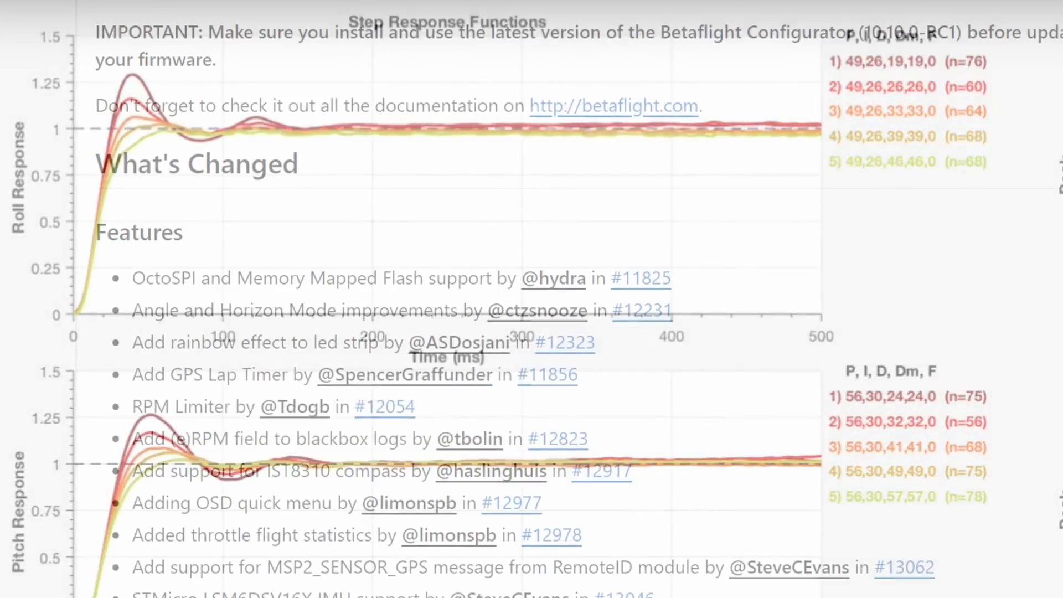
scroll(down, 3)
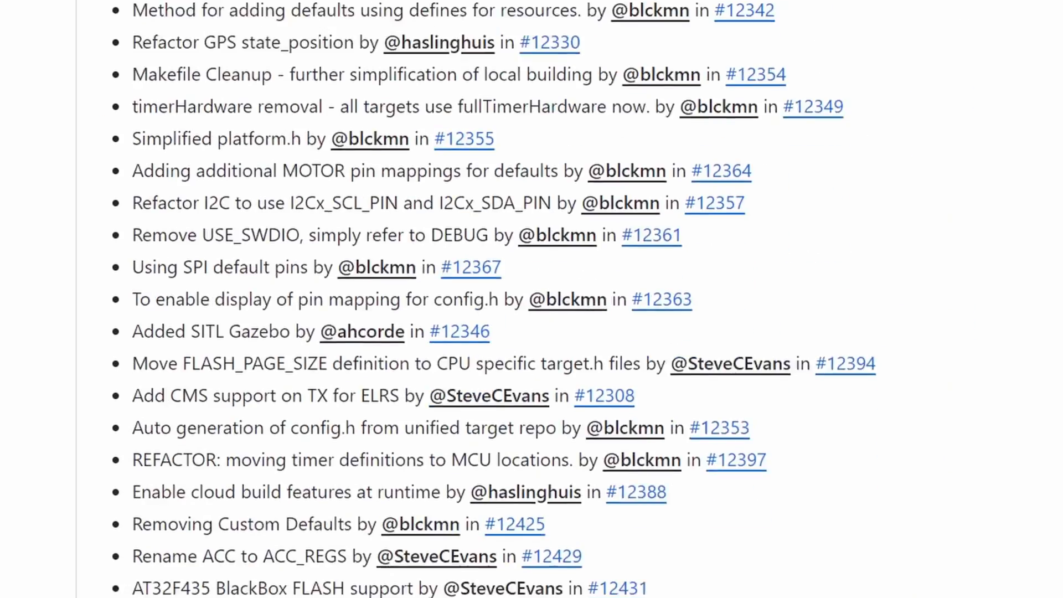
scroll(down, 3)
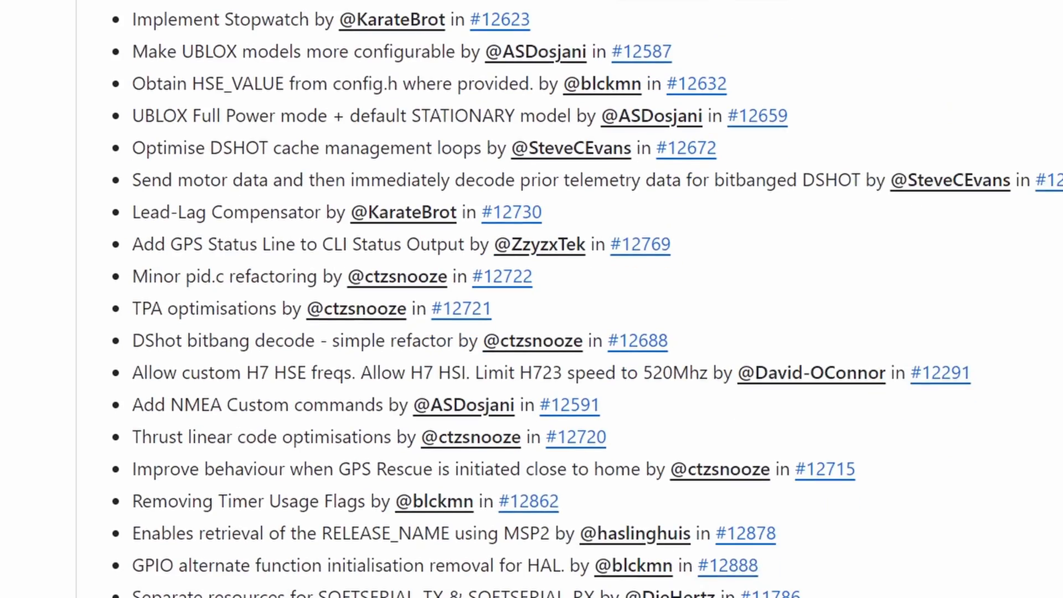
scroll(down, 3)
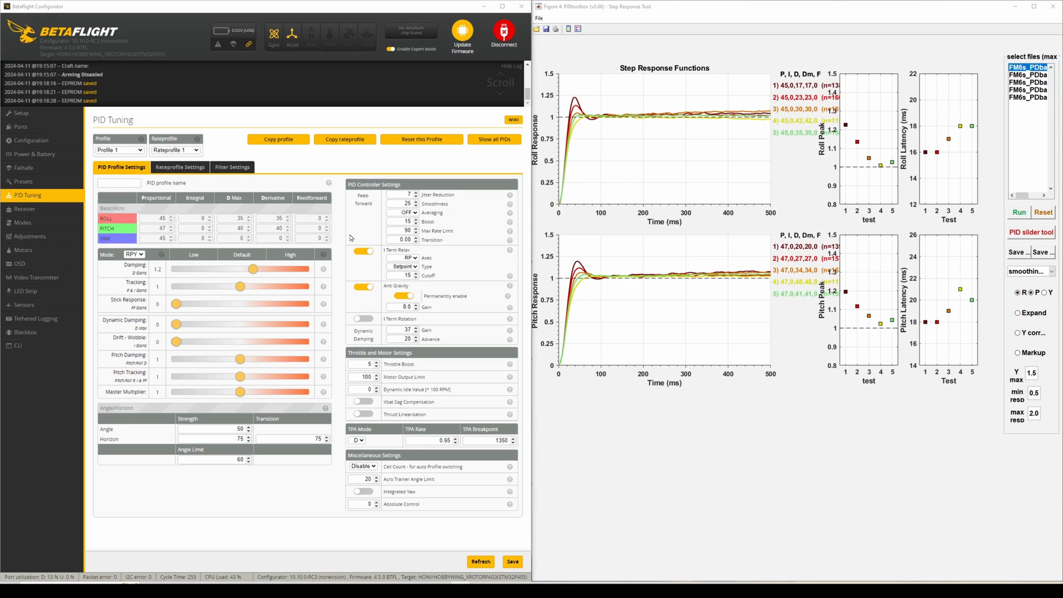
click(231, 168)
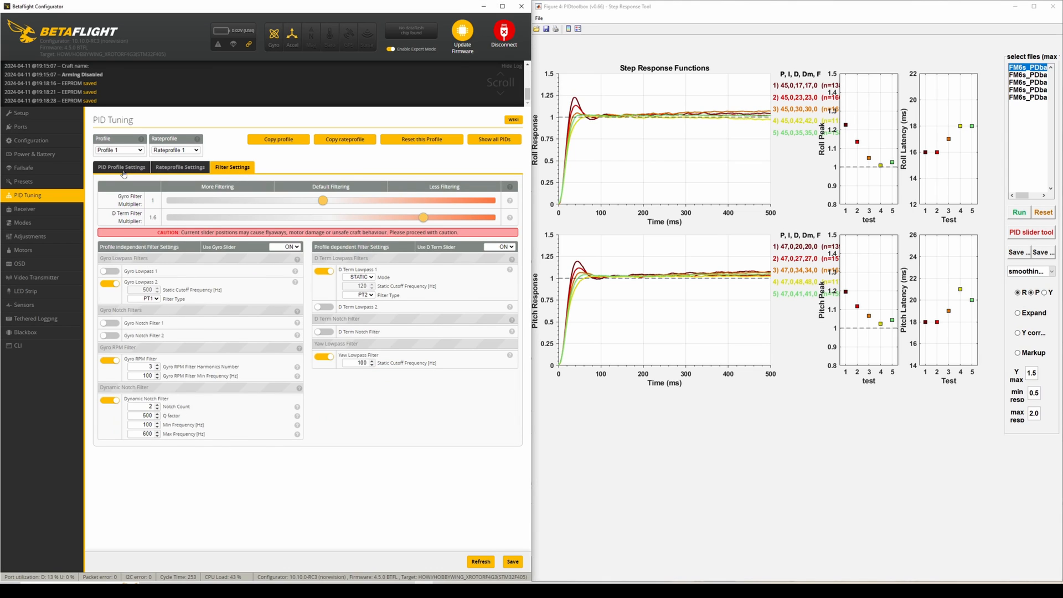
click(122, 167)
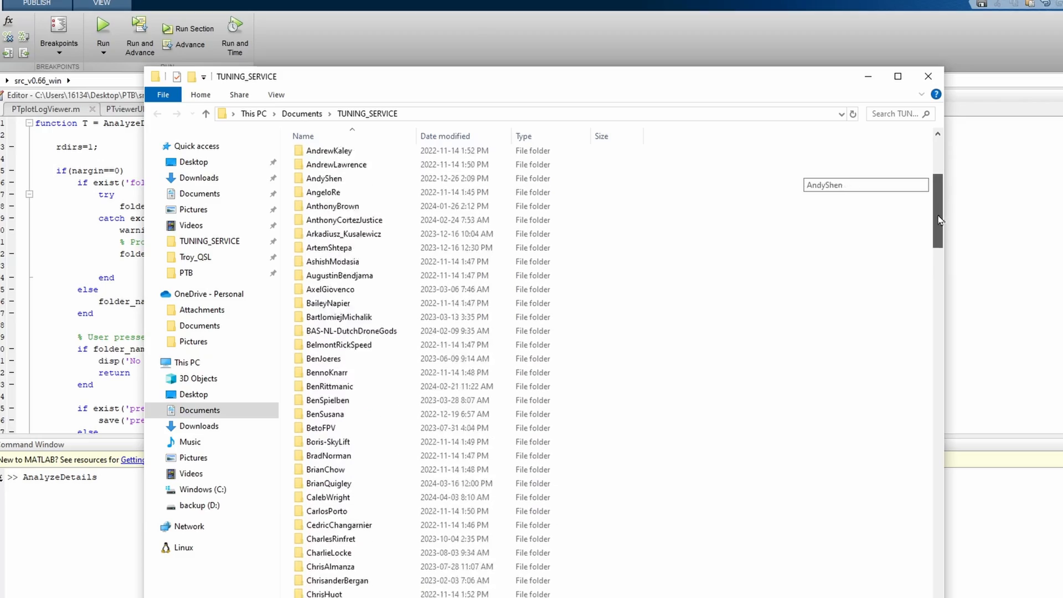
Step: Scroll through the TUNING_SERVICE client folders before loading the preflight hover log
scroll(down, 3)
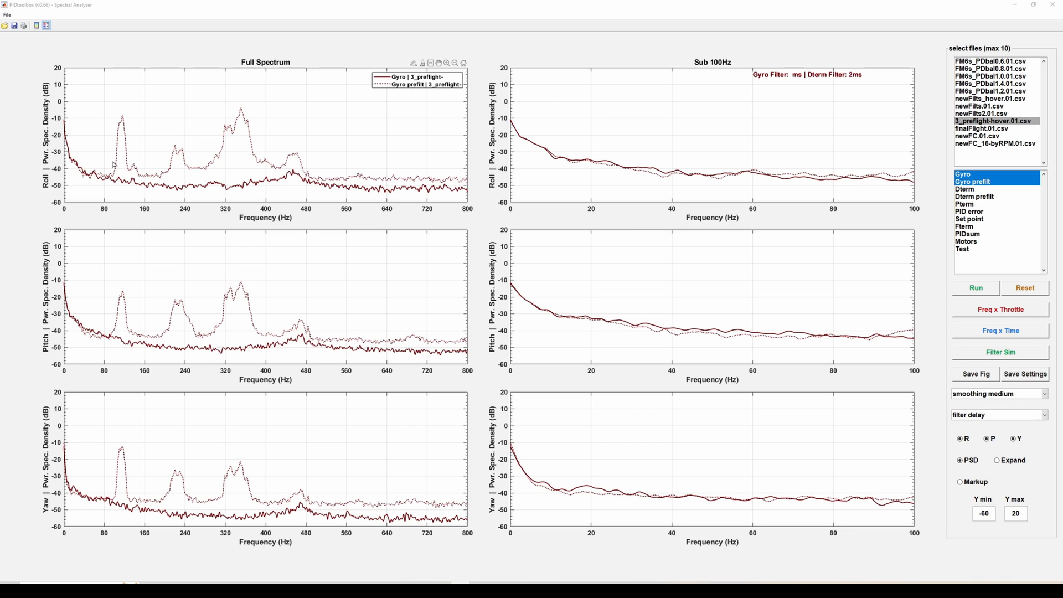
mouse_move(135, 278)
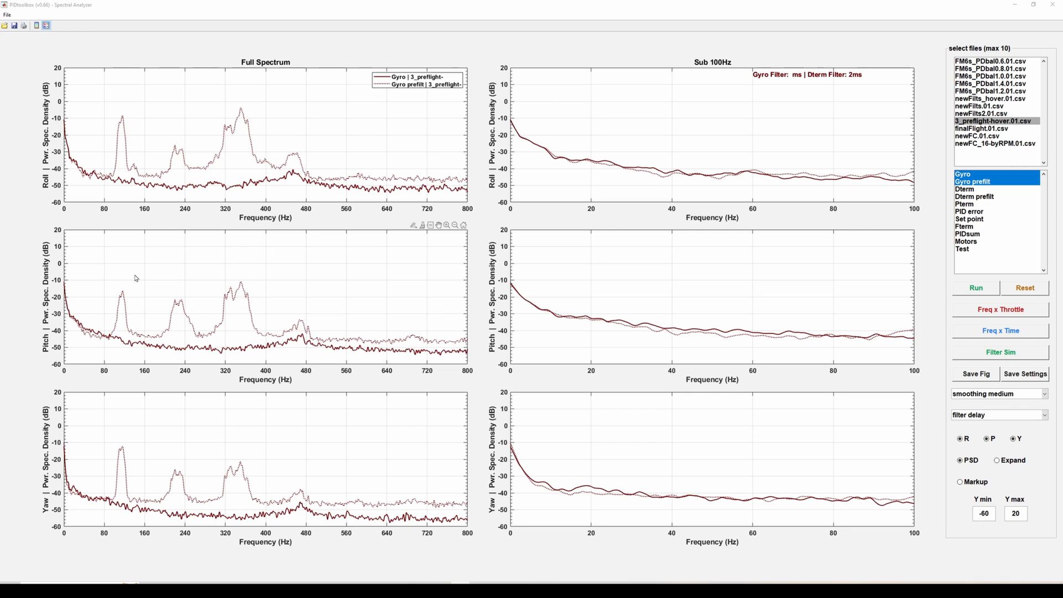
mouse_move(227, 271)
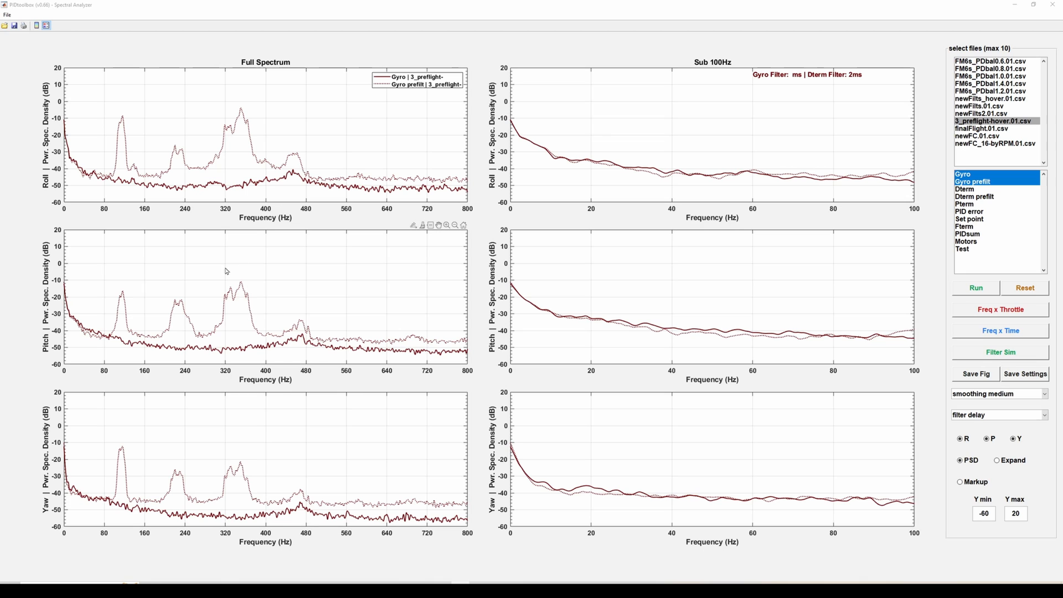
Step: Show the Freq x Time spectrogram of prefiltered gyro for roll, pitch and yaw
click(999, 331)
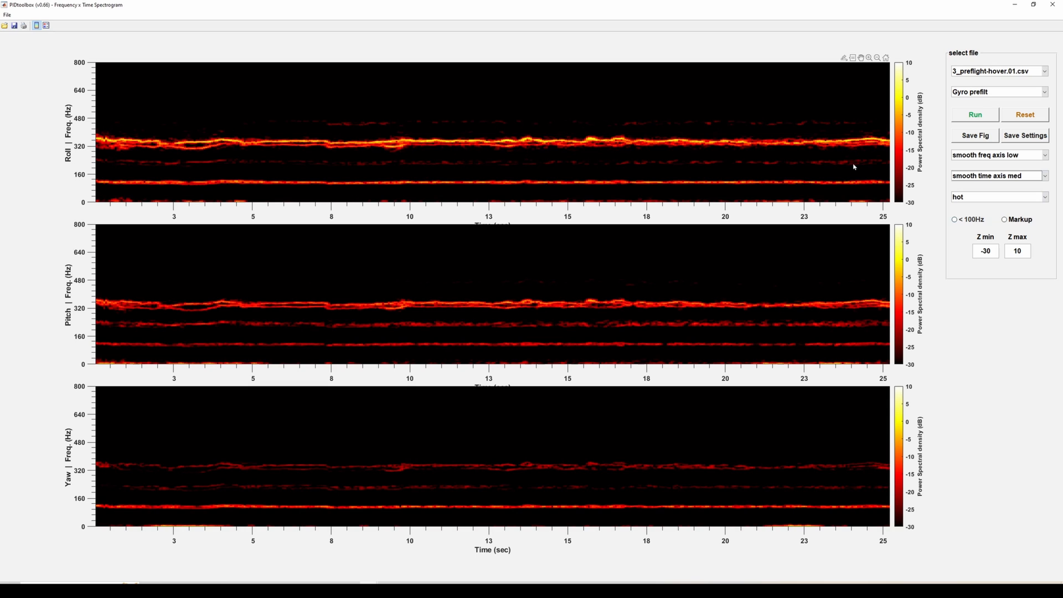
mouse_move(179, 152)
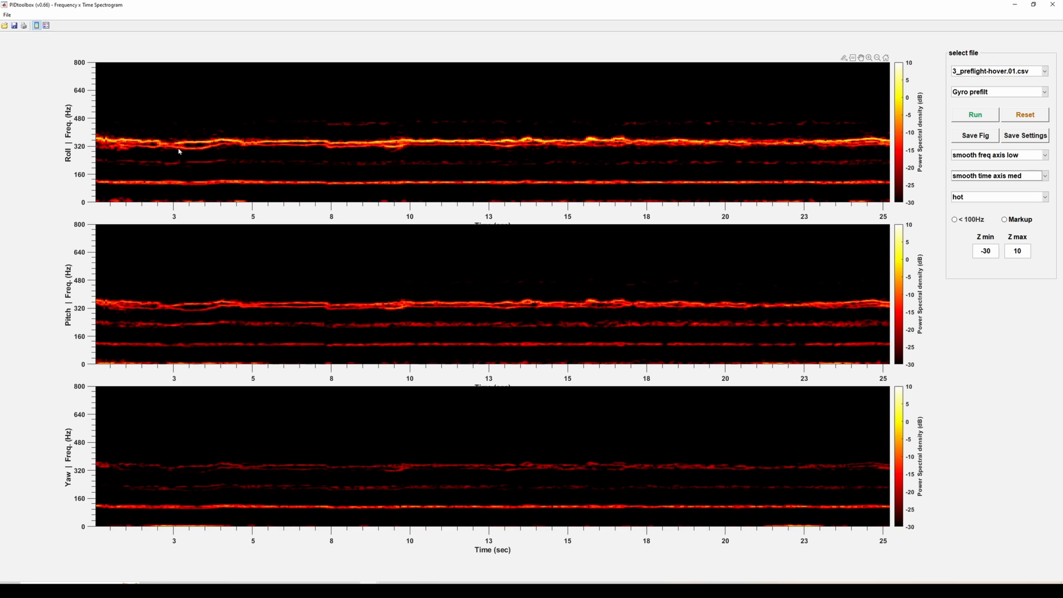
mouse_move(277, 295)
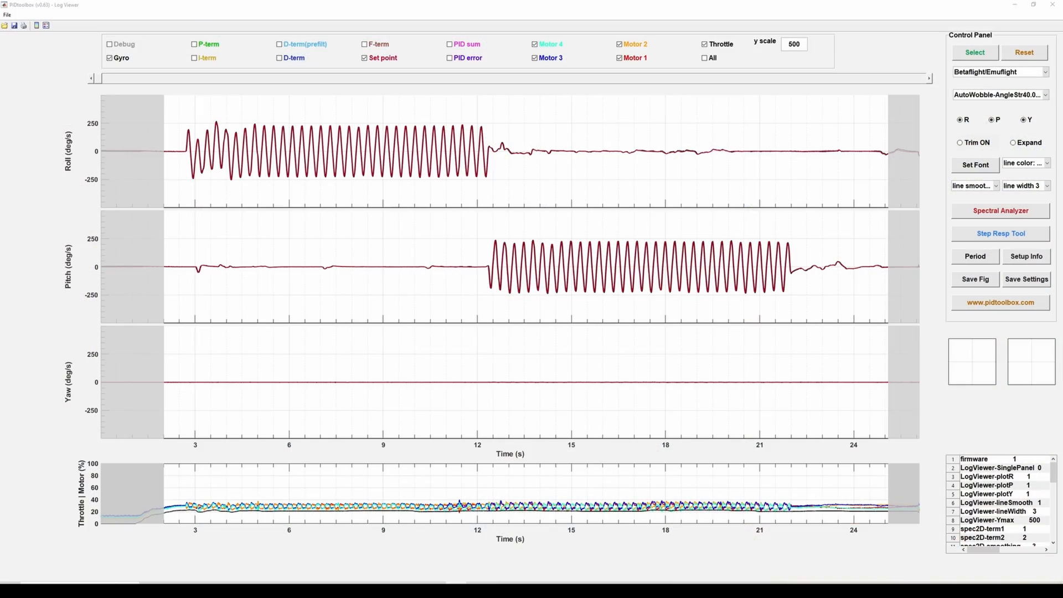
click(1000, 210)
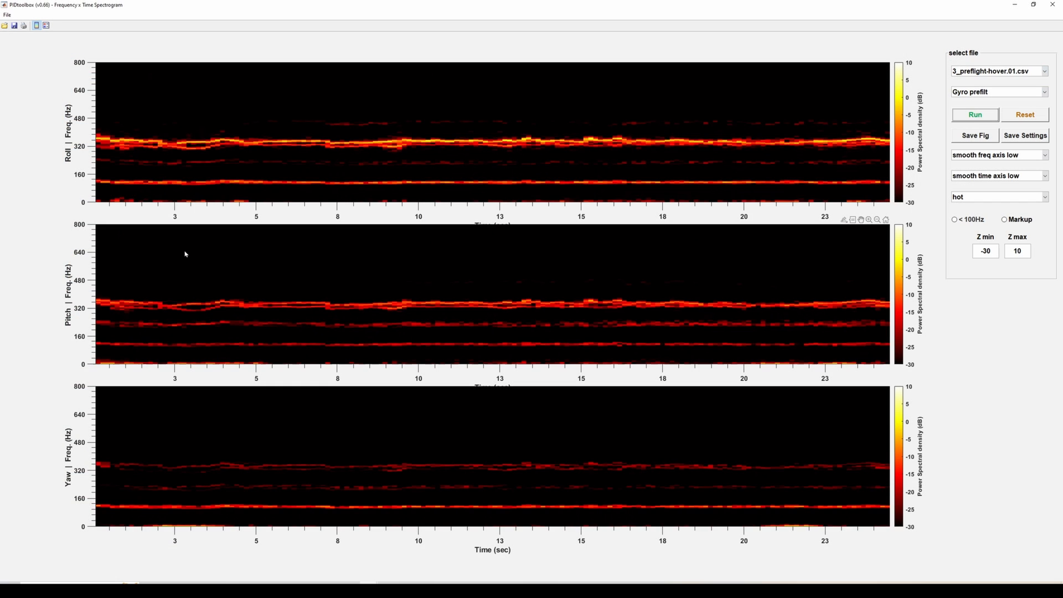
Step: Set time-axis smoothing to medium, compare against the low setting, and keep medium
click(997, 176)
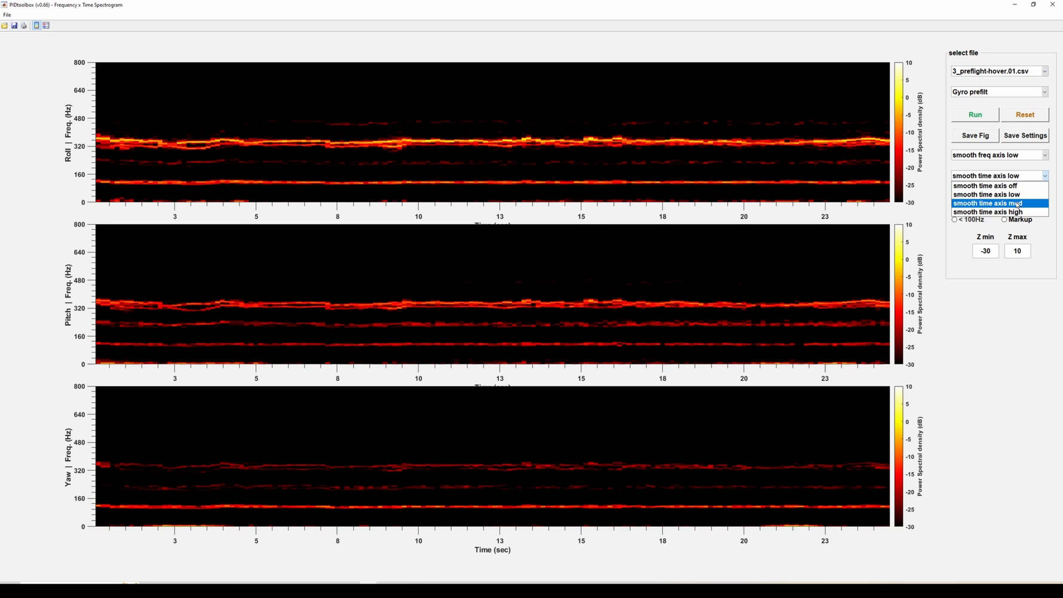
click(988, 204)
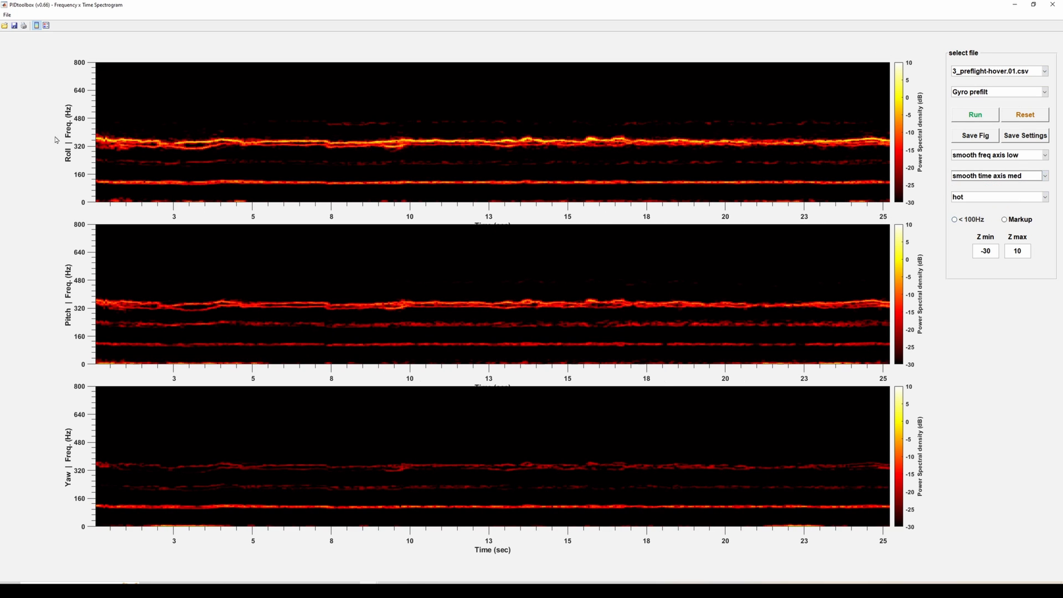
mouse_move(870, 156)
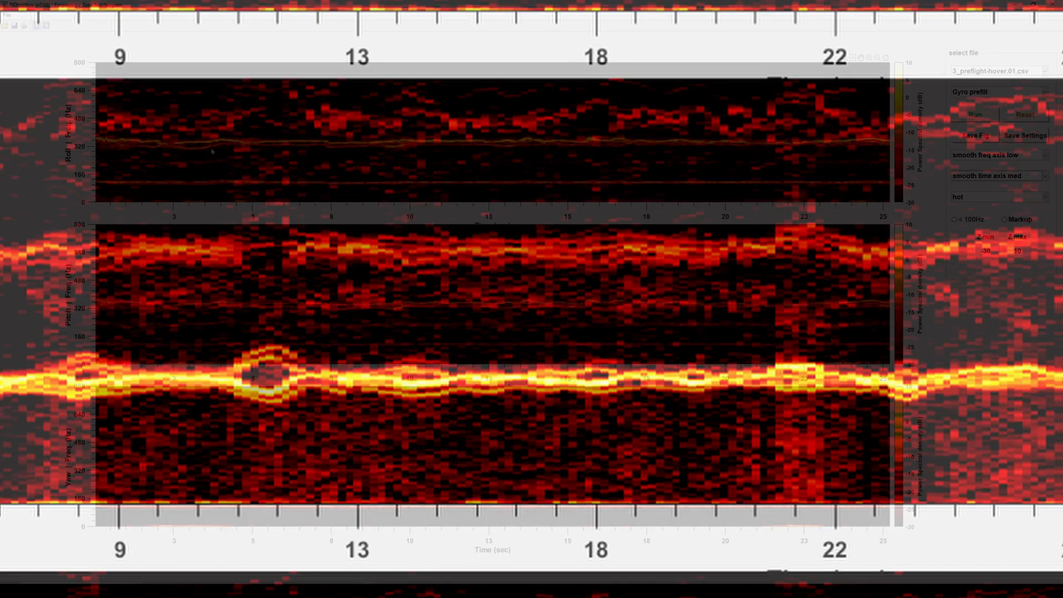
click(973, 114)
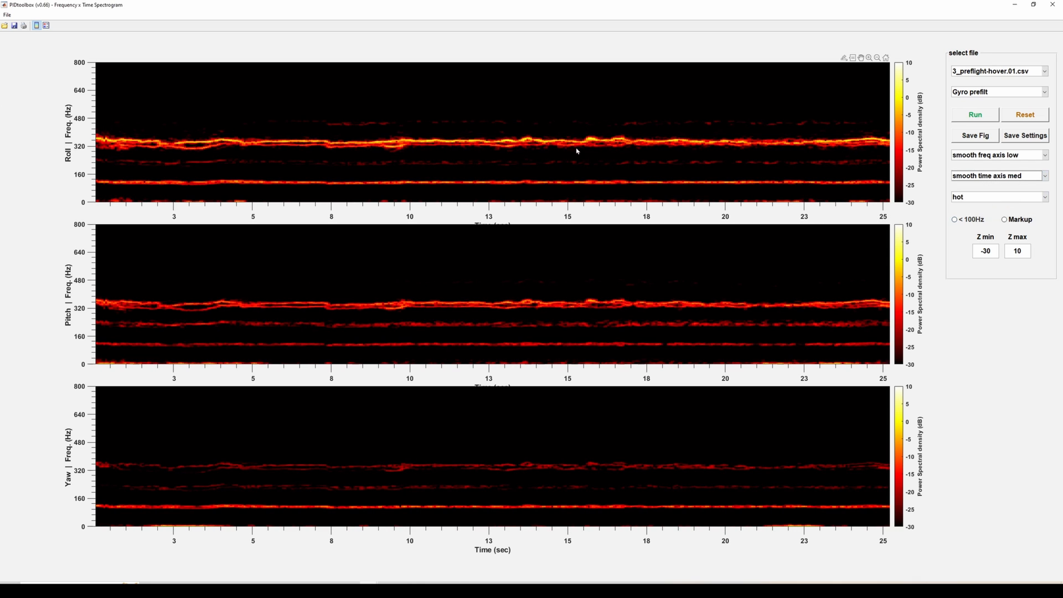
mouse_move(351, 155)
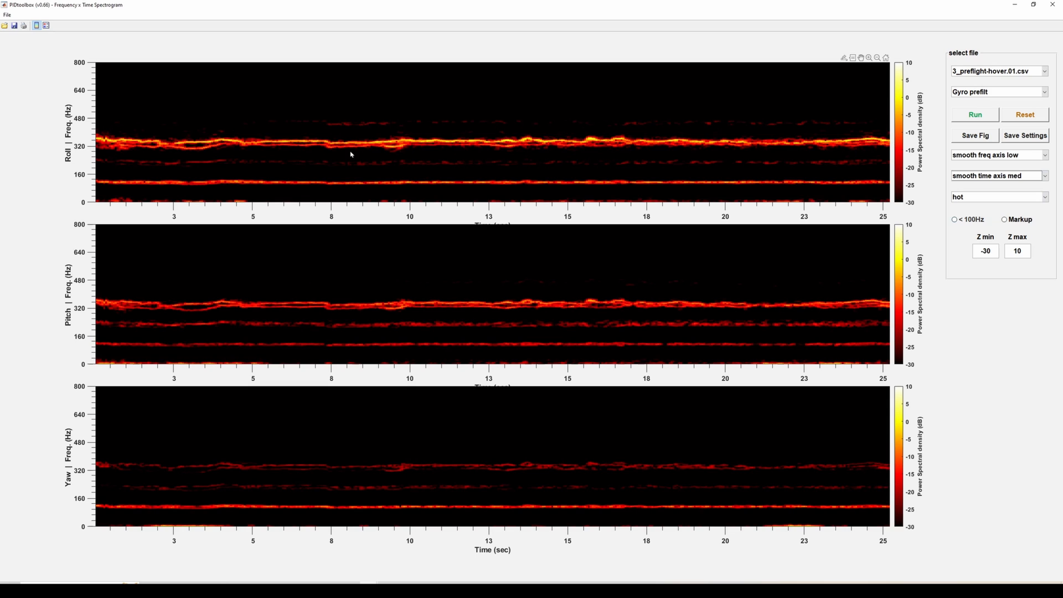
mouse_move(579, 186)
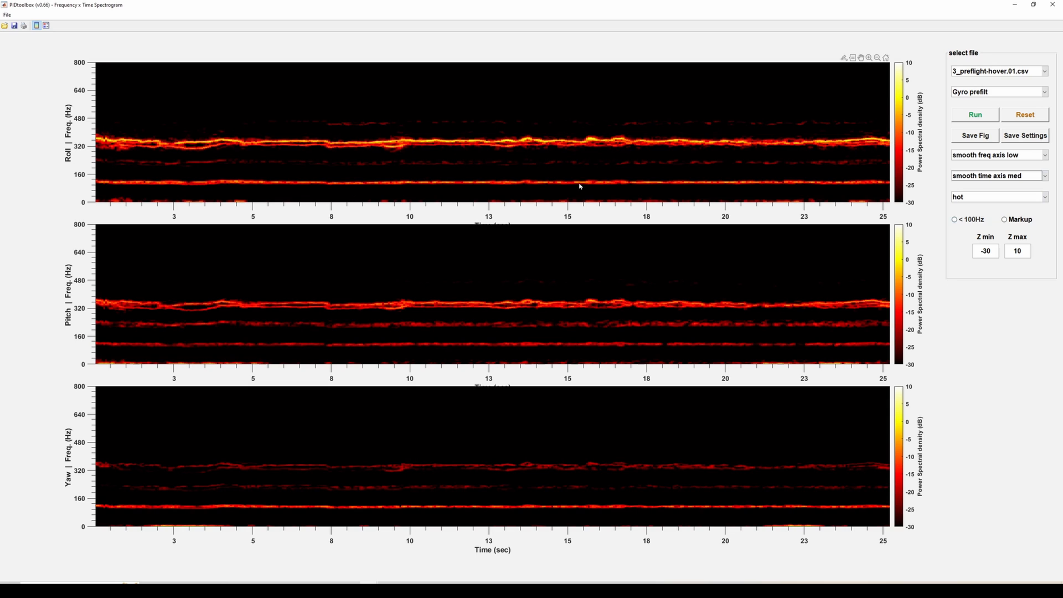
mouse_move(418, 164)
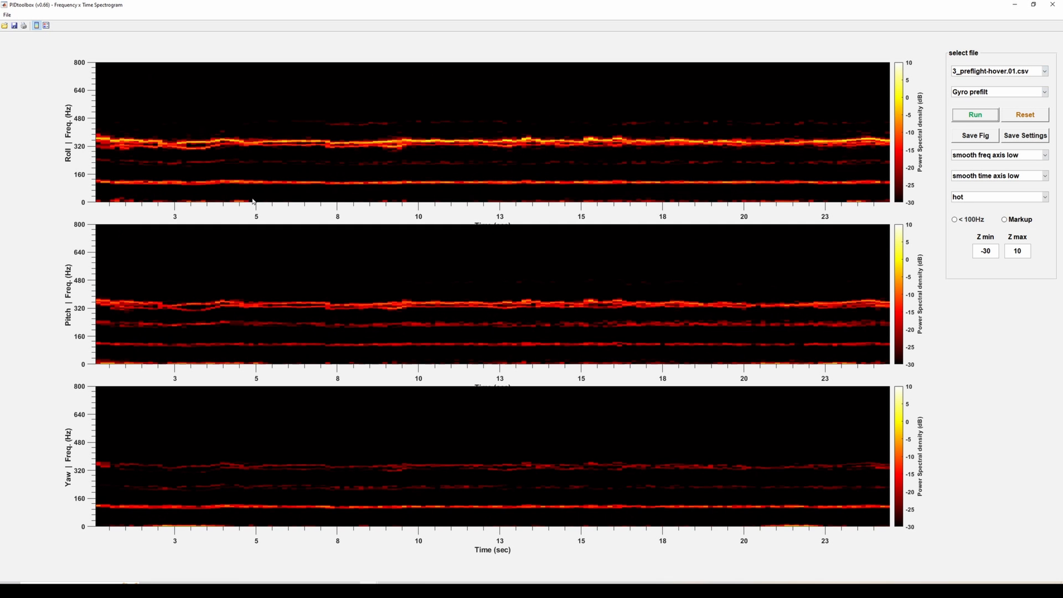
click(997, 176)
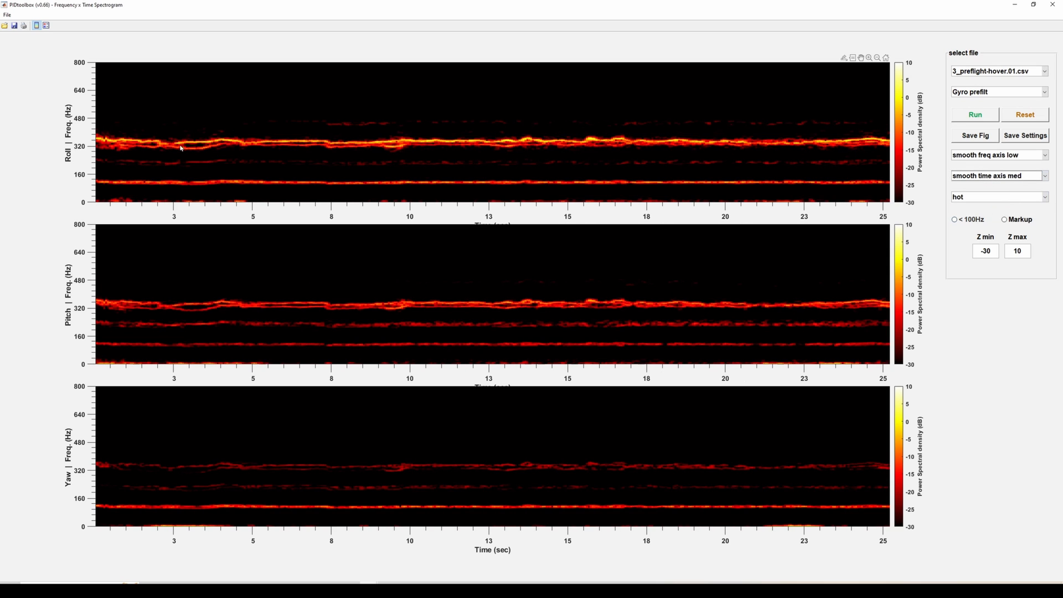
mouse_move(768, 162)
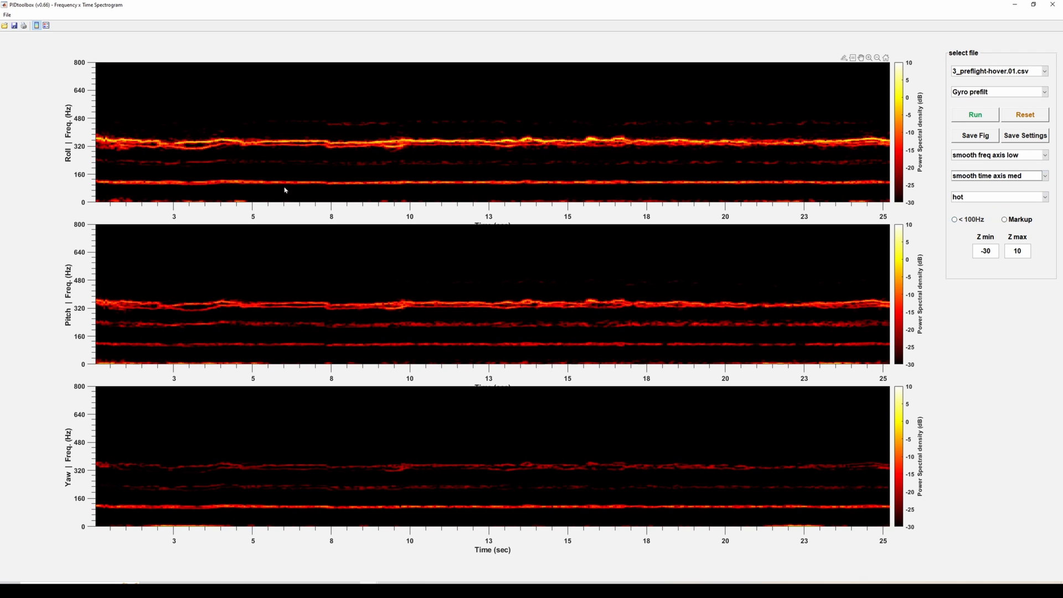
mouse_move(690, 167)
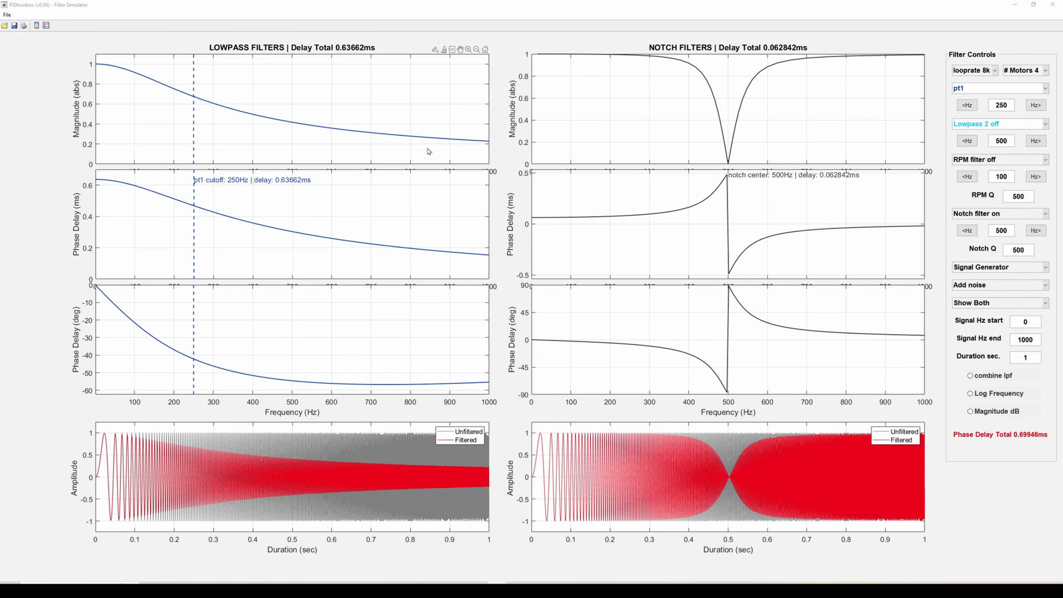
mouse_move(314, 285)
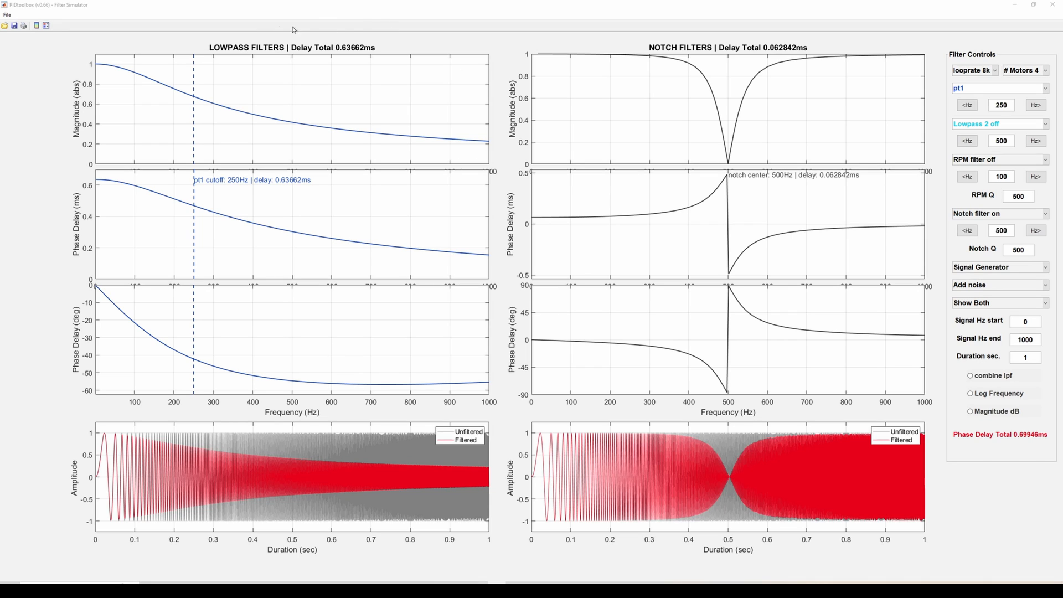
mouse_move(180, 128)
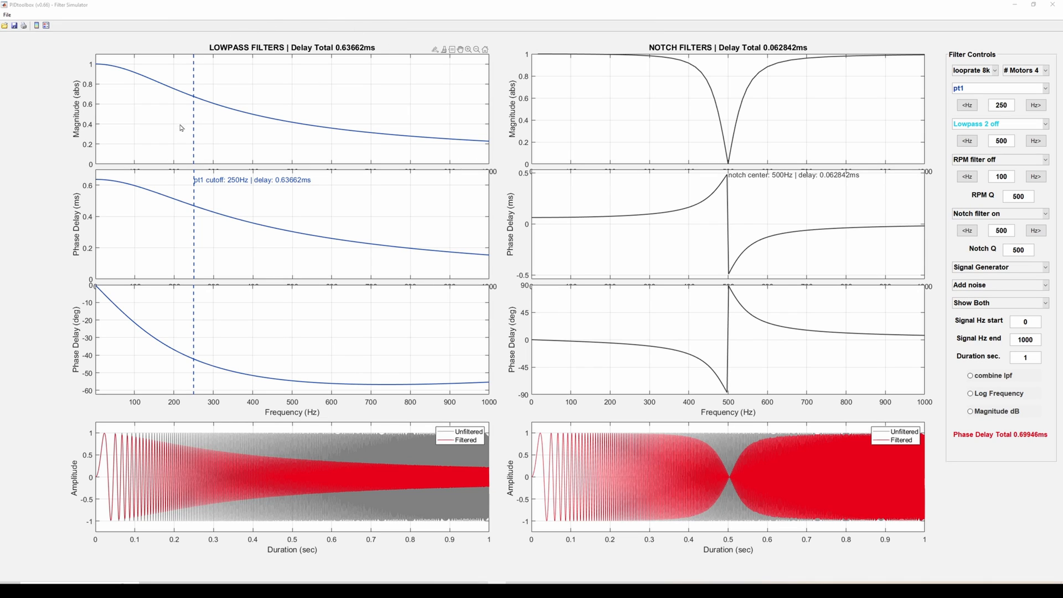
mouse_move(389, 422)
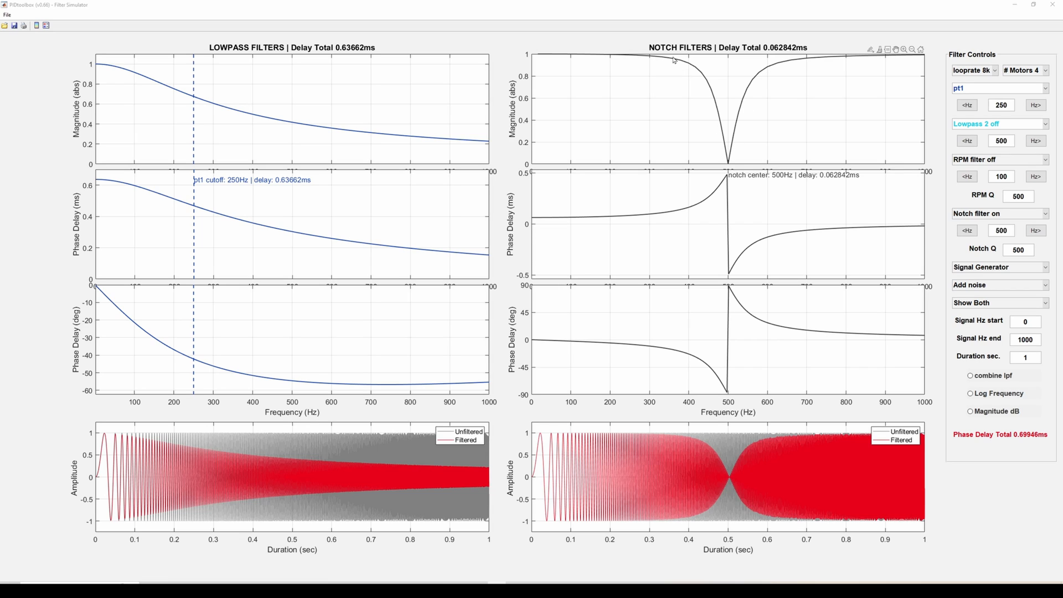
mouse_move(686, 64)
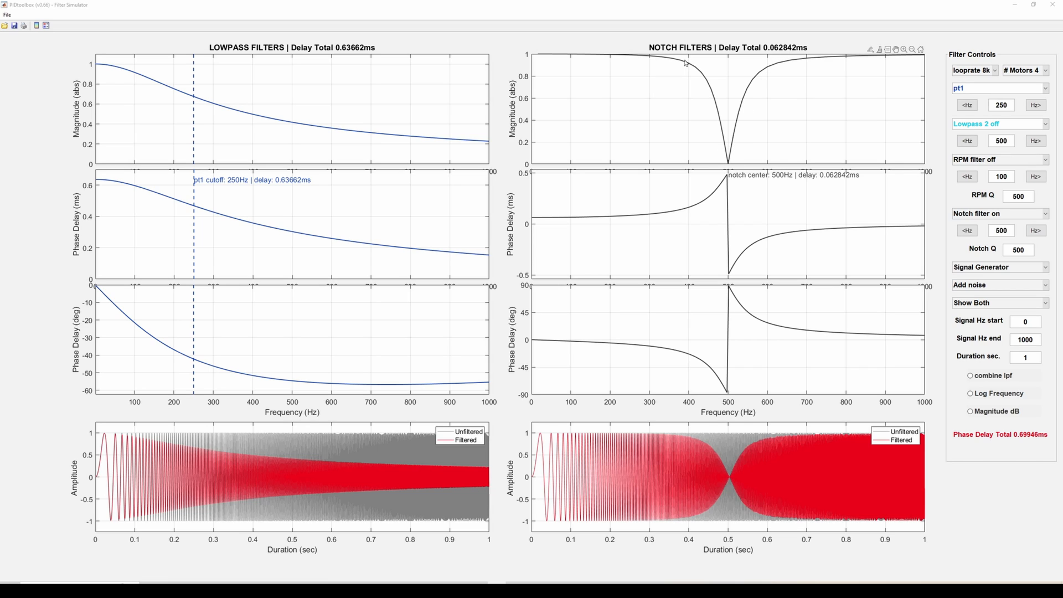
mouse_move(702, 333)
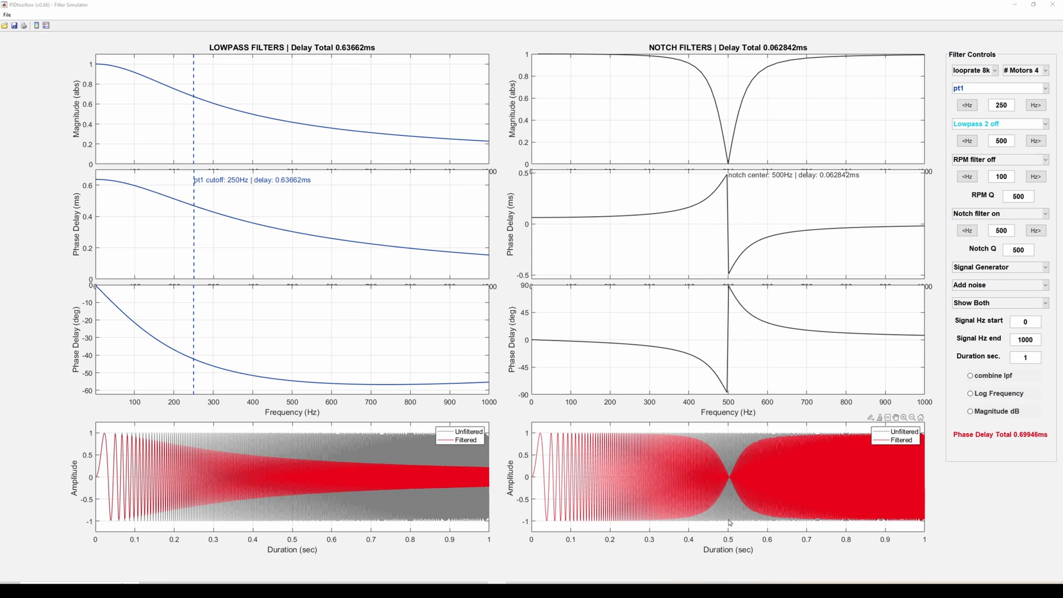
mouse_move(820, 421)
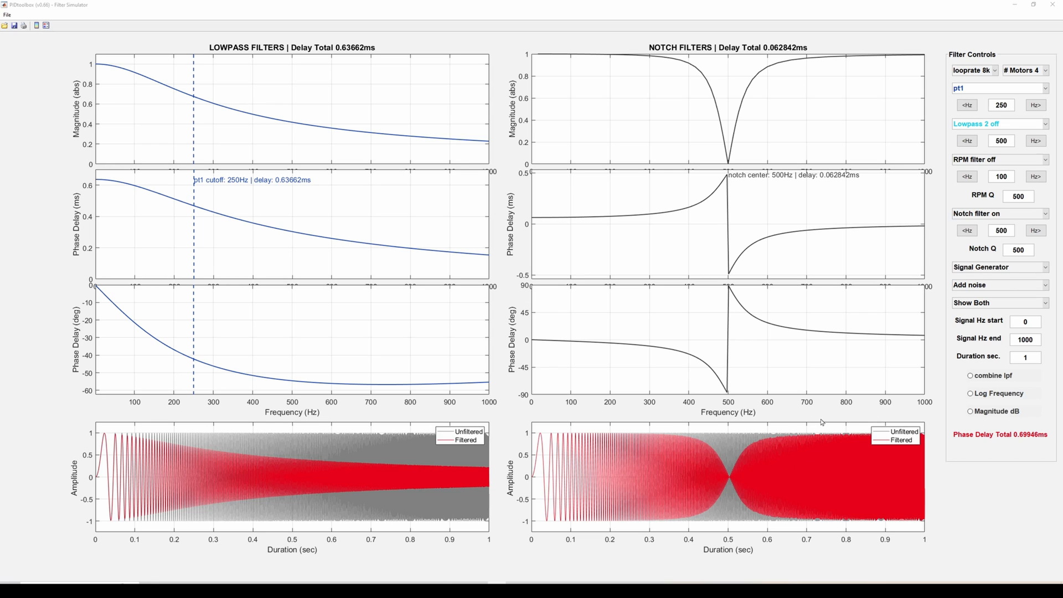
mouse_move(576, 277)
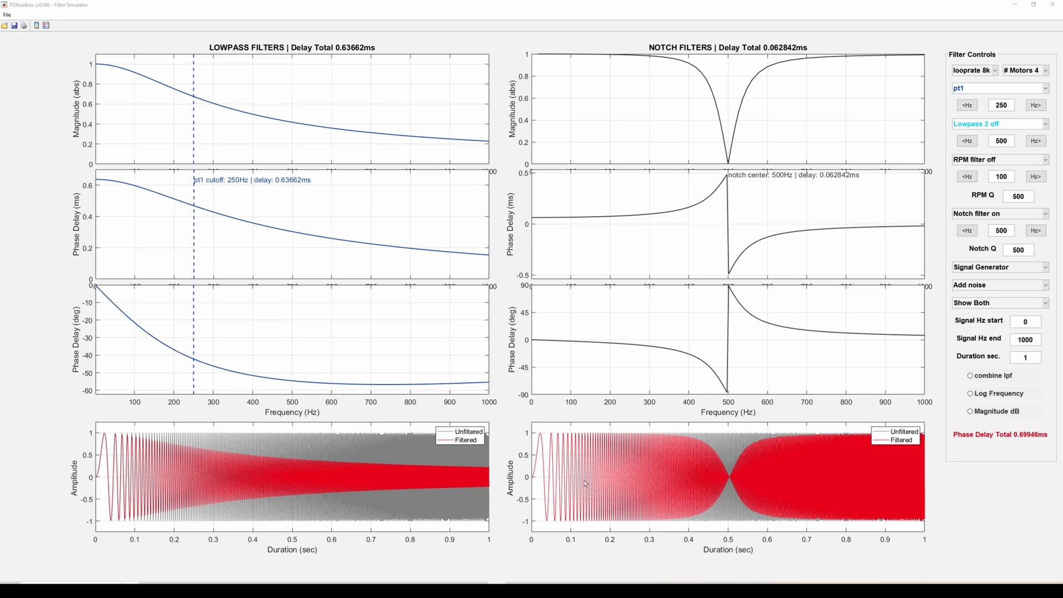
mouse_move(575, 57)
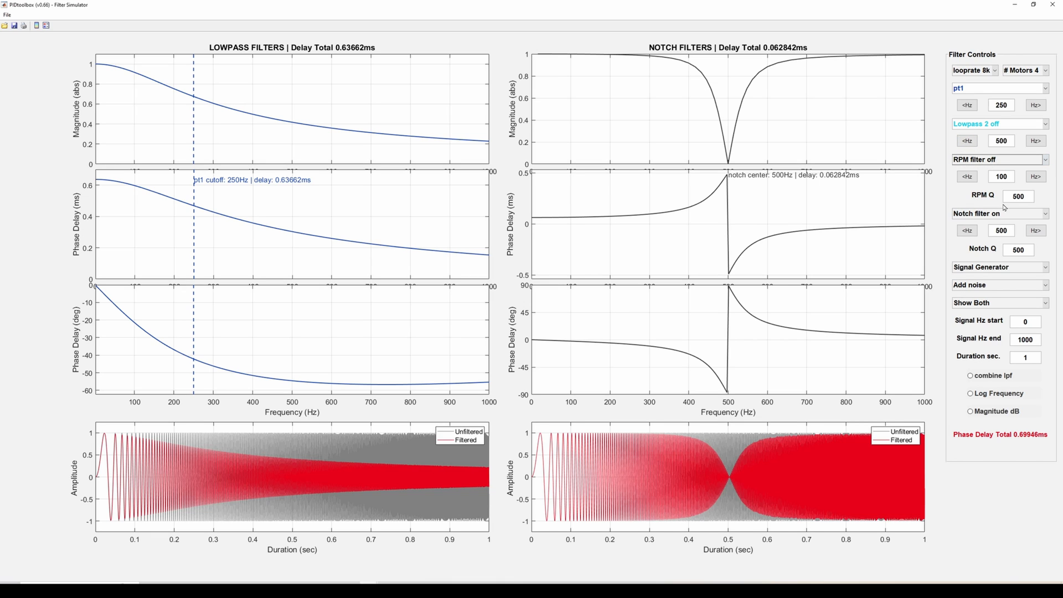
Step: Add three RPM harmonic notches to the filter simulation while keeping the static notch on
click(1000, 213)
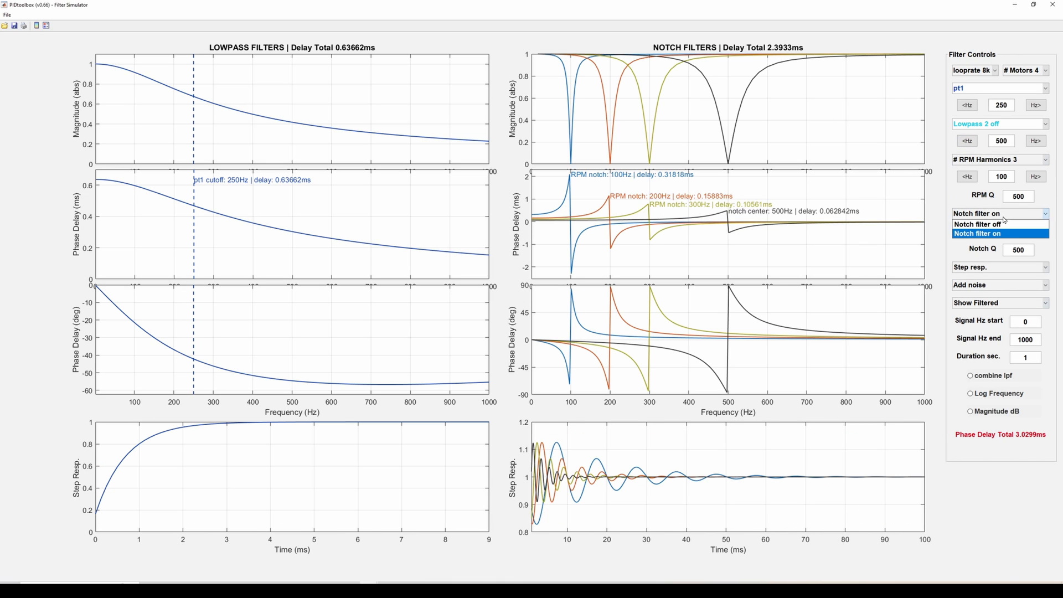
click(976, 223)
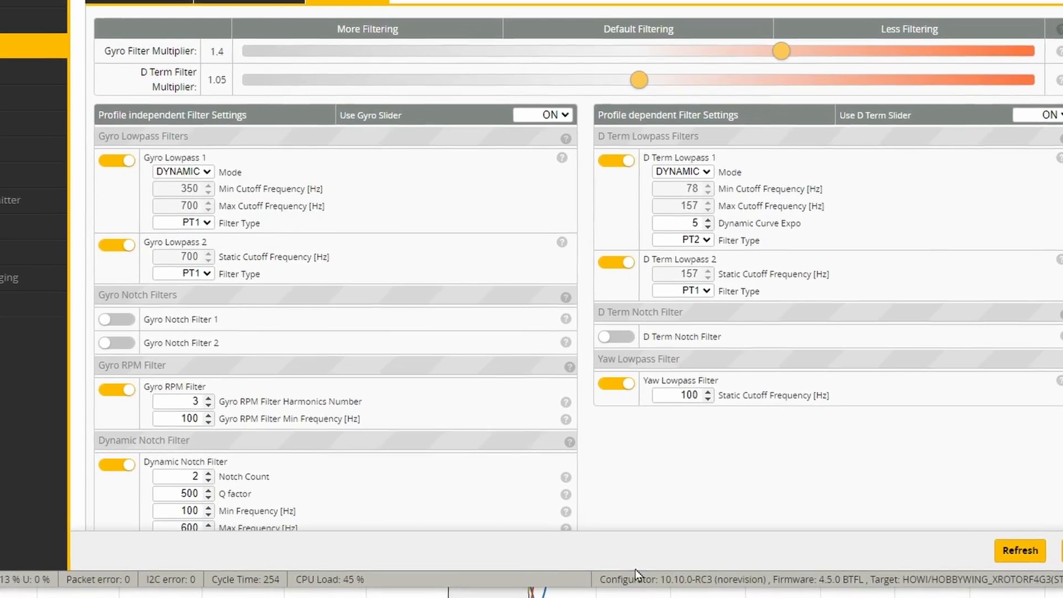
scroll(down, 3)
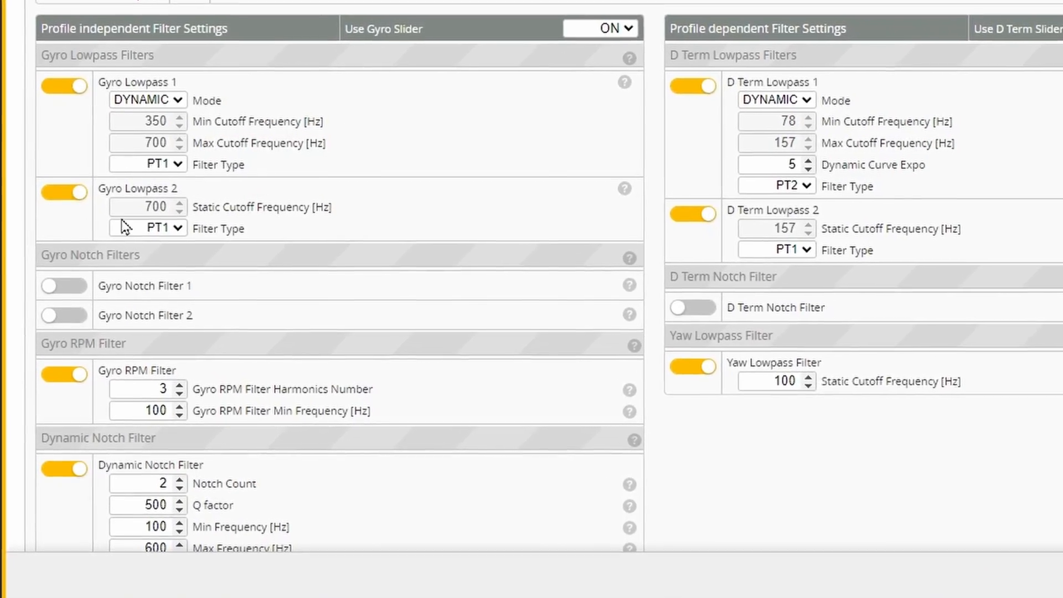
scroll(down, 3)
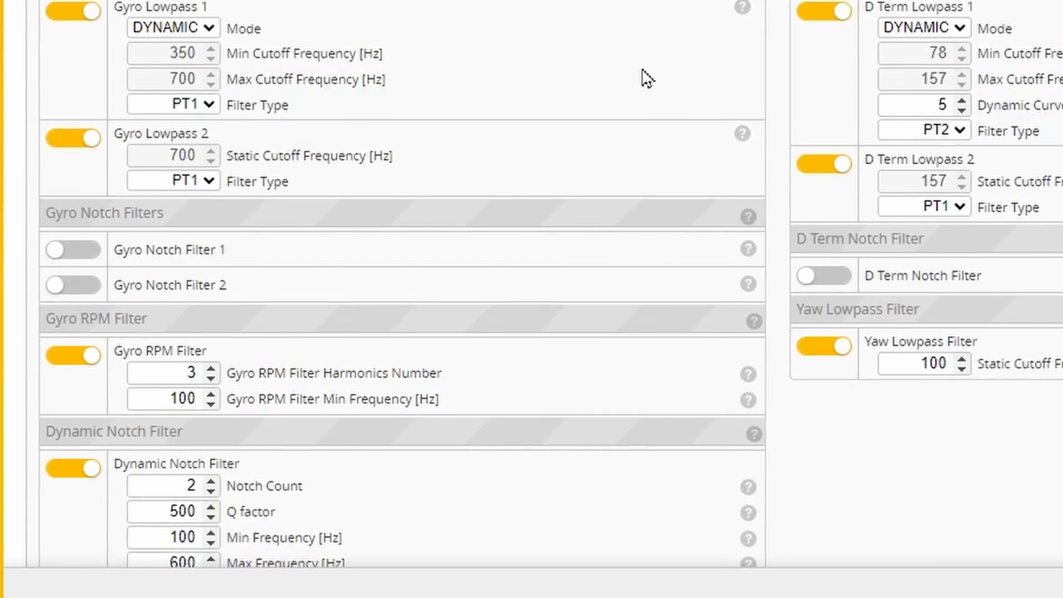
scroll(down, 3)
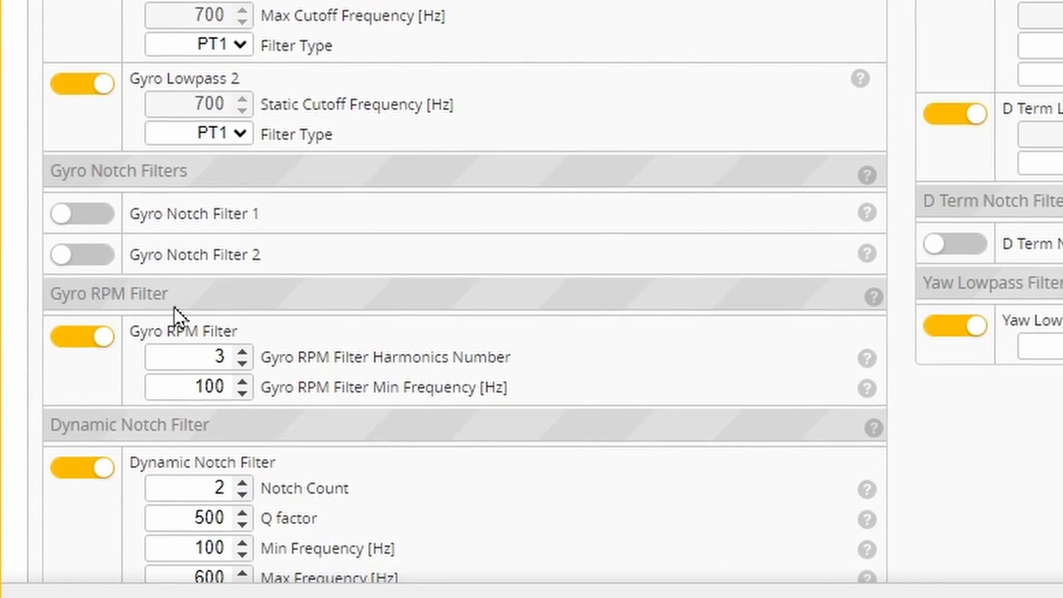
scroll(down, 3)
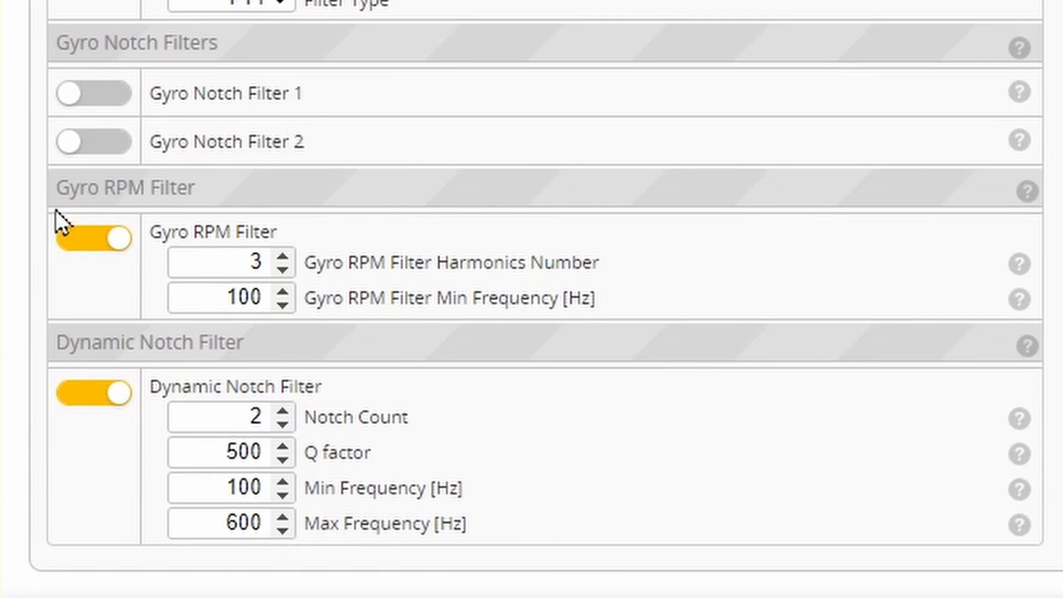
mouse_move(37, 220)
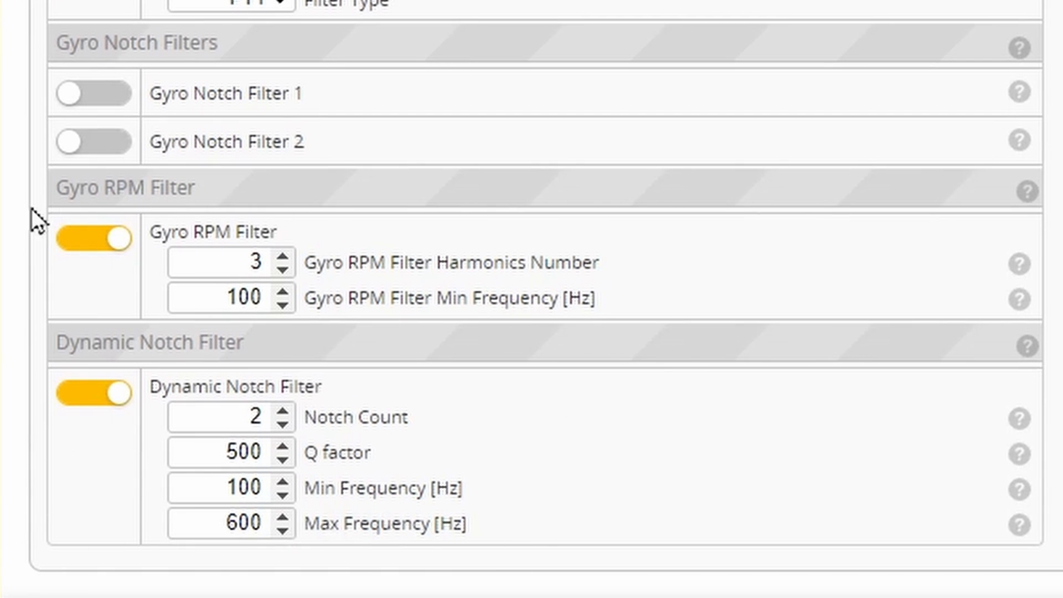
mouse_move(653, 247)
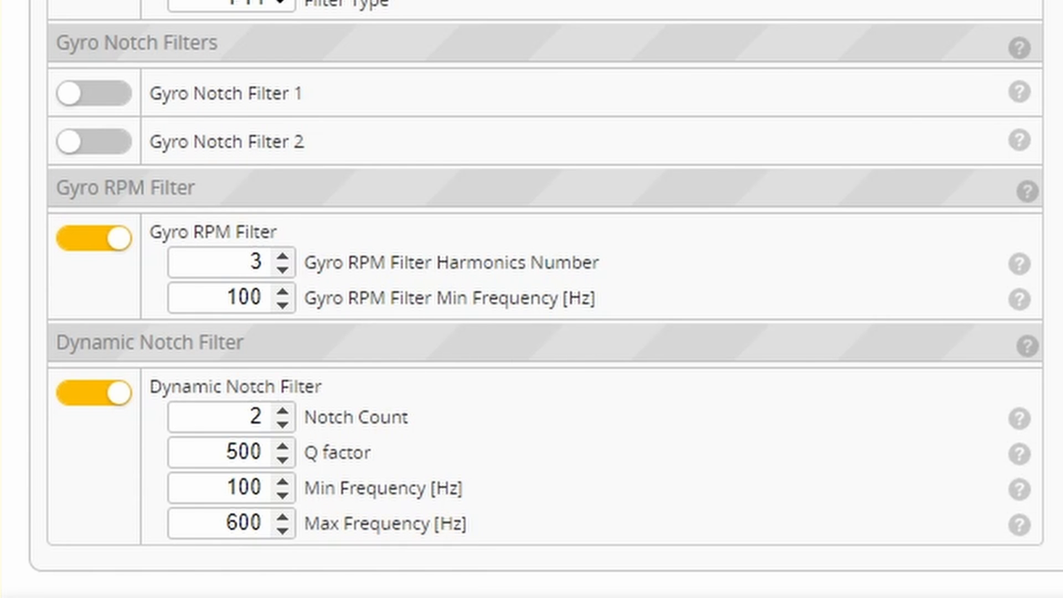
mouse_move(981, 337)
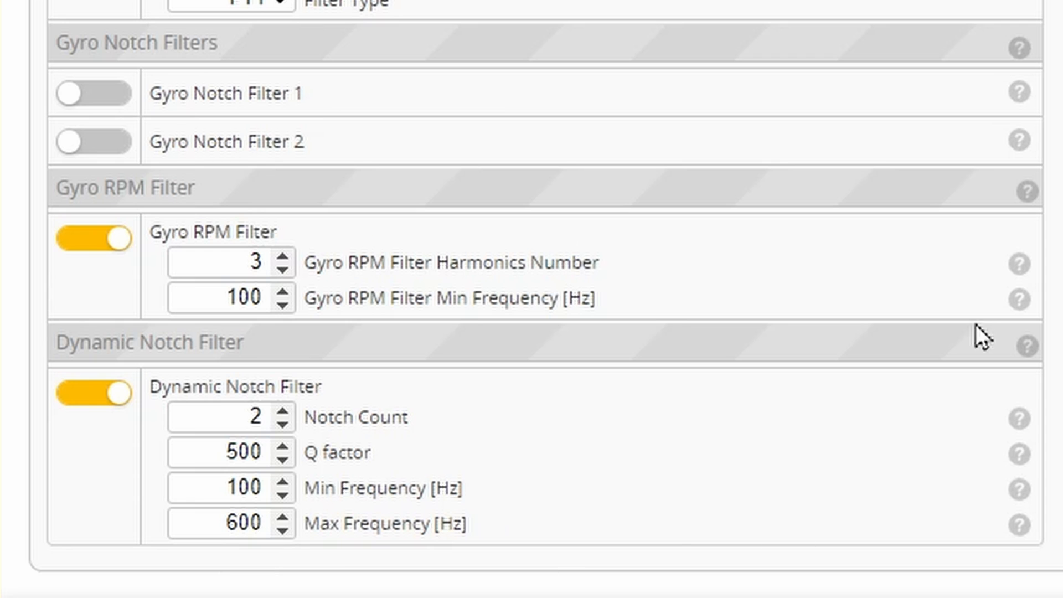
mouse_move(81, 67)
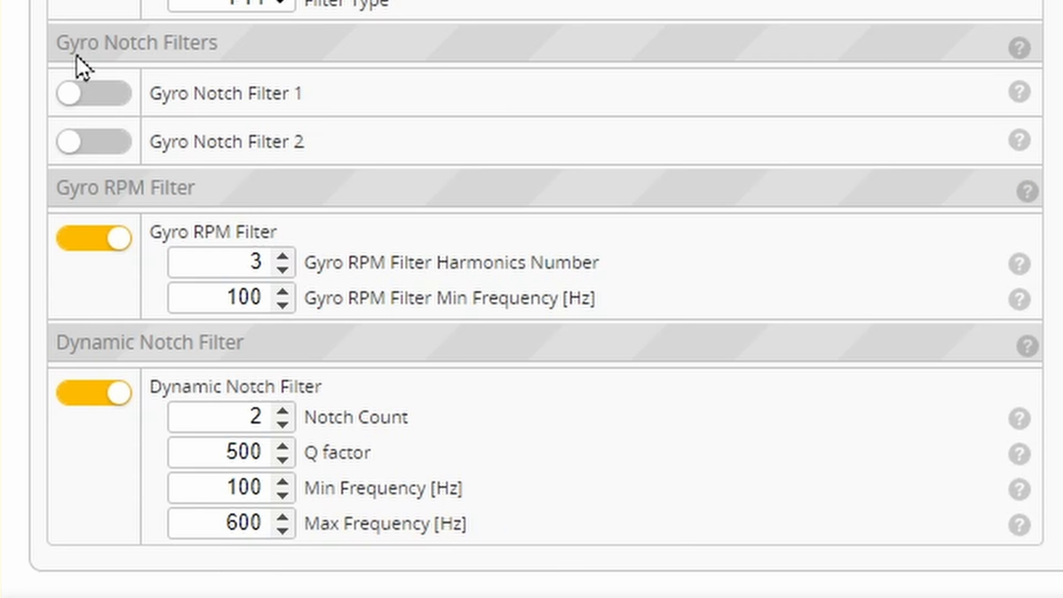
mouse_move(193, 189)
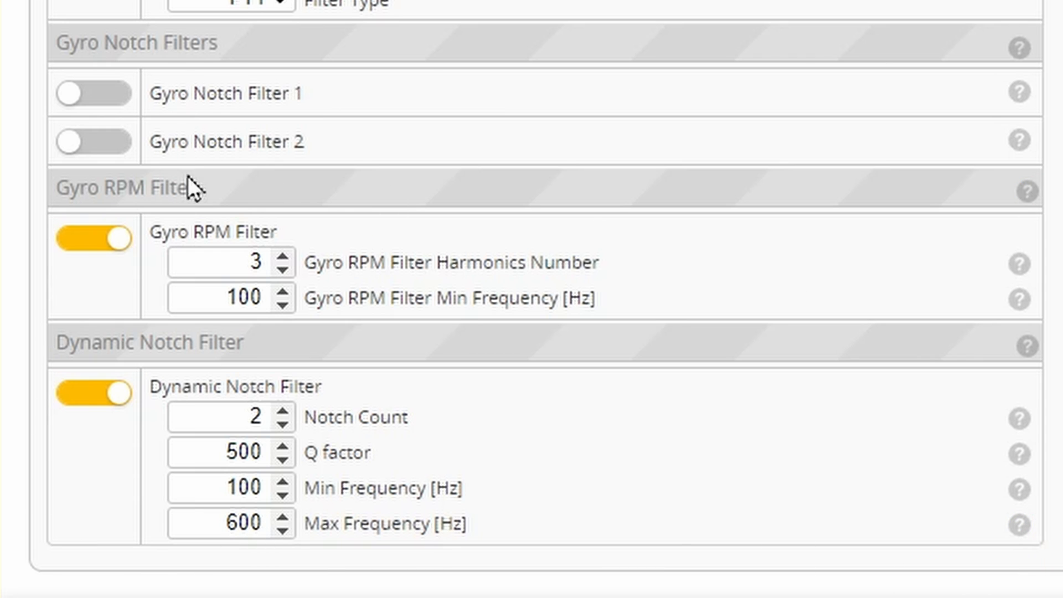
mouse_move(629, 177)
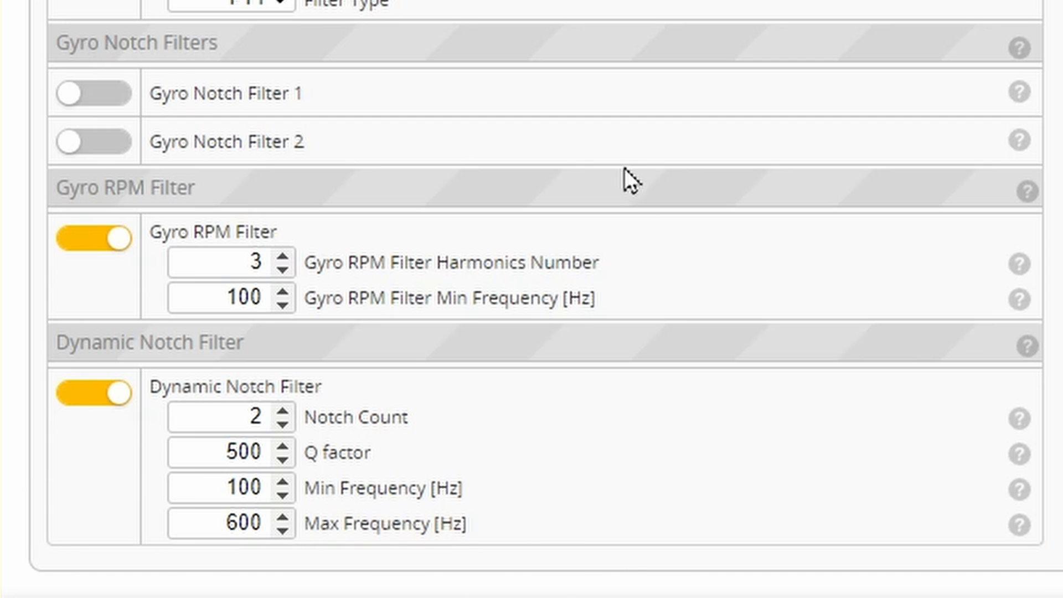
mouse_move(253, 565)
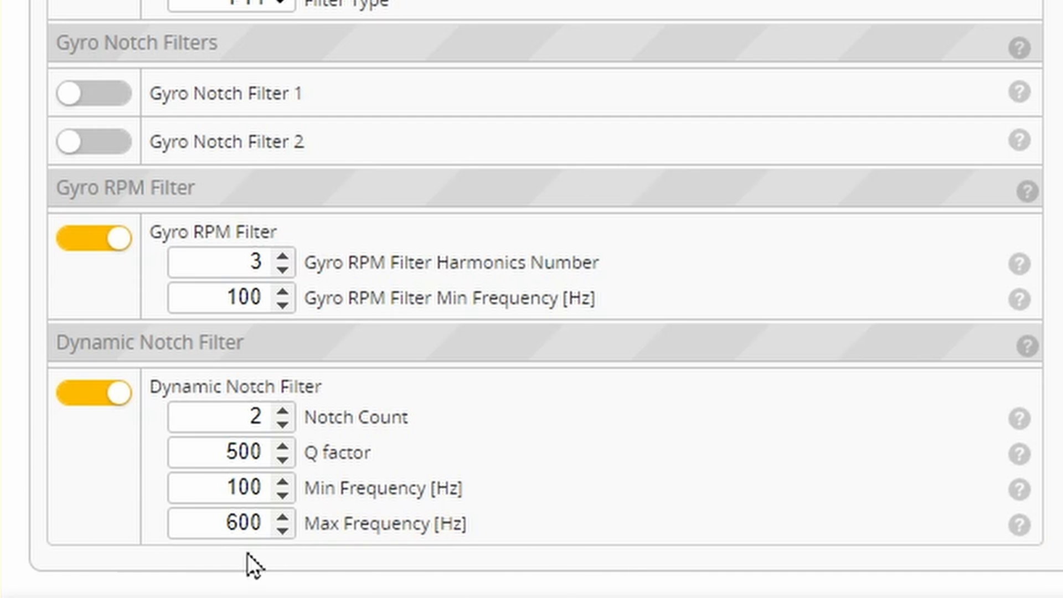
mouse_move(348, 233)
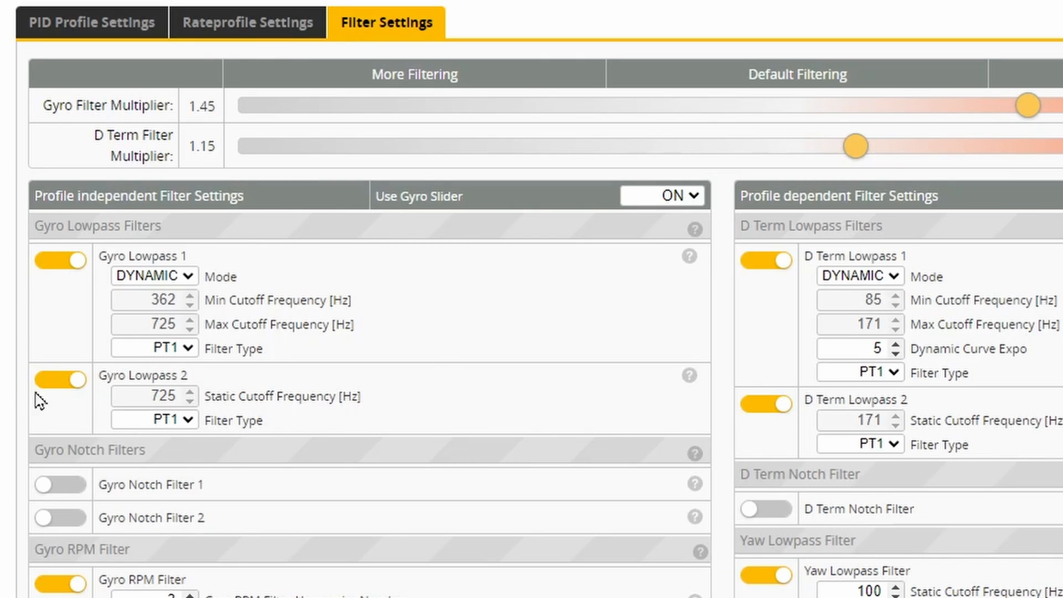
mouse_move(330, 246)
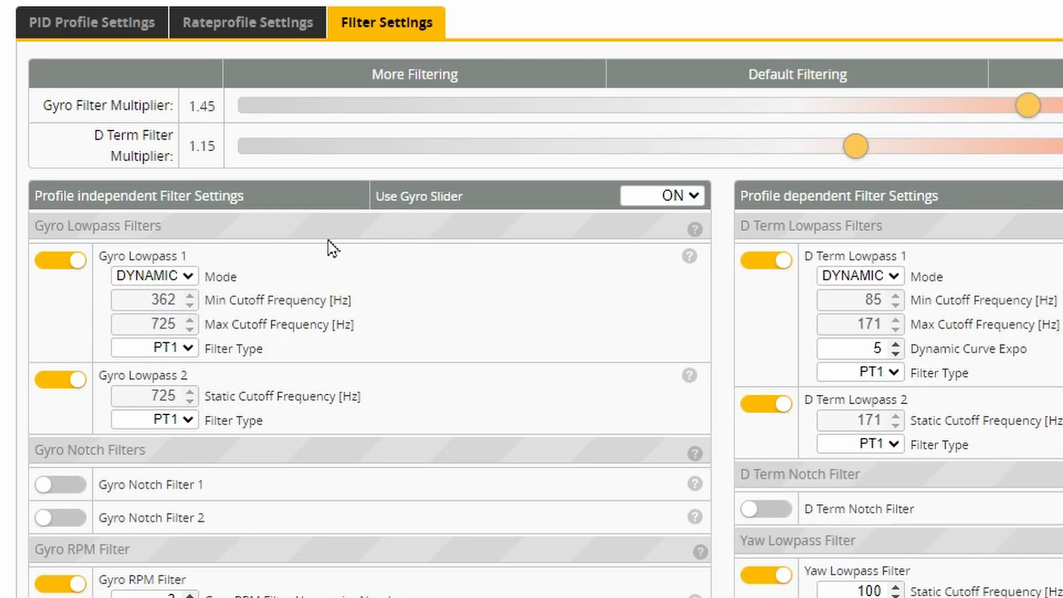
mouse_move(455, 239)
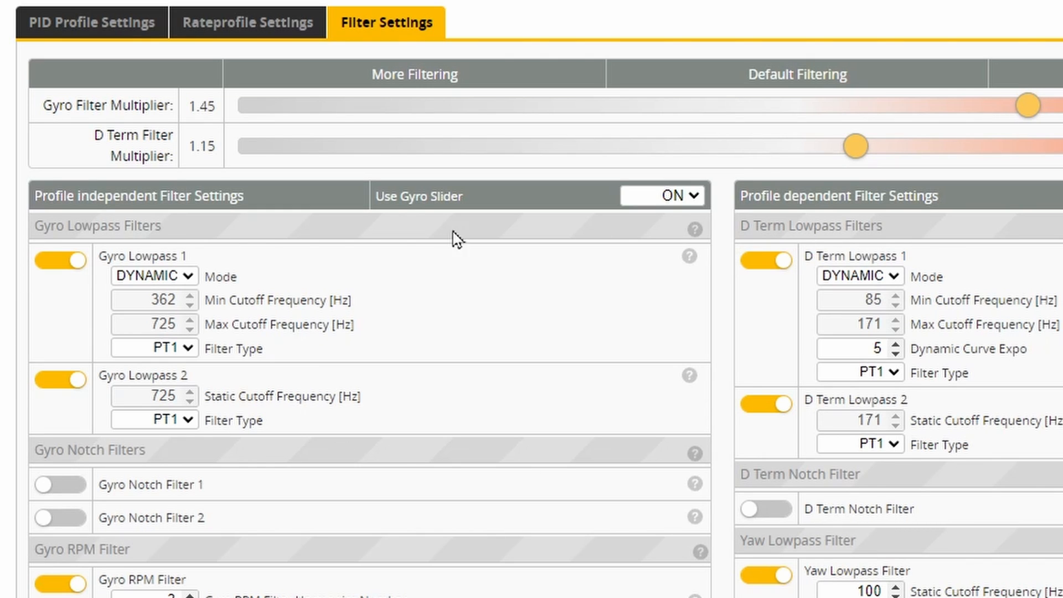
mouse_move(1028, 309)
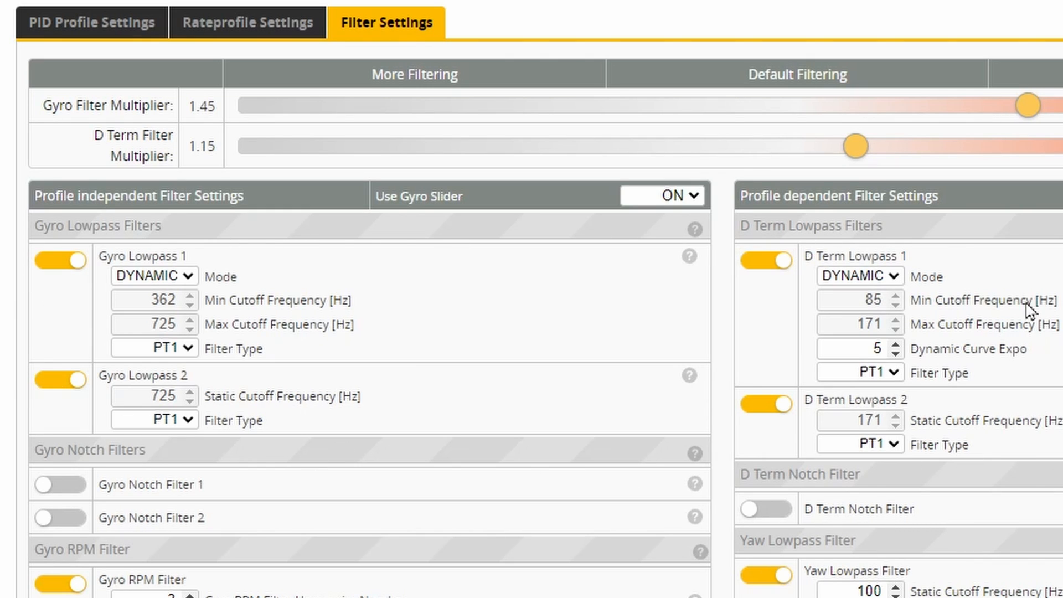
mouse_move(986, 315)
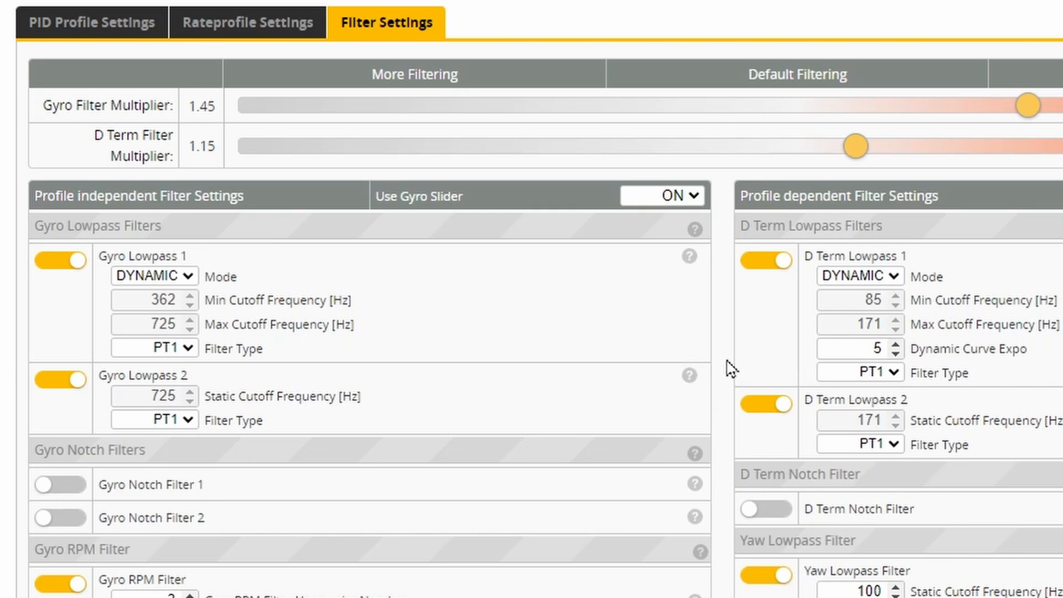
mouse_move(708, 241)
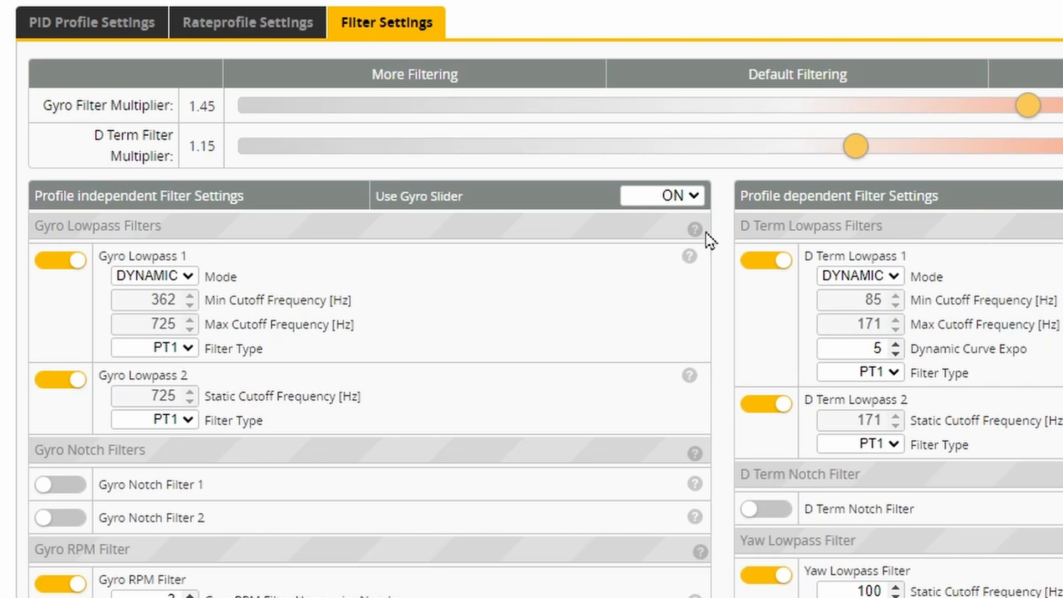
mouse_move(259, 283)
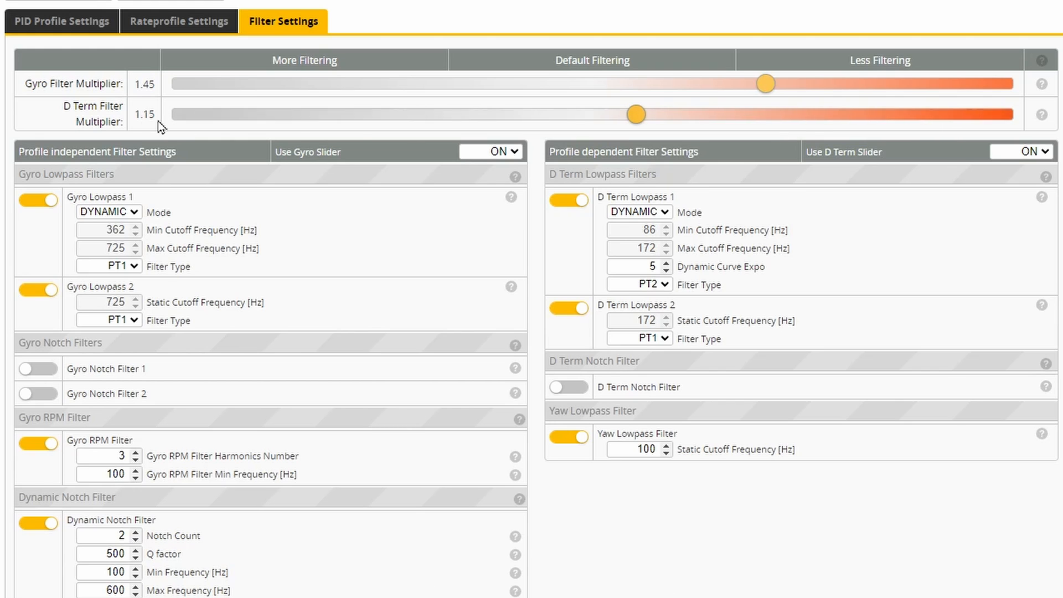
mouse_move(144, 44)
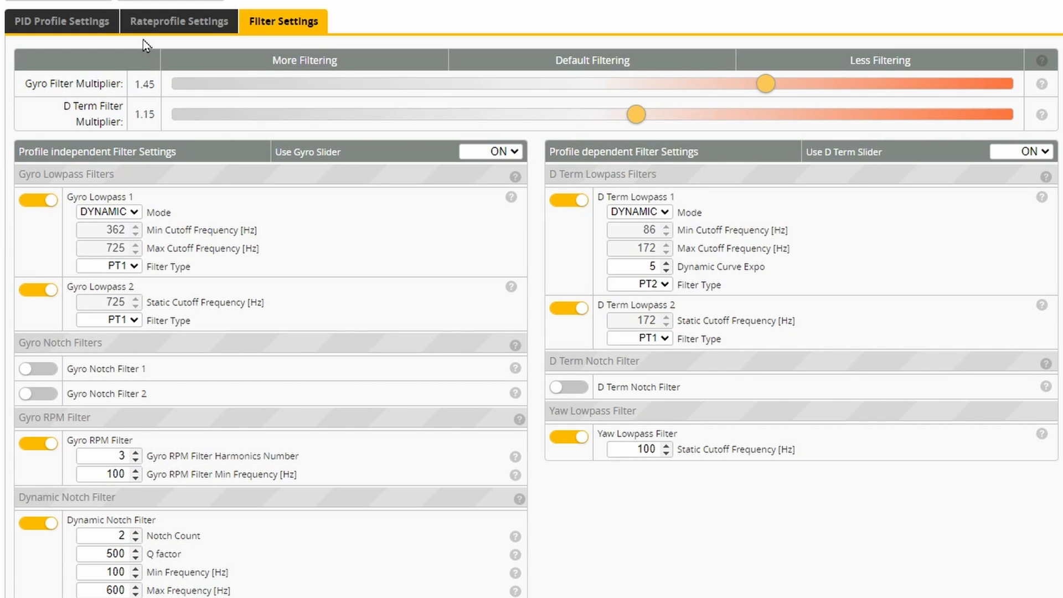
Step: Switch from the filter sliders to the PID Profile Settings showing roll P 45, I 80, D 30
click(61, 21)
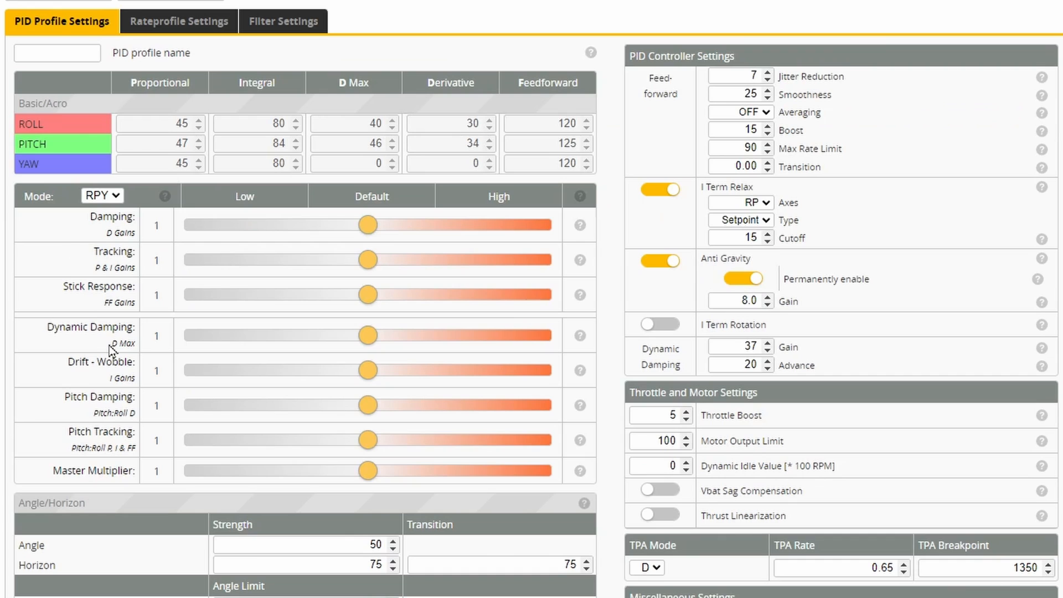
mouse_move(32, 290)
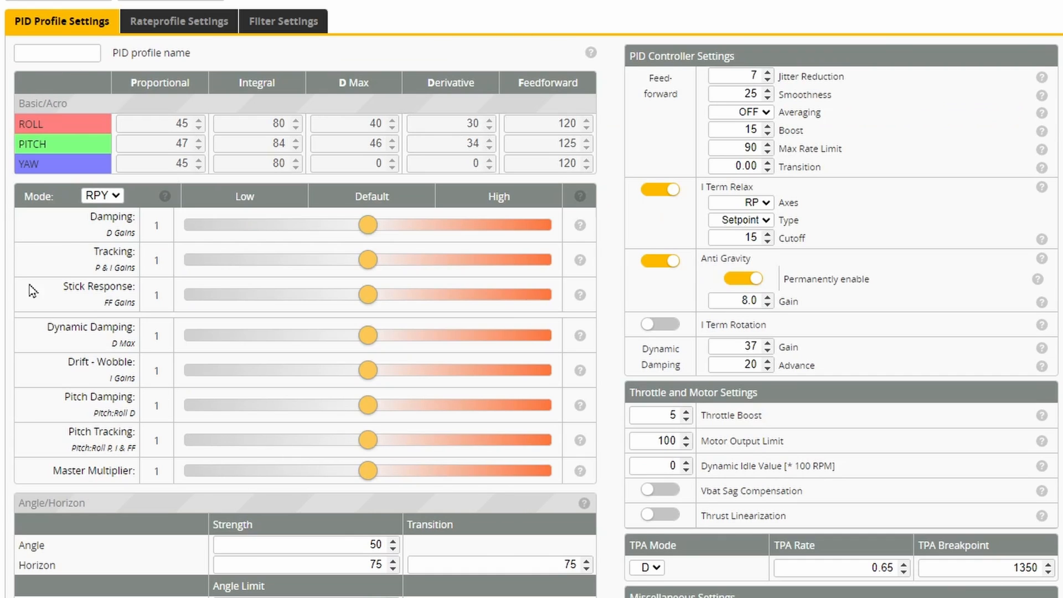
mouse_move(557, 488)
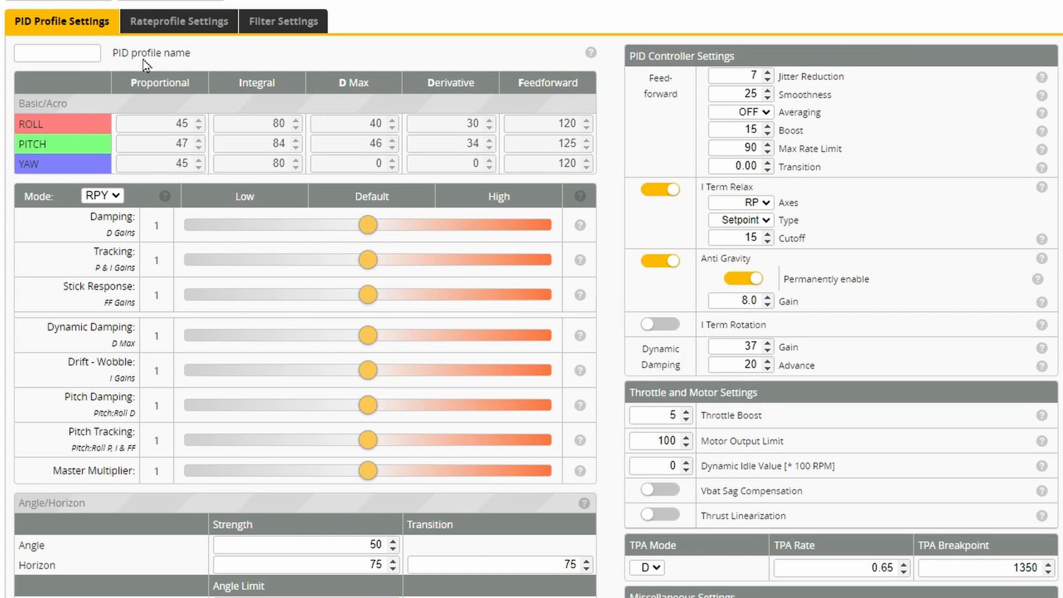
mouse_move(74, 348)
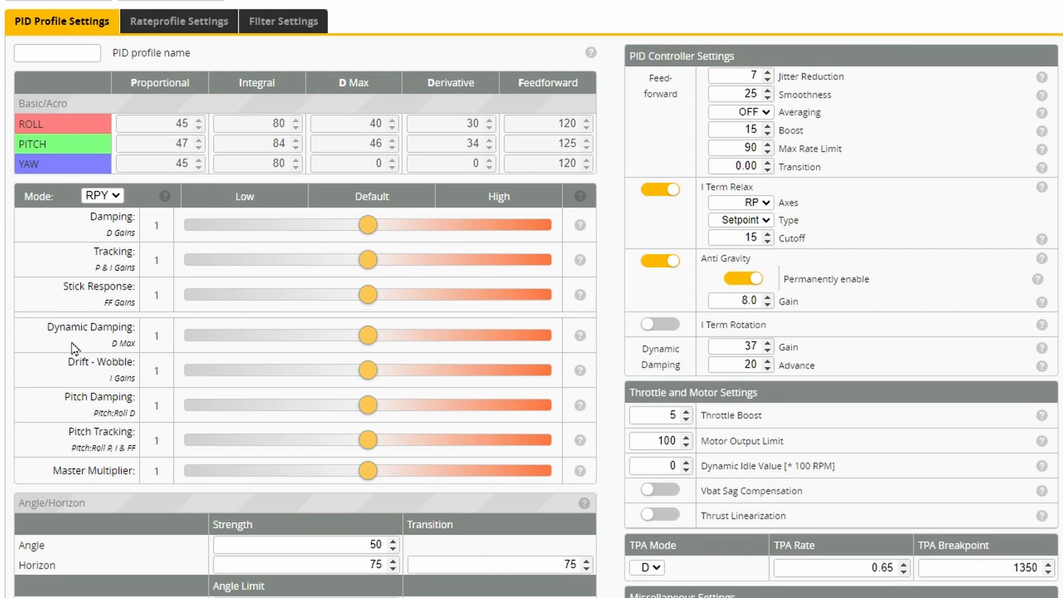
mouse_move(373, 517)
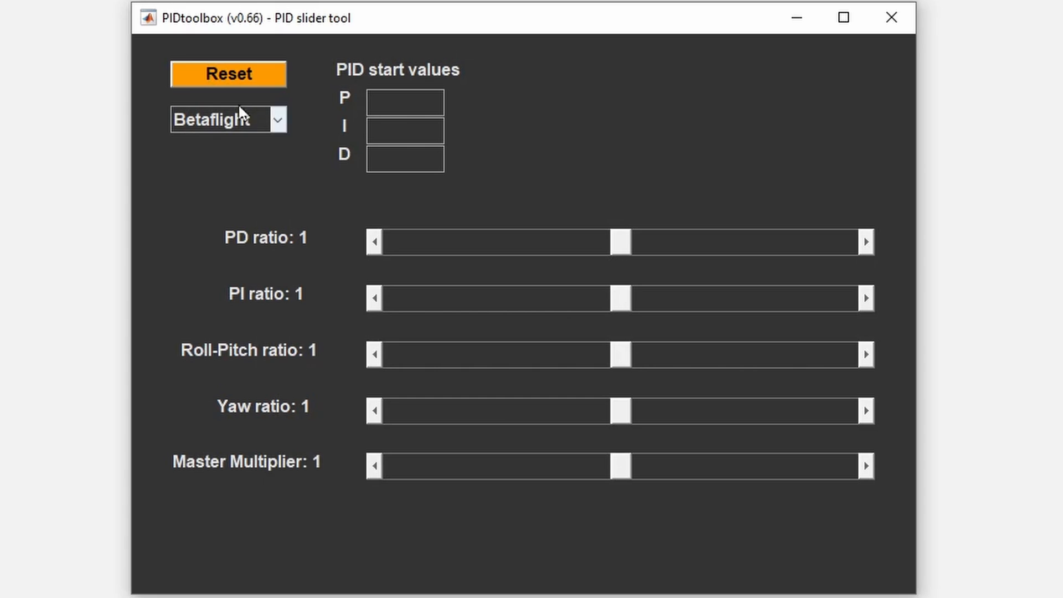
Step: Choose FETTEC start values in the slider tool and try the PD Ratio slider around its middle
click(227, 120)
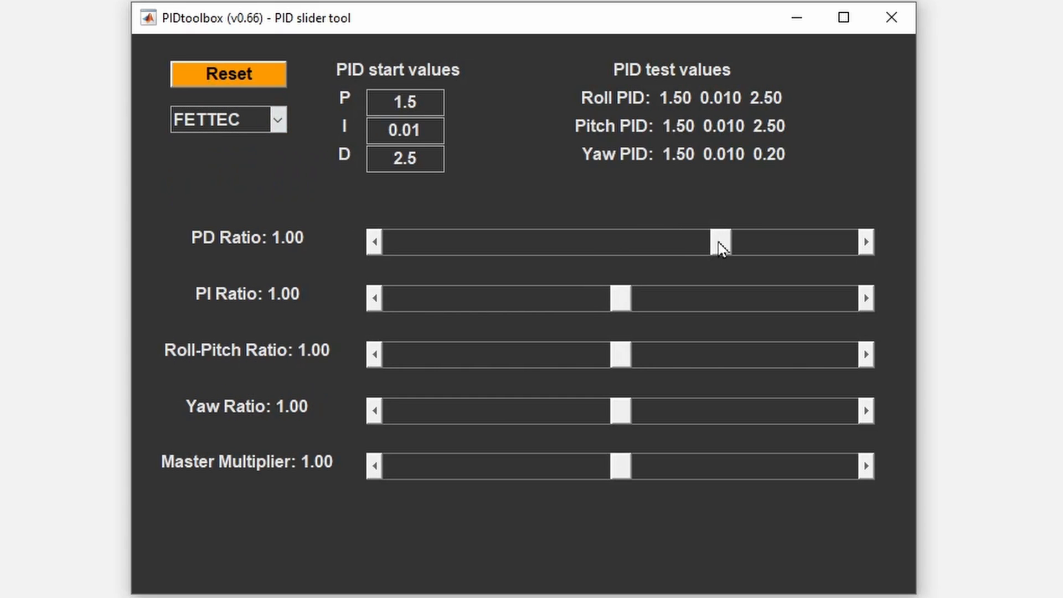
drag(715, 242, 617, 242)
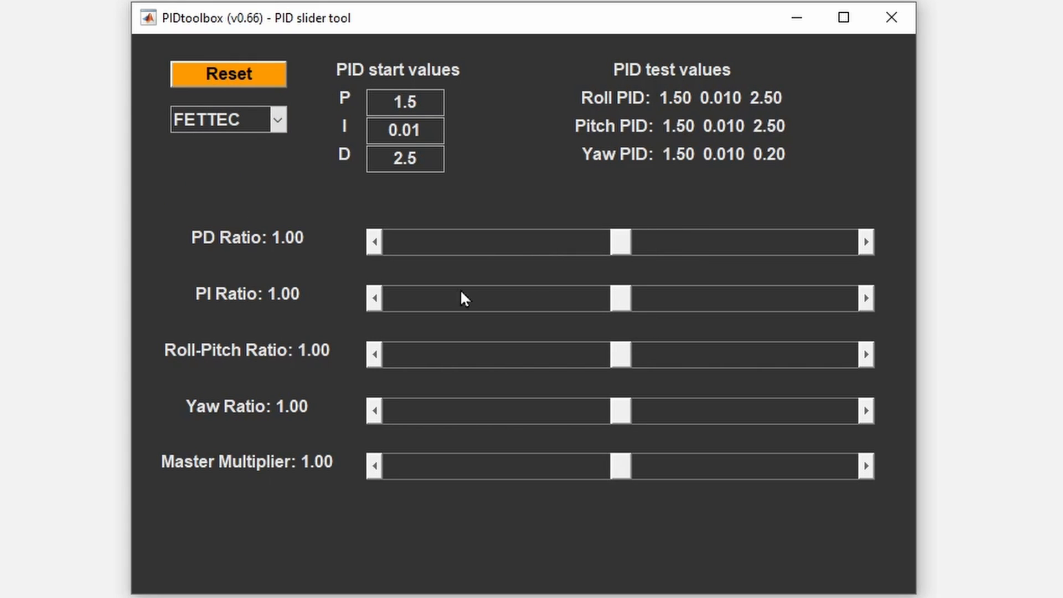
drag(619, 466, 684, 466)
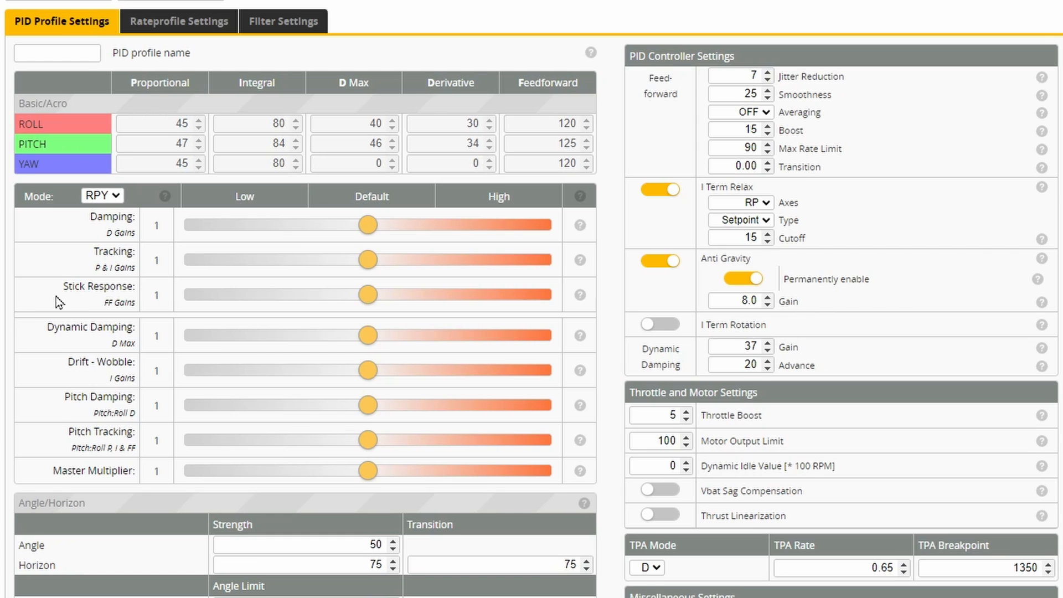
mouse_move(7, 214)
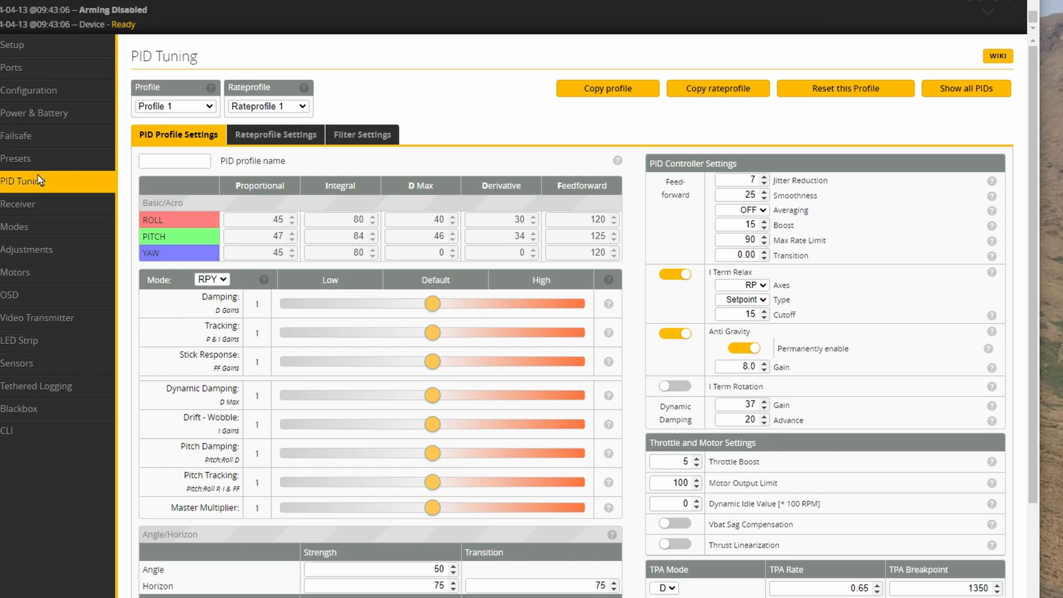
click(275, 134)
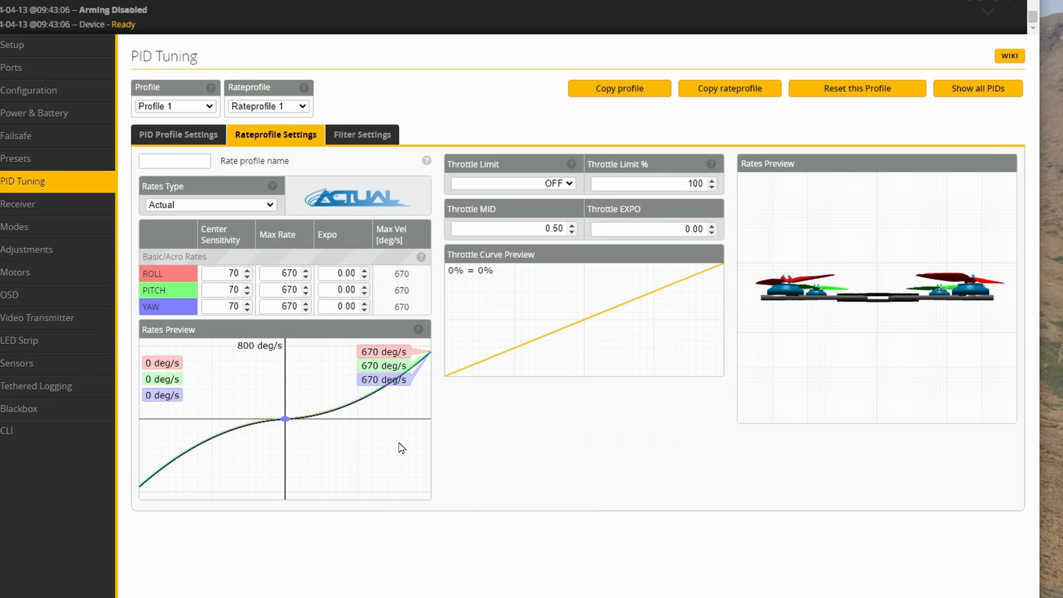
mouse_move(246, 469)
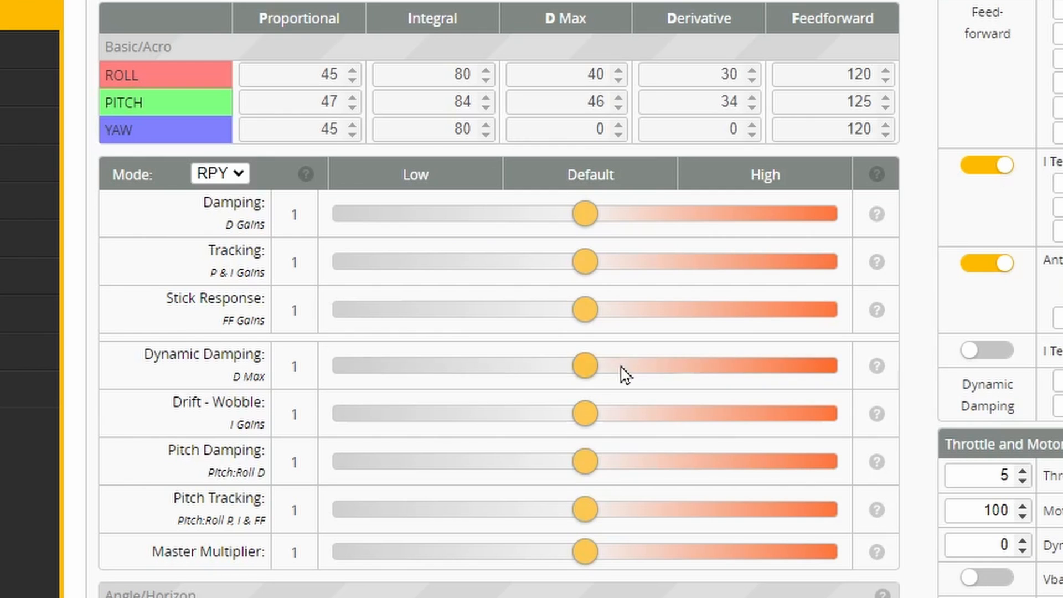
Step: Set Dynamic Damping to 0 and lower Drift - Wobble to 0.15
drag(584, 364, 344, 364)
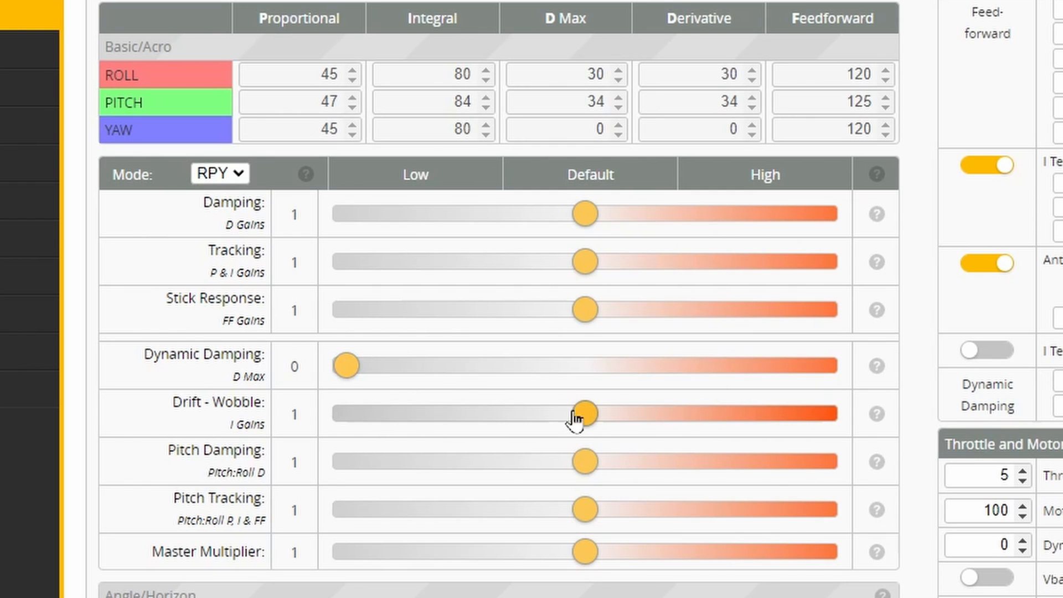
drag(581, 413, 383, 412)
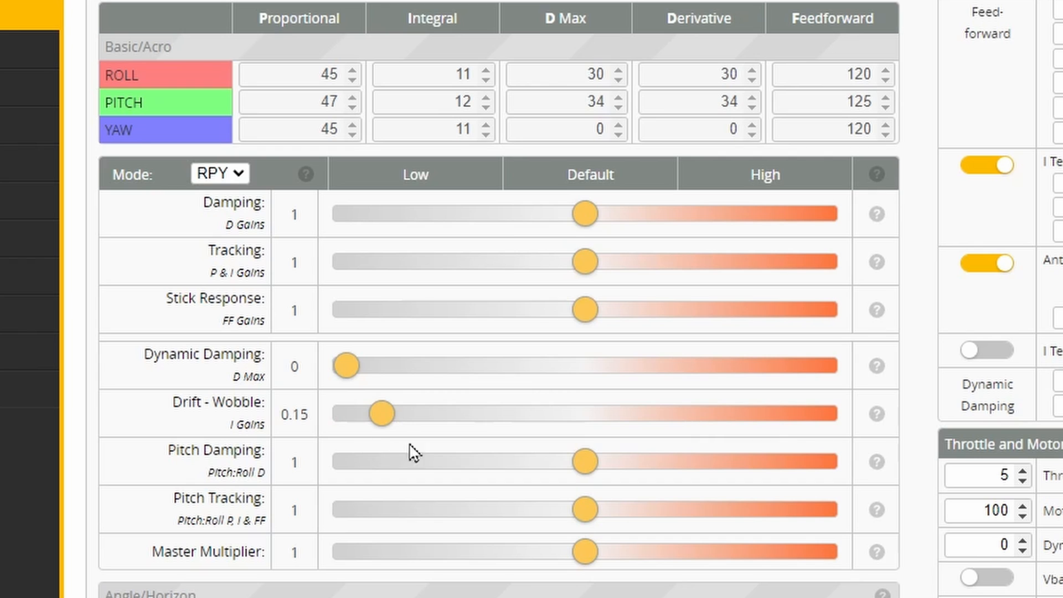
drag(585, 309, 358, 309)
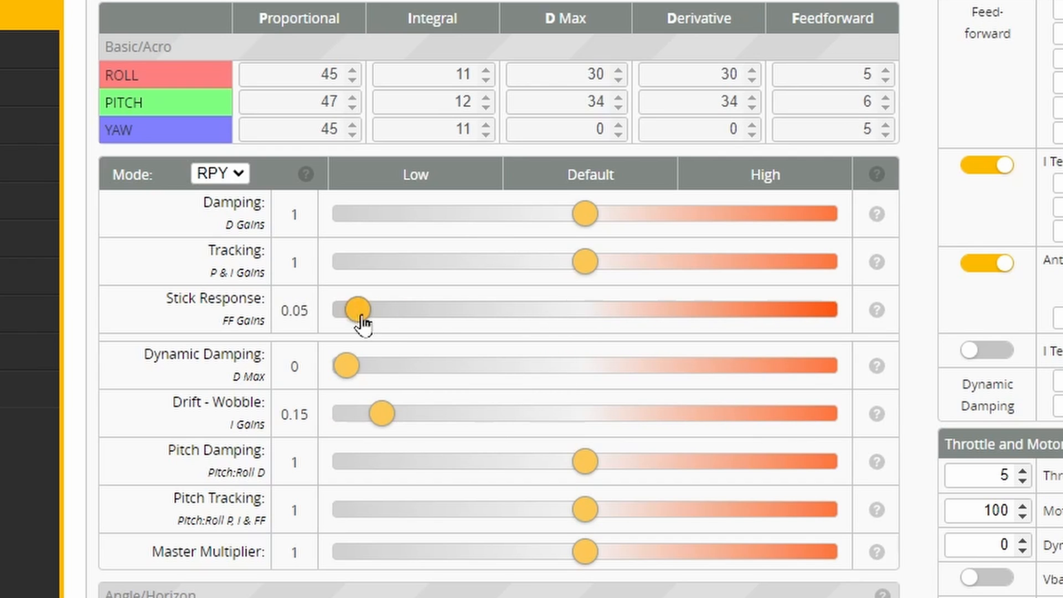
drag(355, 309, 488, 309)
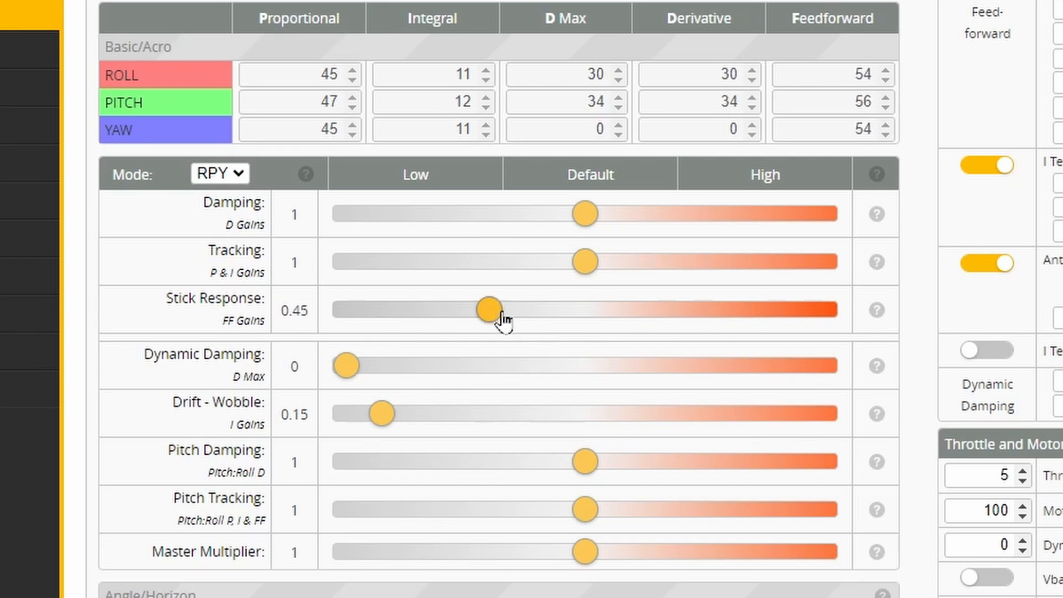
drag(490, 309, 597, 309)
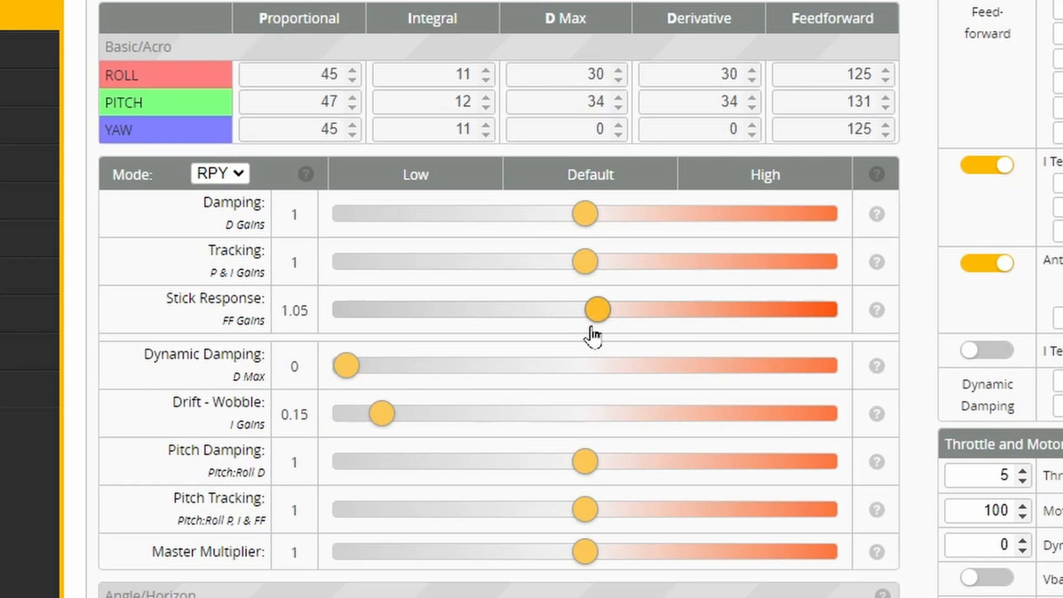
drag(602, 309, 583, 309)
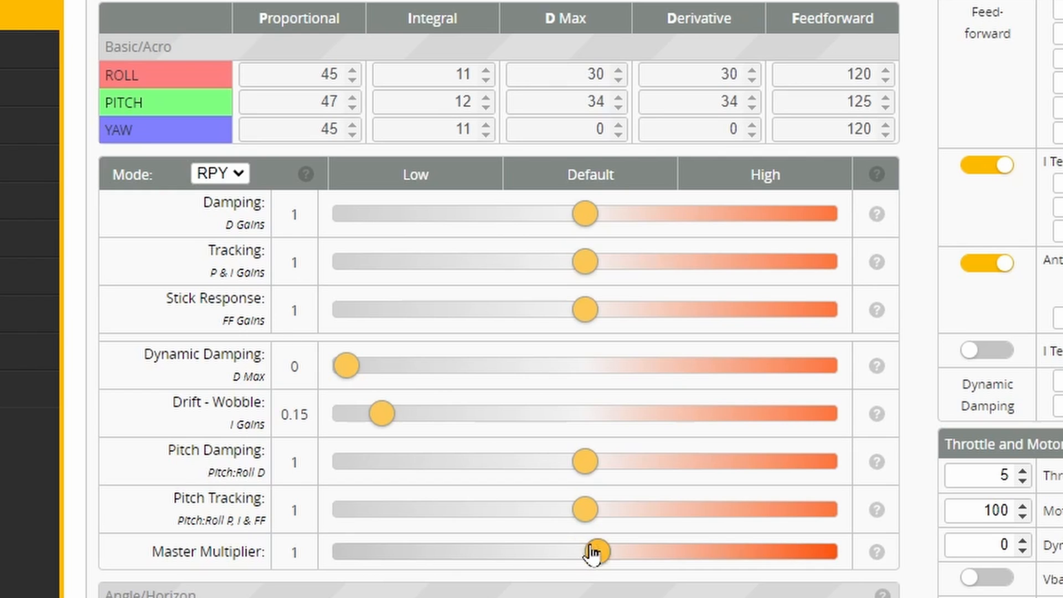
drag(596, 551, 566, 551)
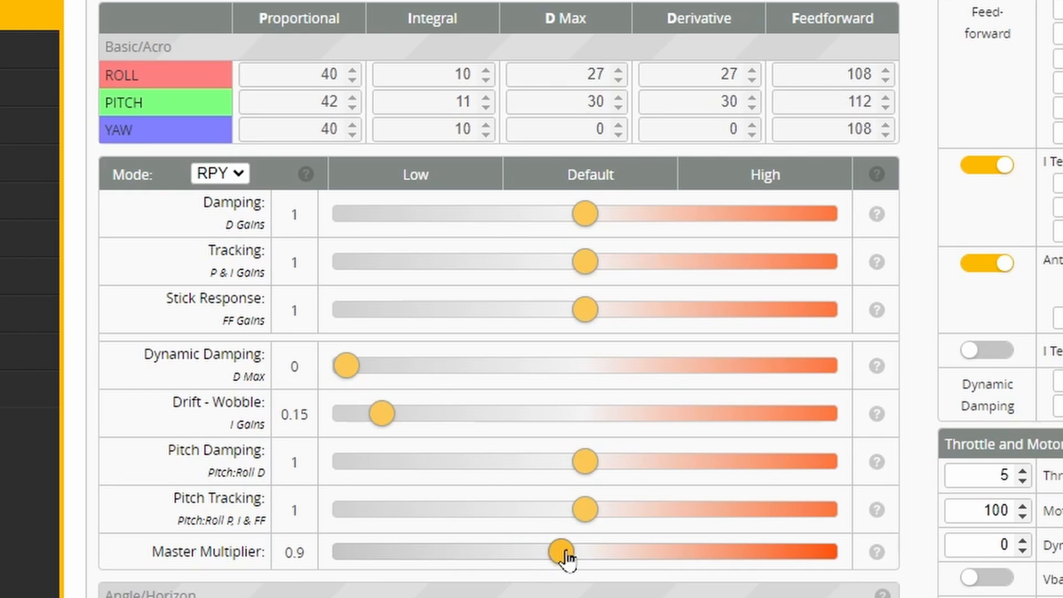
drag(562, 552, 584, 551)
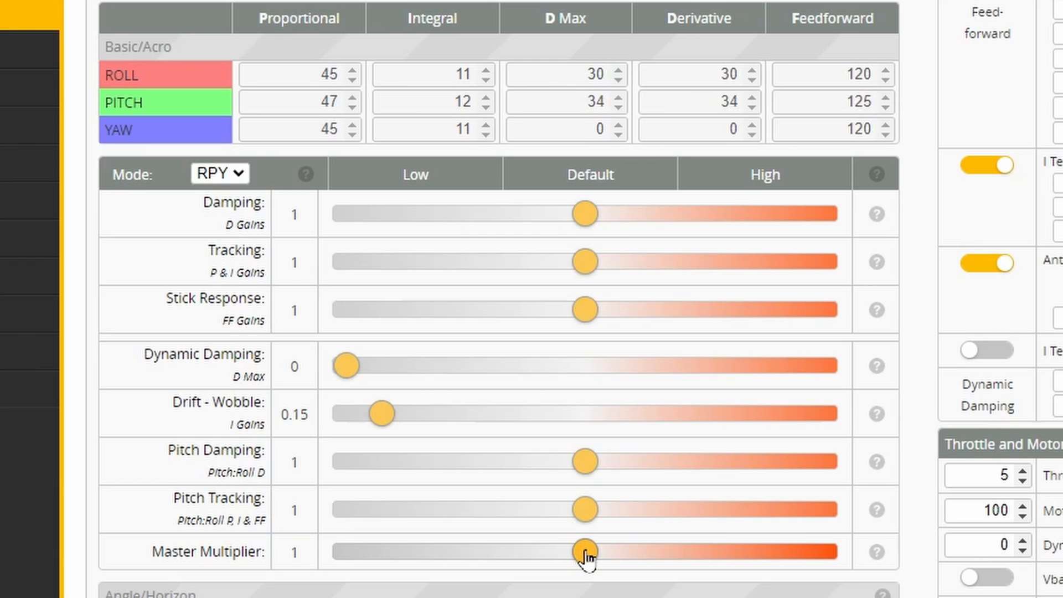
drag(584, 551, 572, 551)
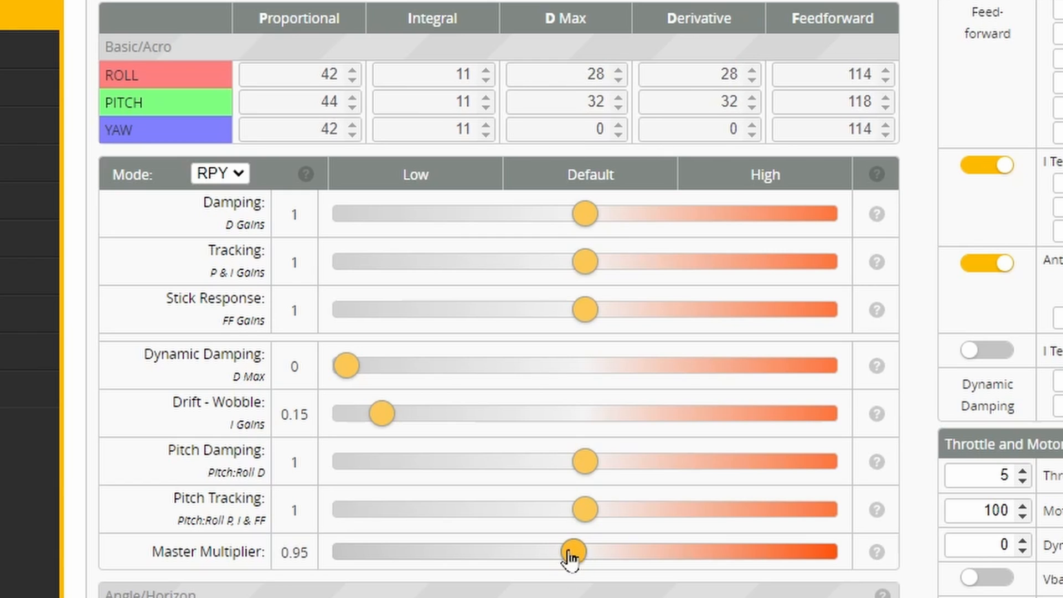
drag(568, 551, 547, 551)
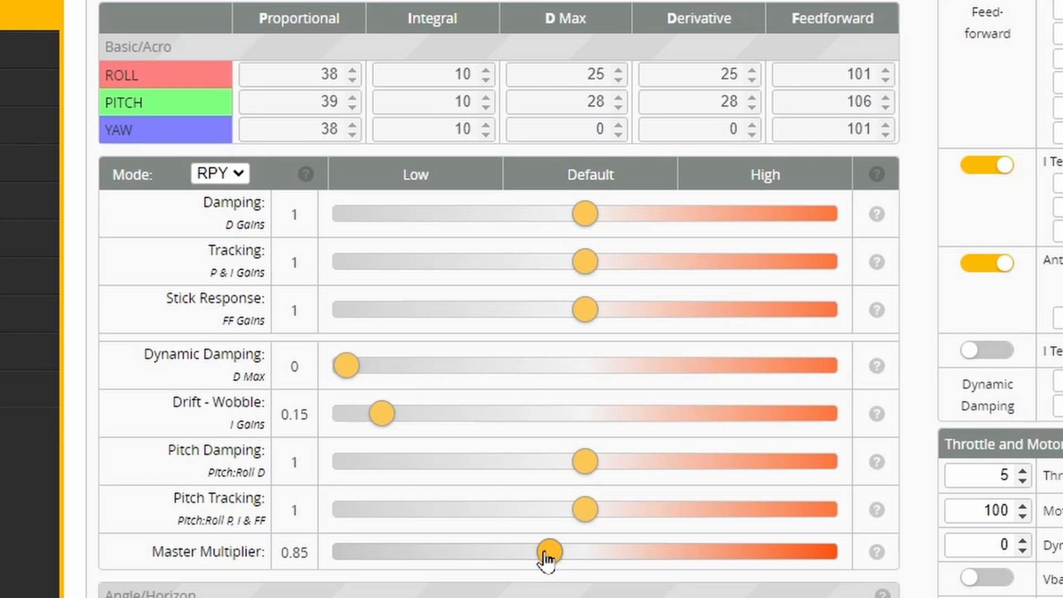
drag(548, 551, 584, 551)
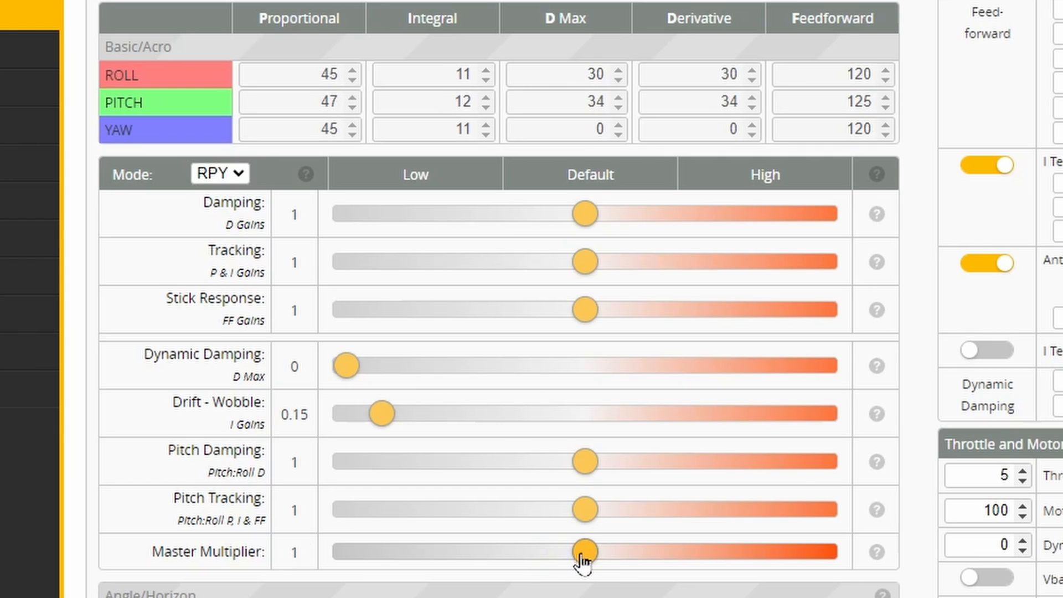
drag(585, 551, 680, 551)
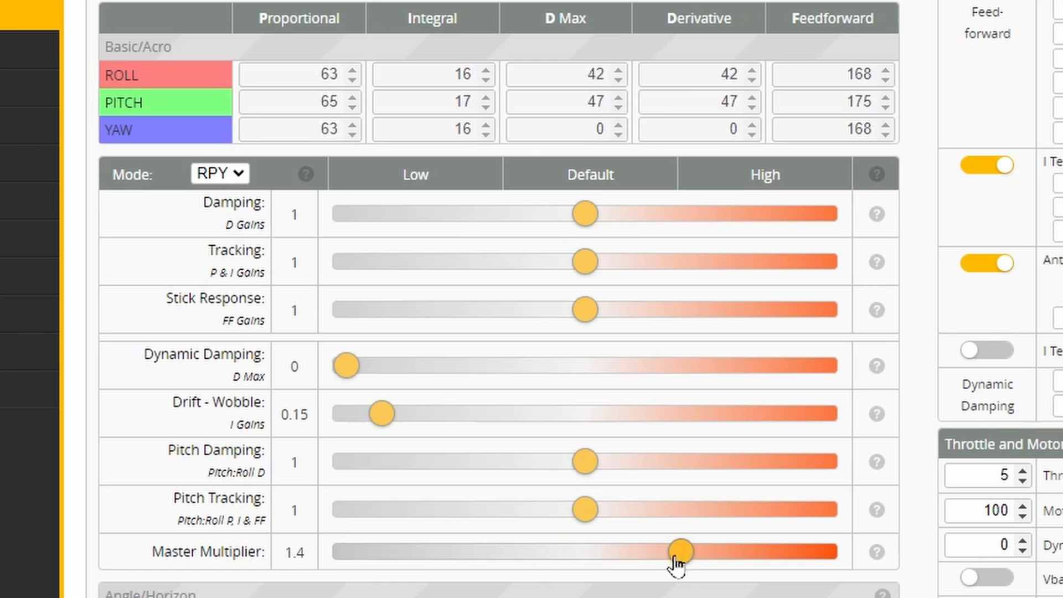
drag(678, 551, 585, 551)
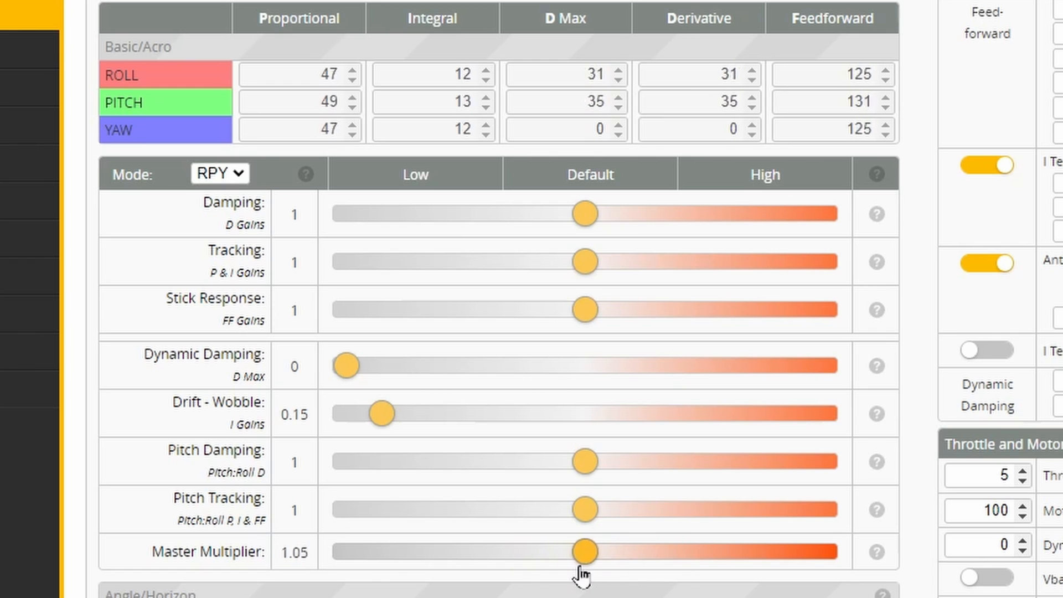
drag(584, 550, 561, 550)
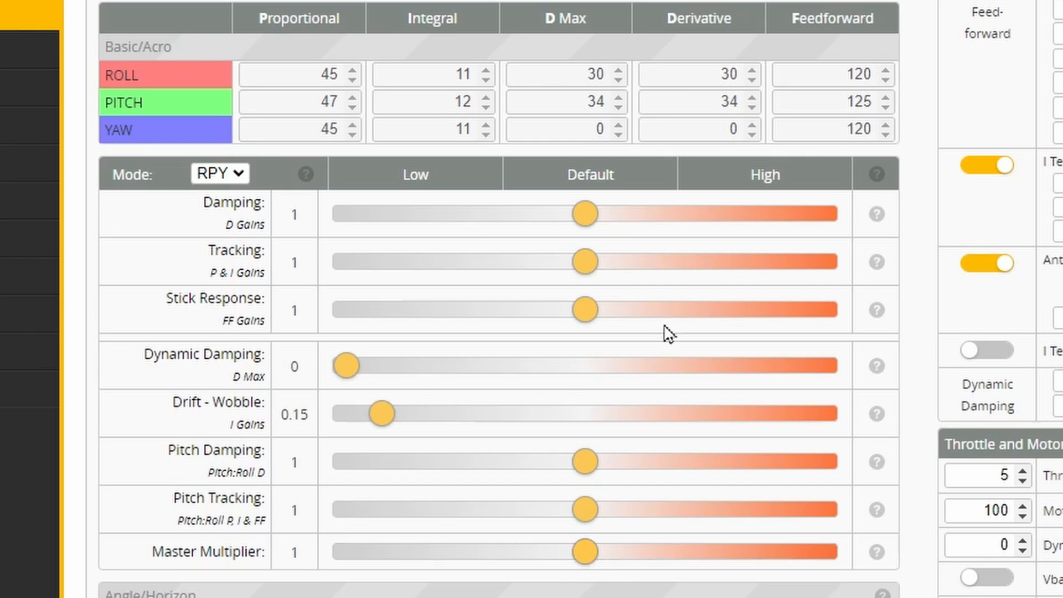
drag(584, 213, 573, 212)
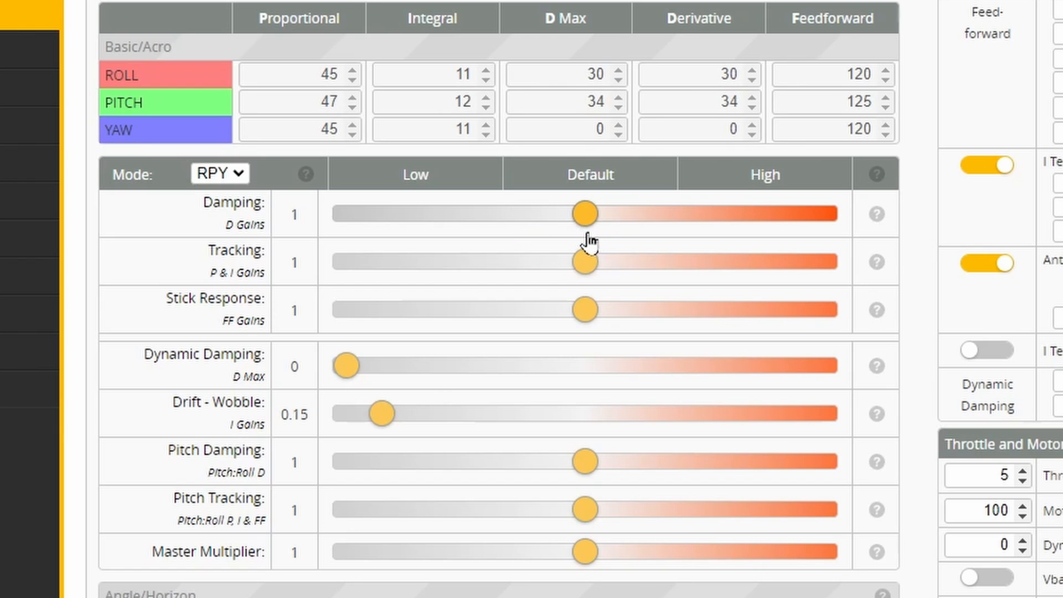
drag(584, 212, 573, 212)
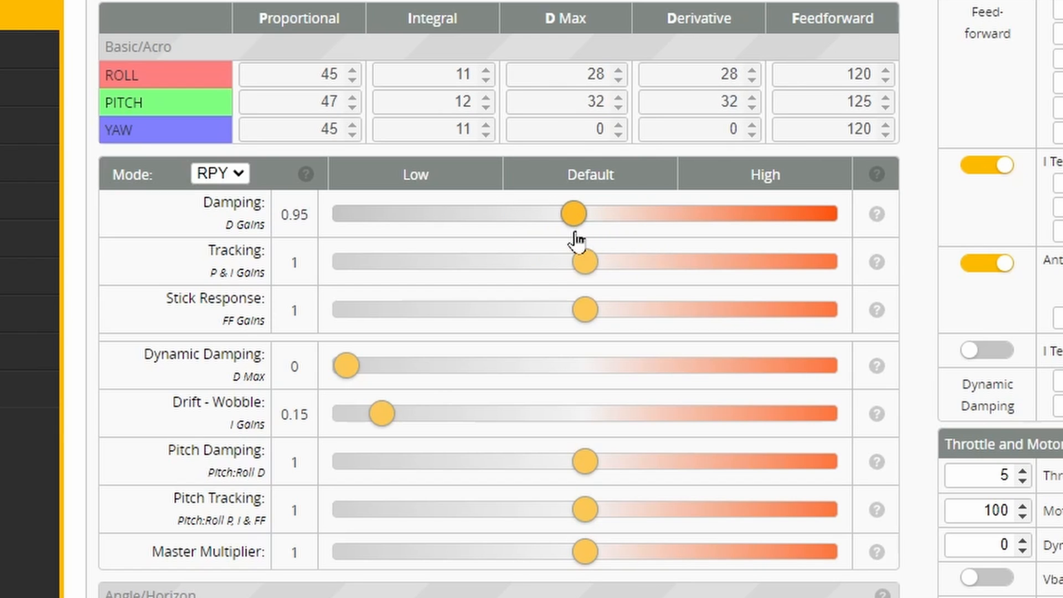
drag(576, 212, 534, 212)
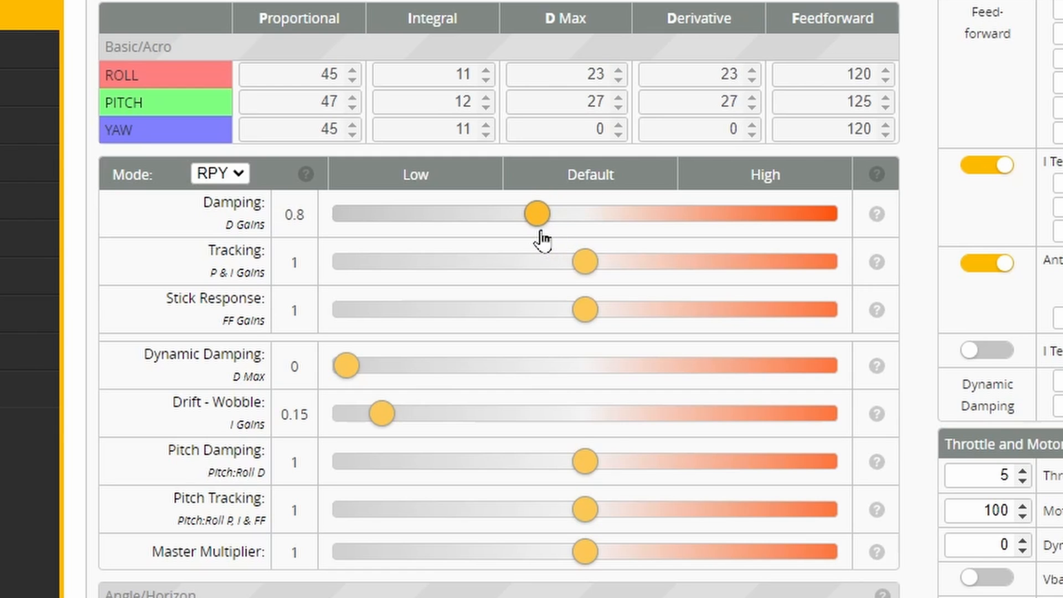
drag(536, 213, 620, 214)
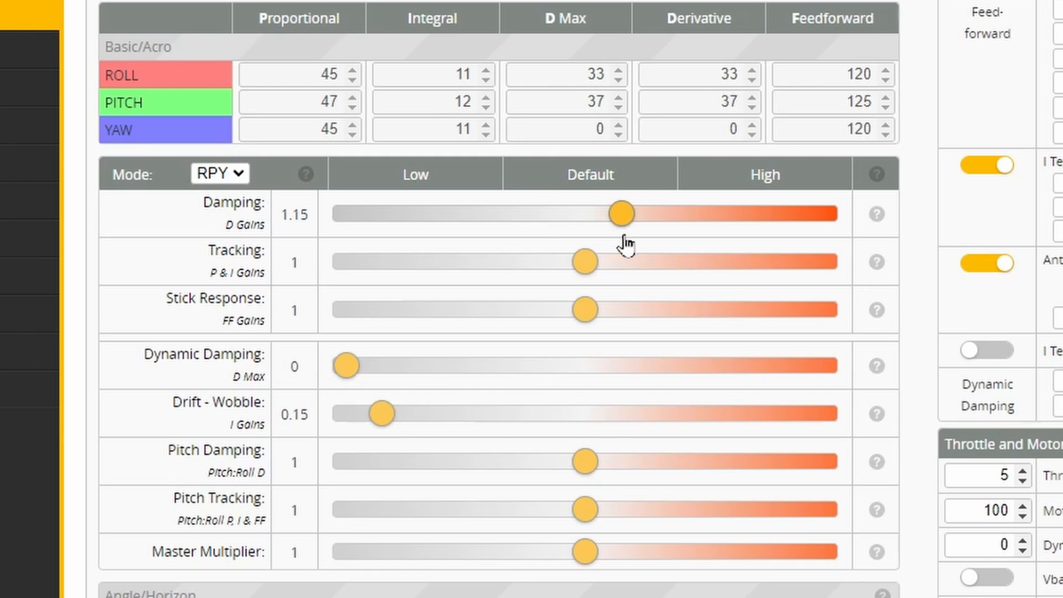
drag(621, 214, 549, 213)
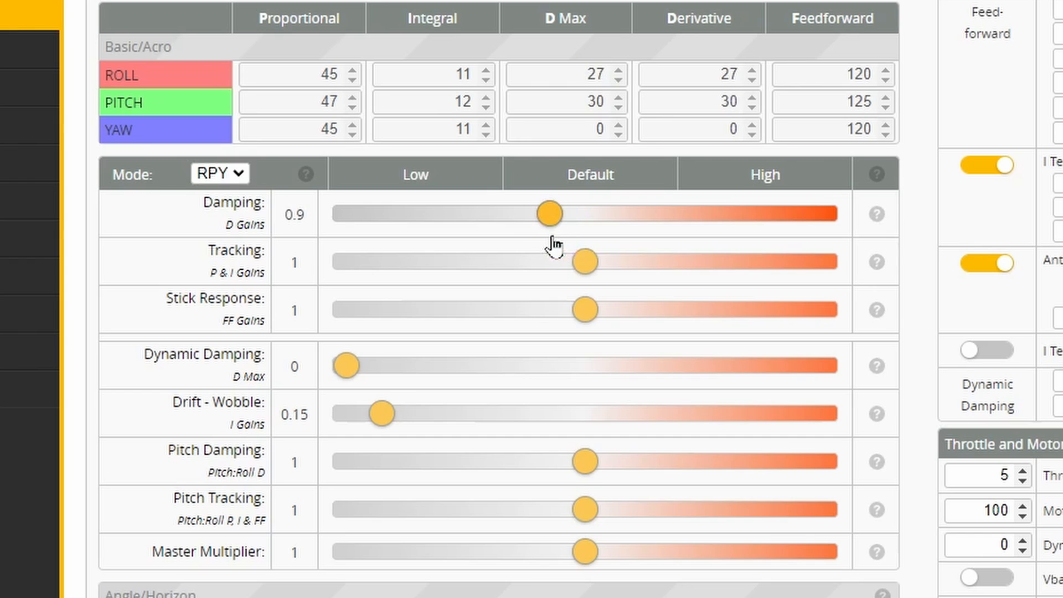
drag(549, 213, 585, 212)
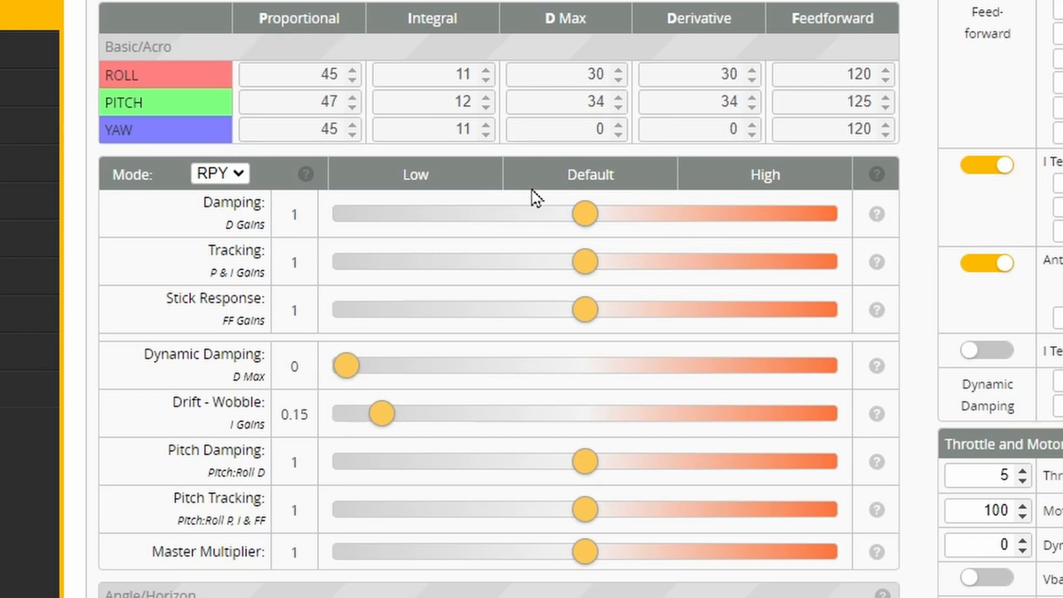
mouse_move(618, 209)
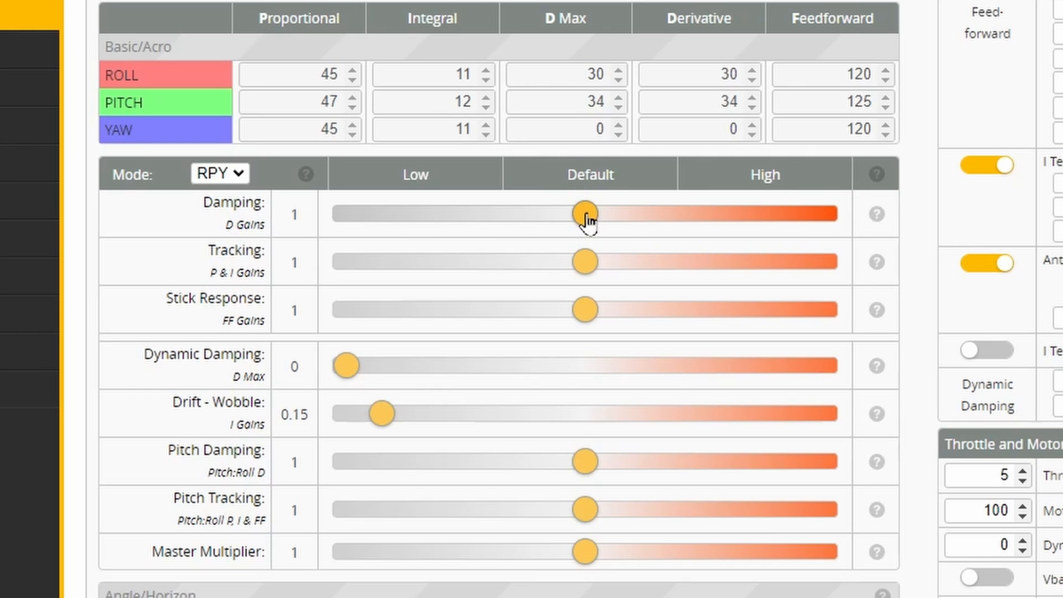
drag(587, 213, 620, 213)
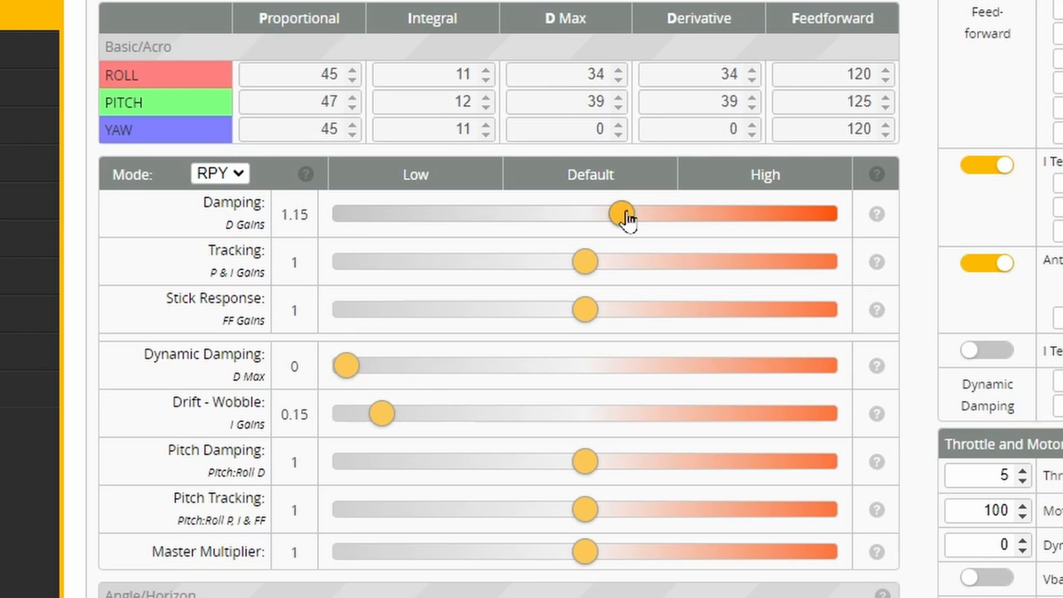
drag(618, 213, 681, 213)
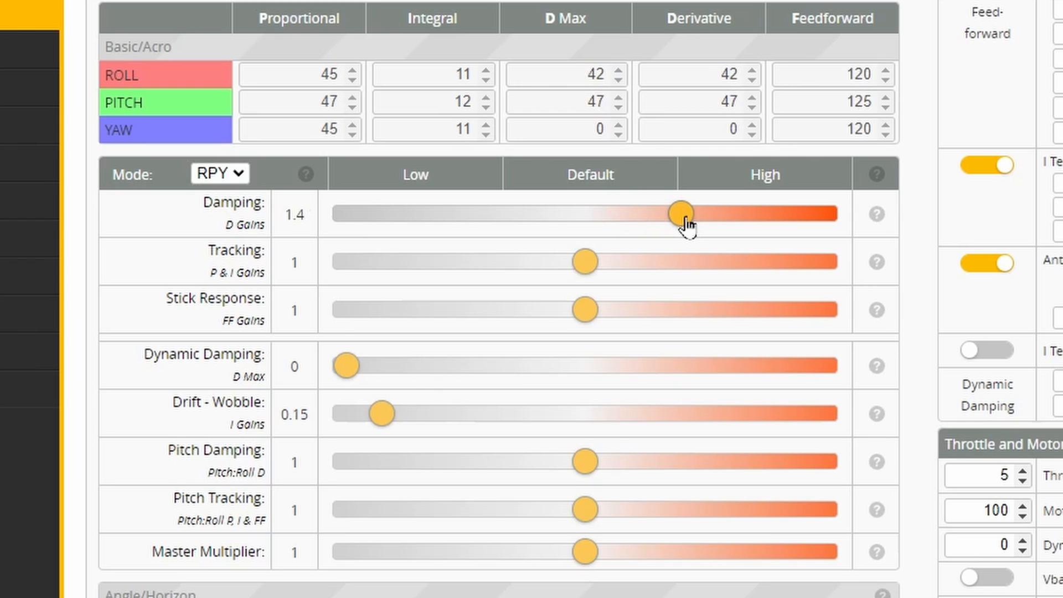
drag(680, 214, 725, 213)
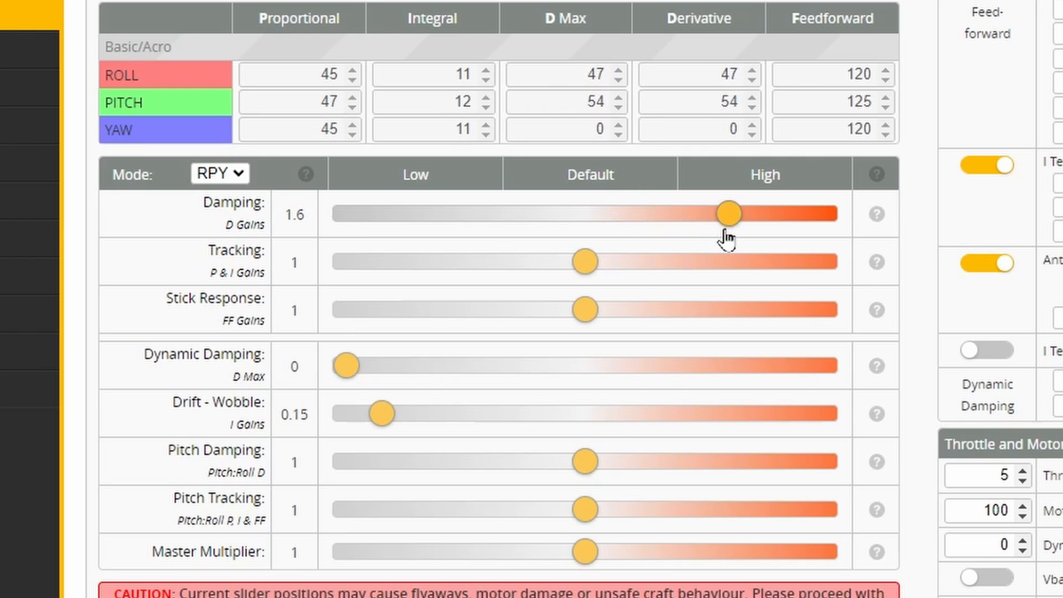
drag(725, 213, 535, 213)
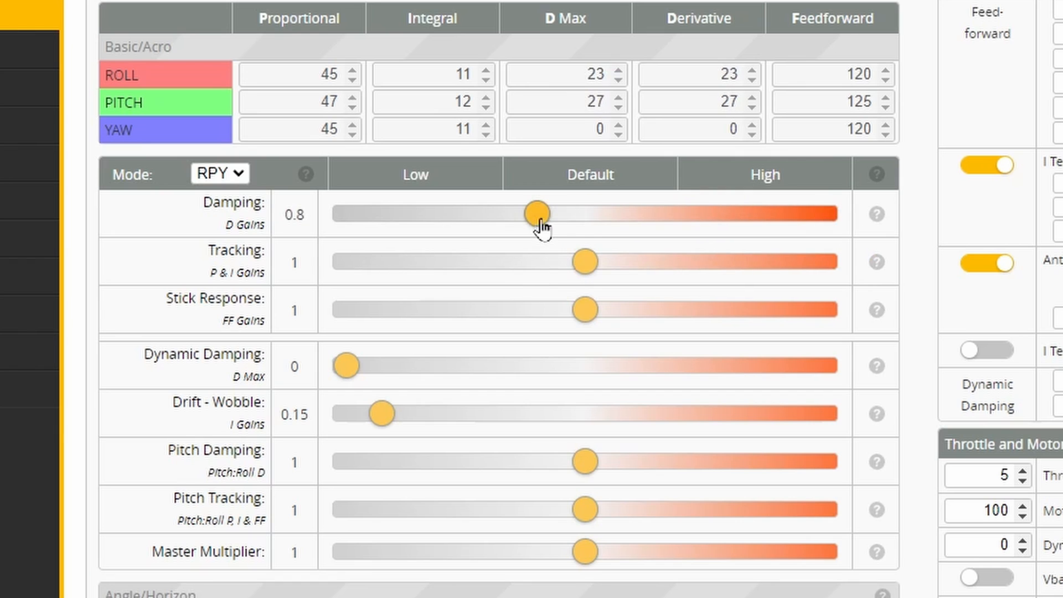
drag(536, 213, 584, 213)
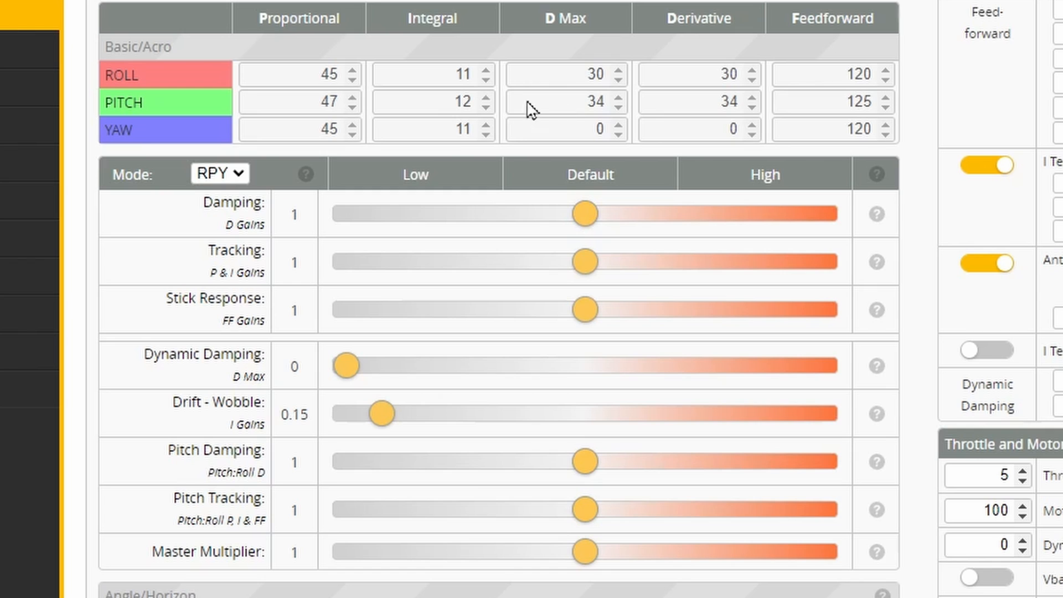
mouse_move(348, 339)
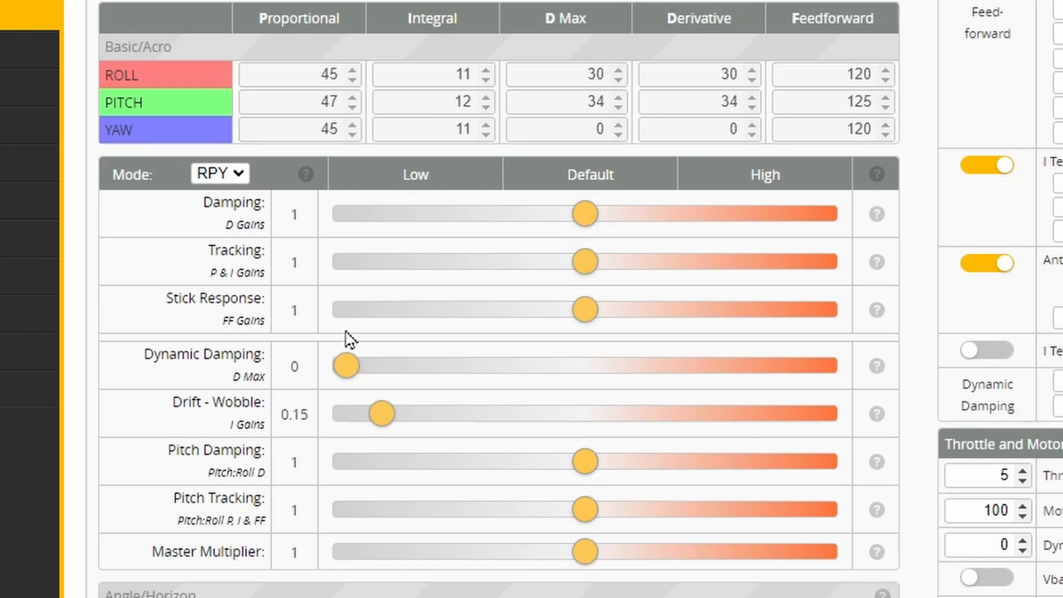
mouse_move(494, 205)
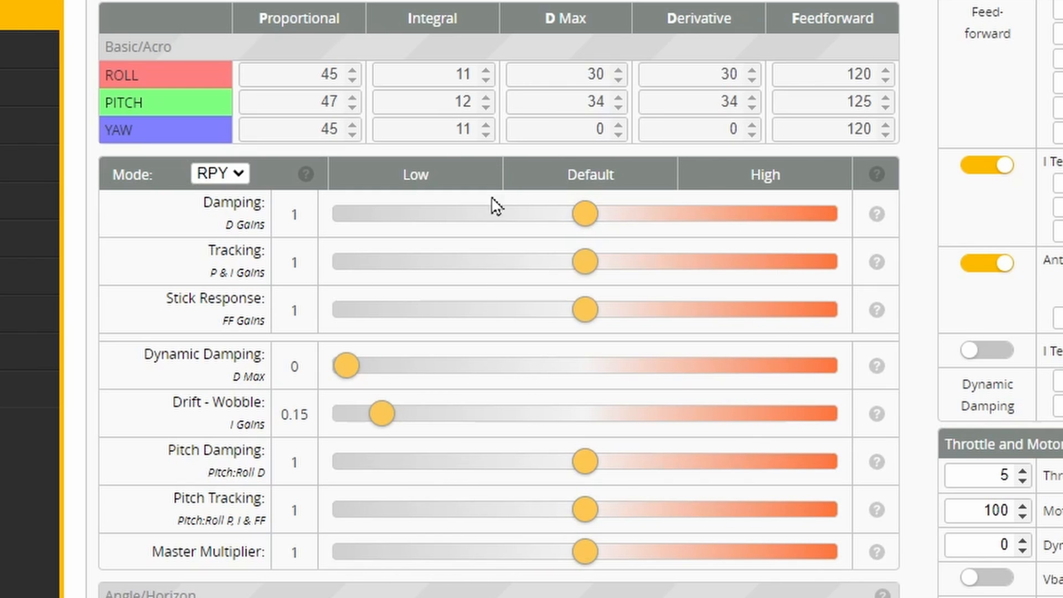
mouse_move(637, 529)
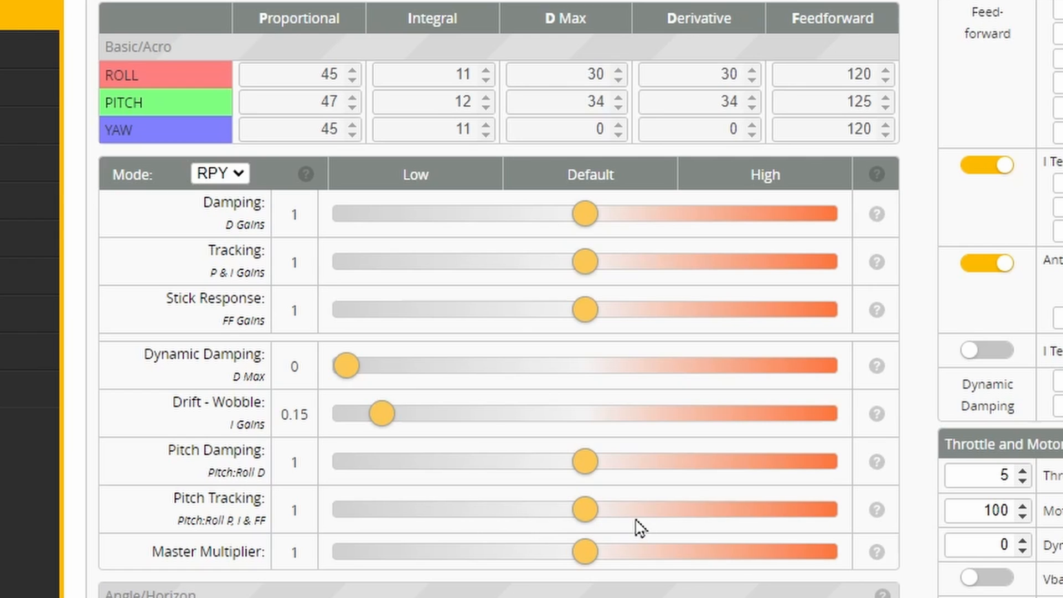
mouse_move(677, 502)
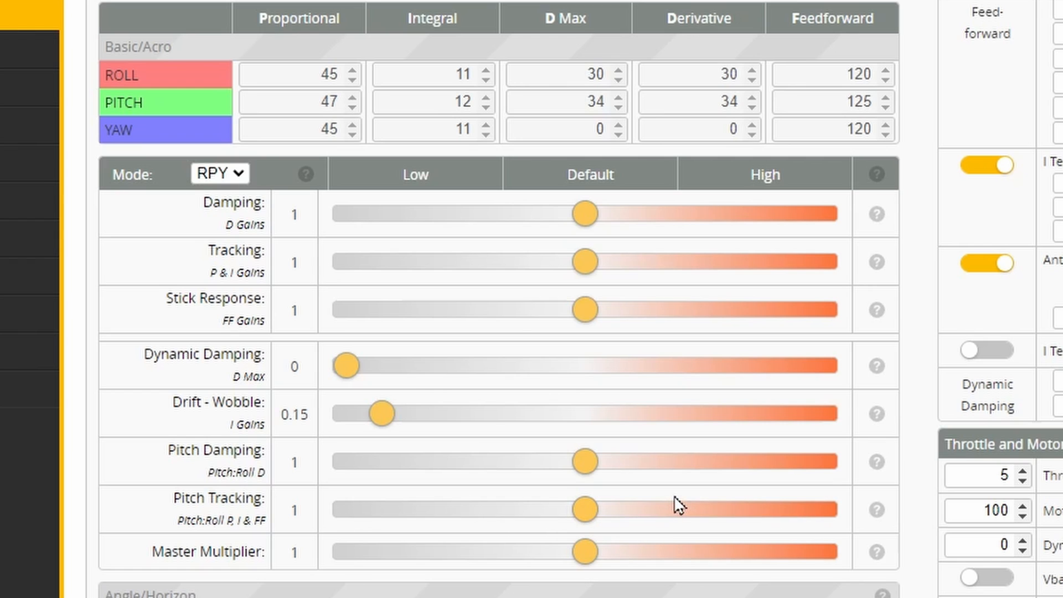
mouse_move(747, 367)
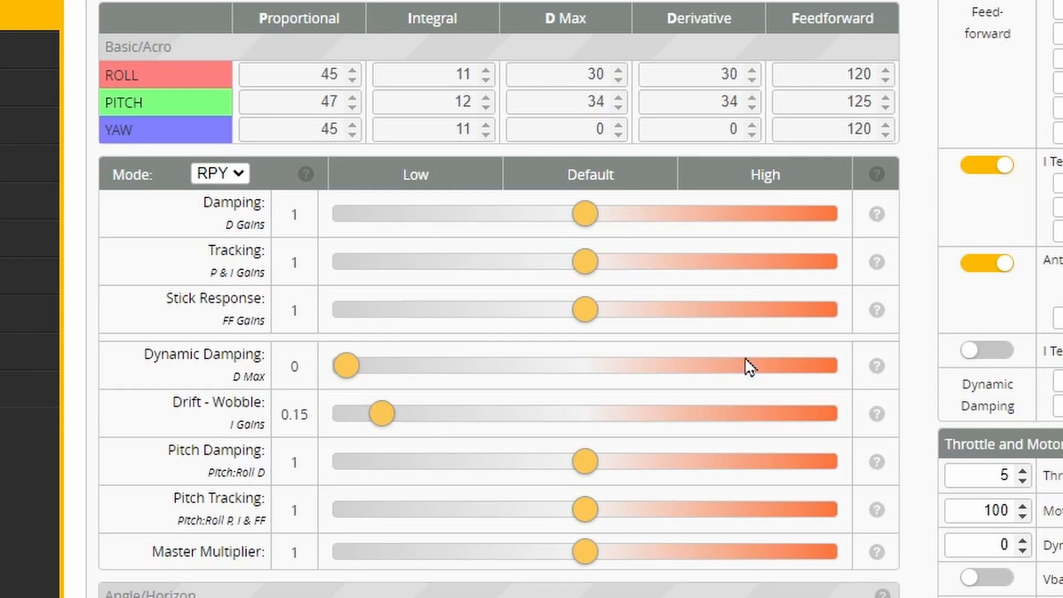
mouse_move(421, 534)
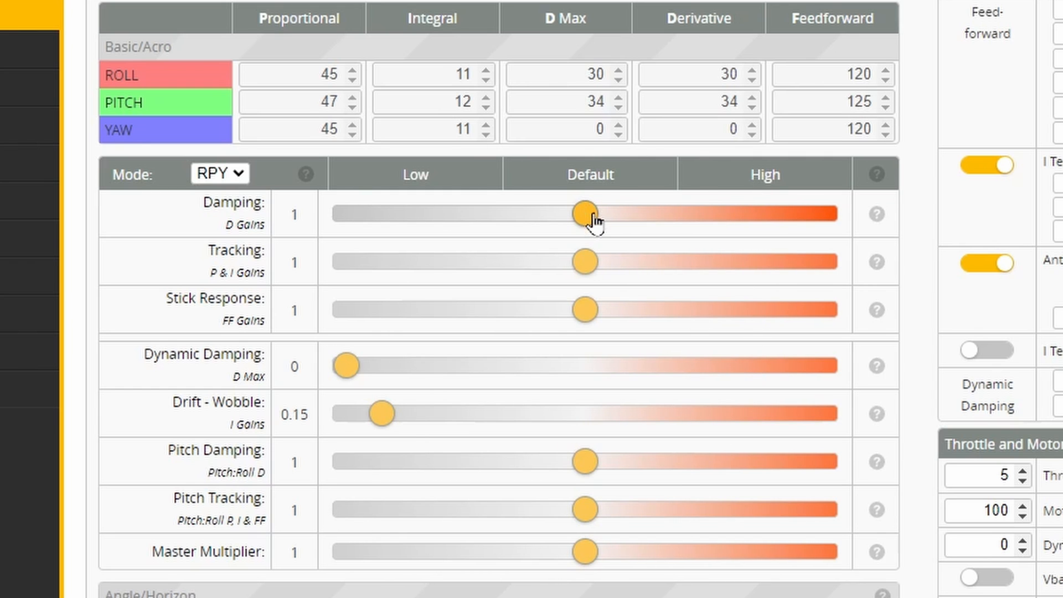
Step: Set Damping to 1.15 and try Tracking at 0.9 and 1.1 before returning it to 1
drag(584, 212, 622, 212)
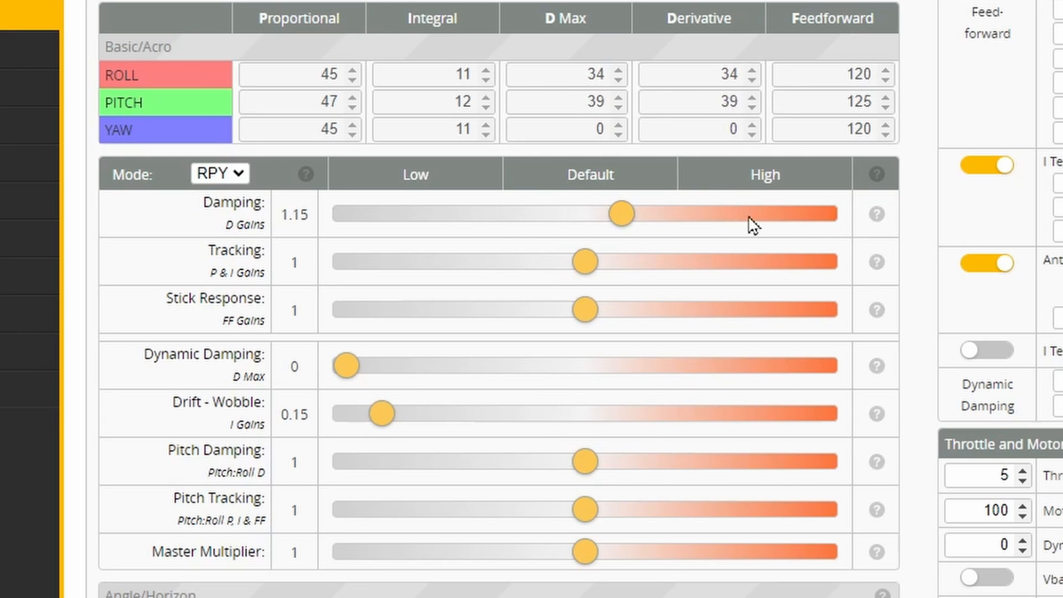
mouse_move(539, 189)
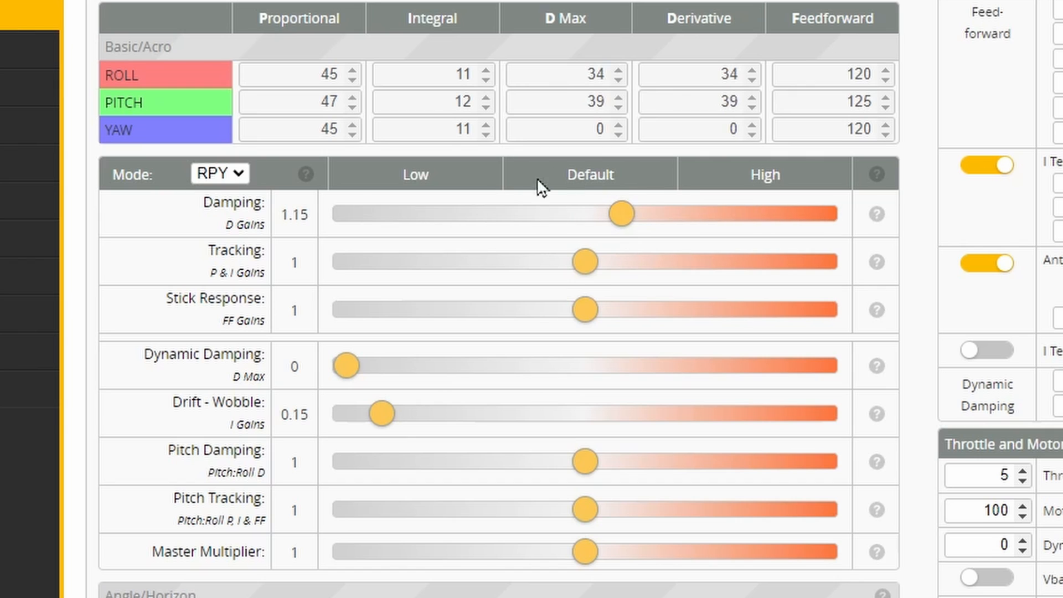
drag(584, 261, 574, 261)
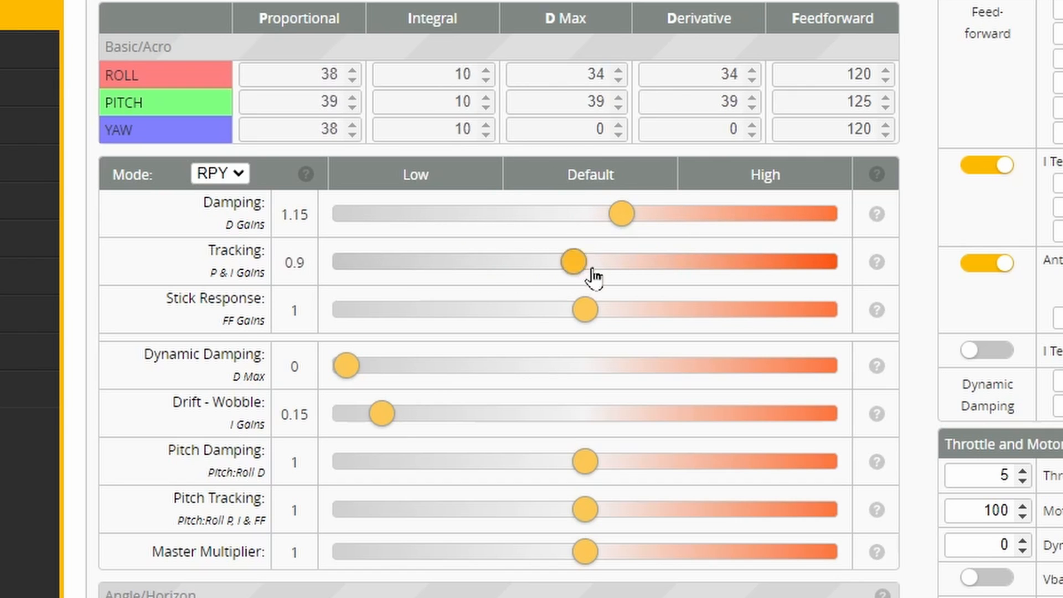
drag(572, 261, 584, 261)
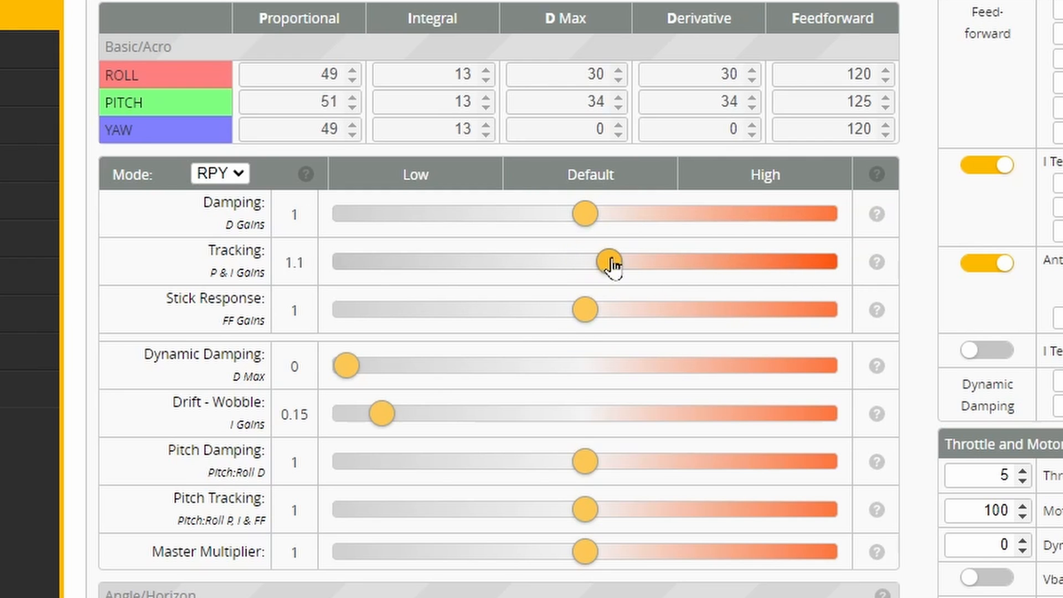
drag(612, 262, 775, 261)
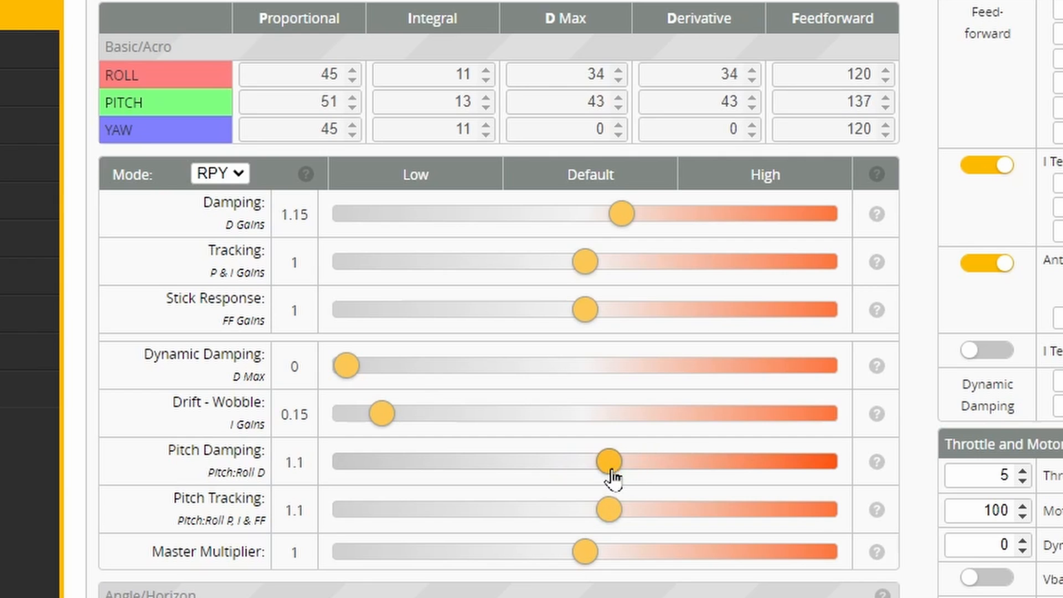
Step: Raise Pitch Tracking through 1.15 and 1.2 to 1.3 and Pitch Damping to 1.25
drag(587, 509, 619, 509)
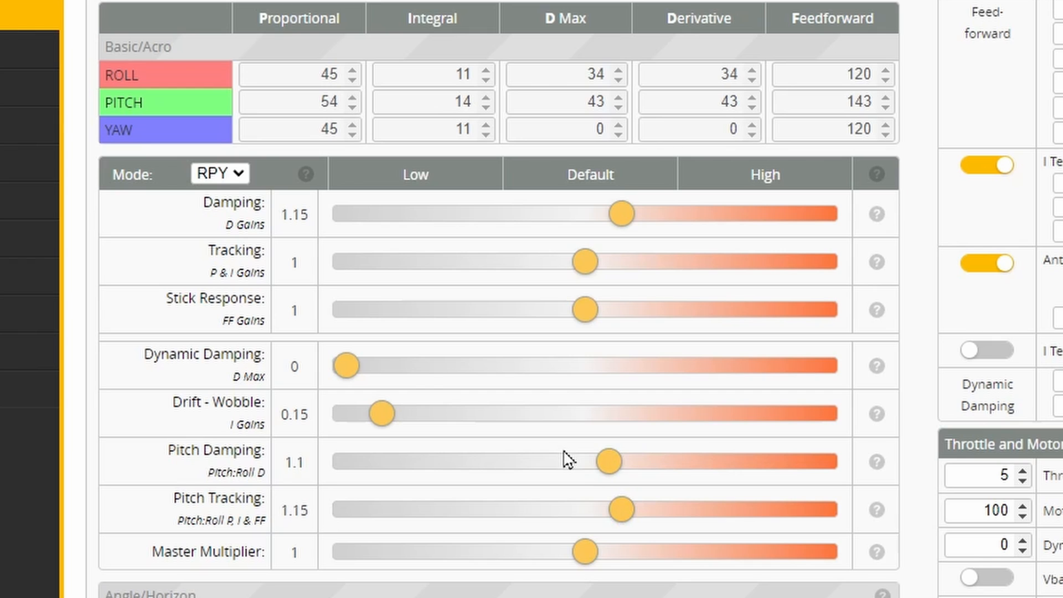
mouse_move(641, 471)
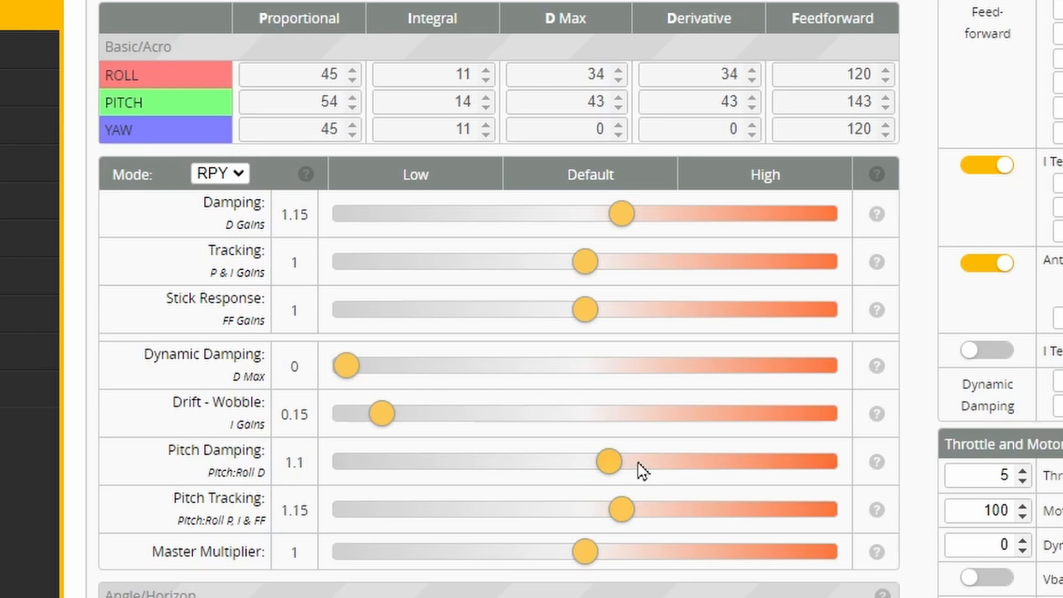
drag(606, 460, 621, 460)
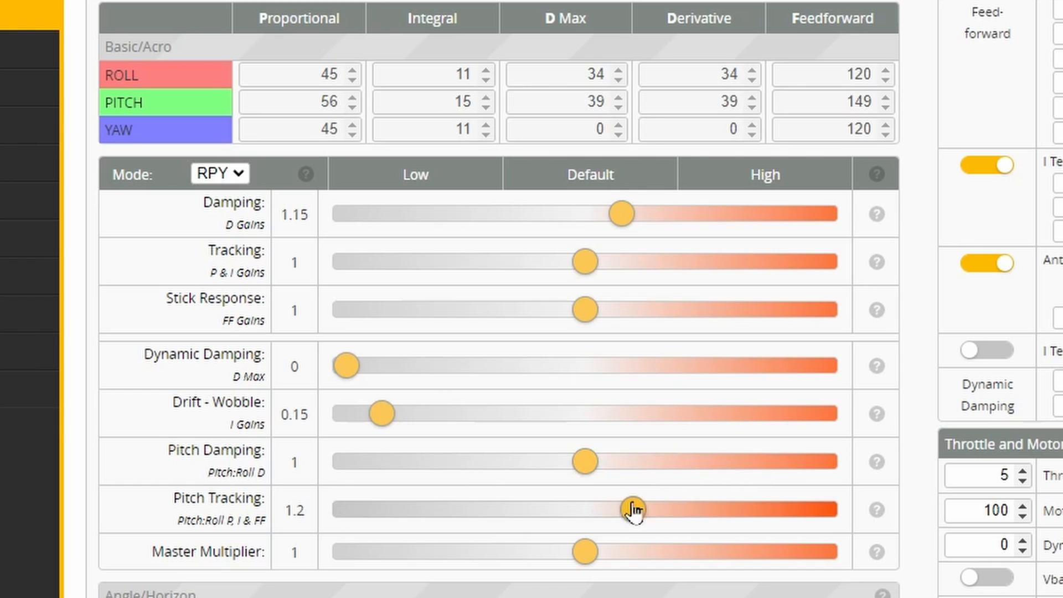
drag(633, 508, 583, 508)
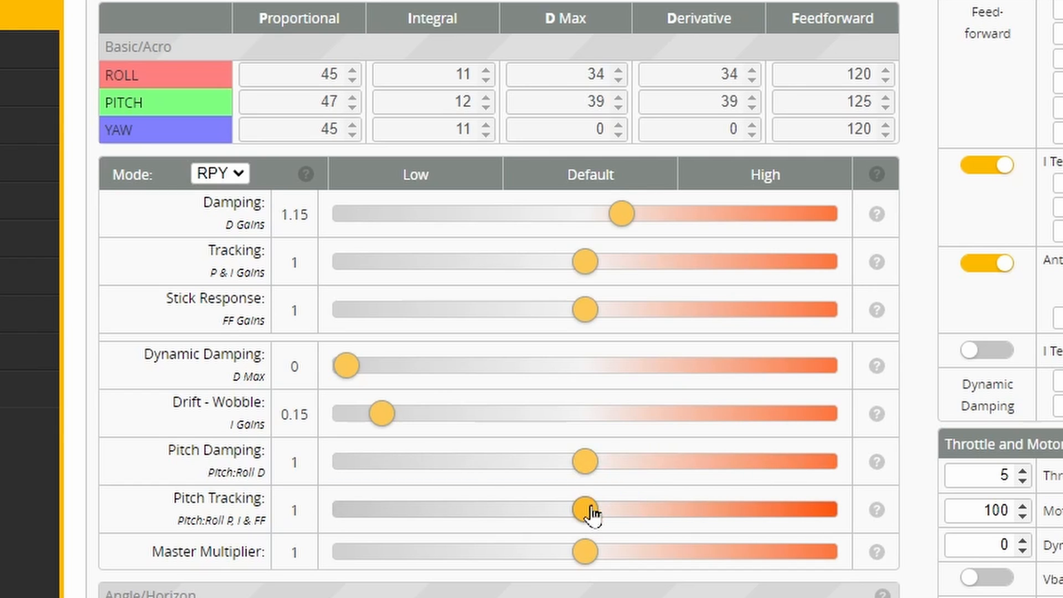
drag(585, 509, 656, 509)
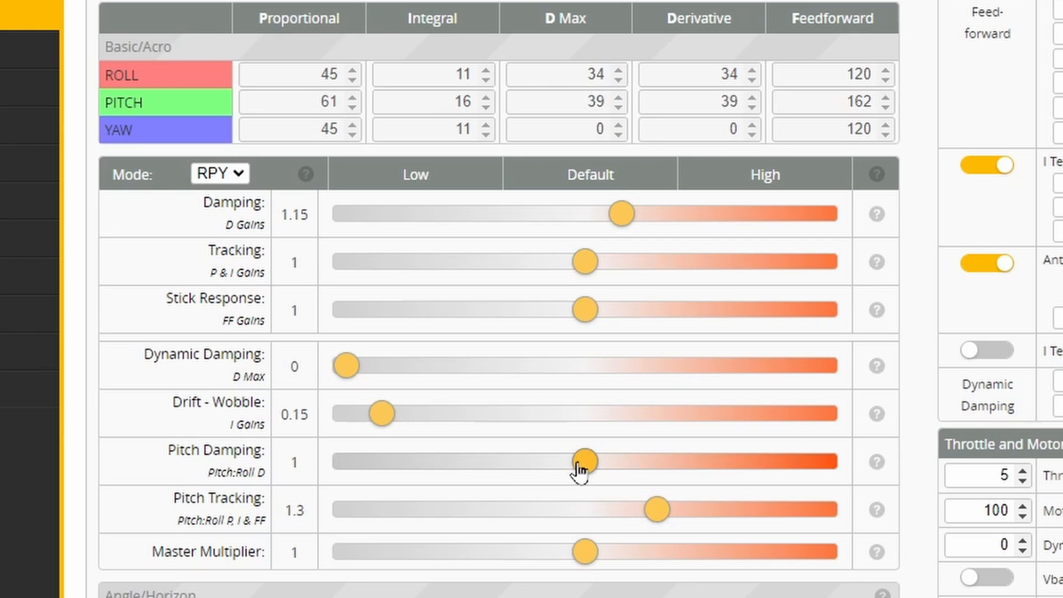
drag(581, 460, 633, 460)
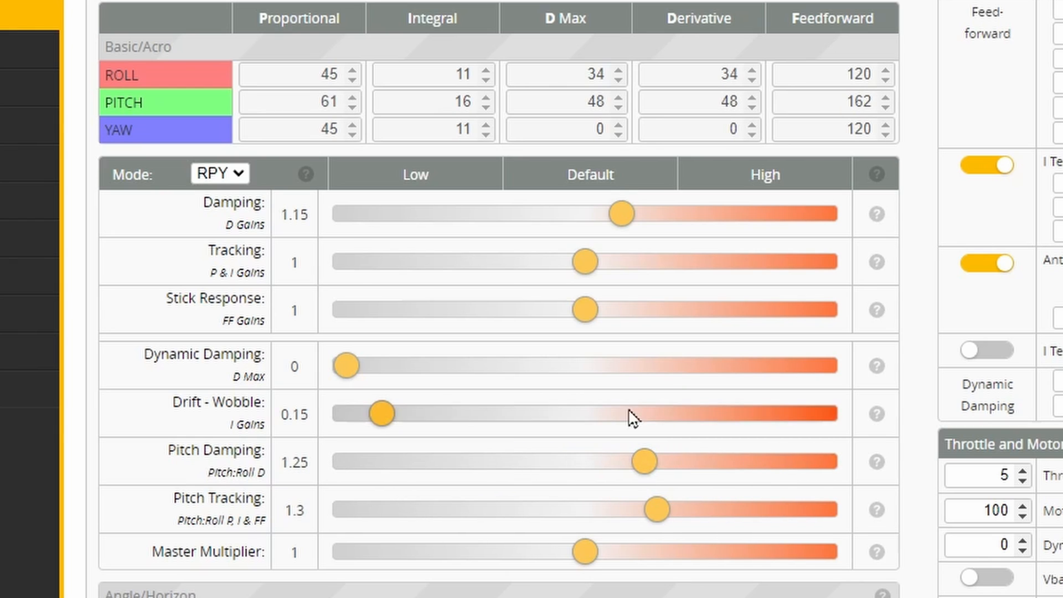
mouse_move(318, 108)
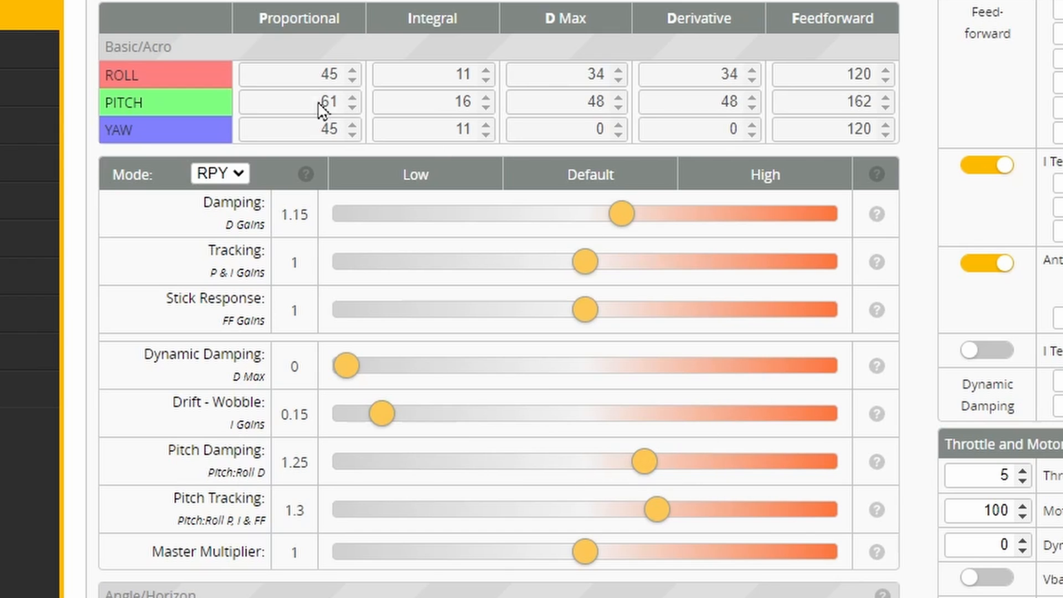
mouse_move(366, 121)
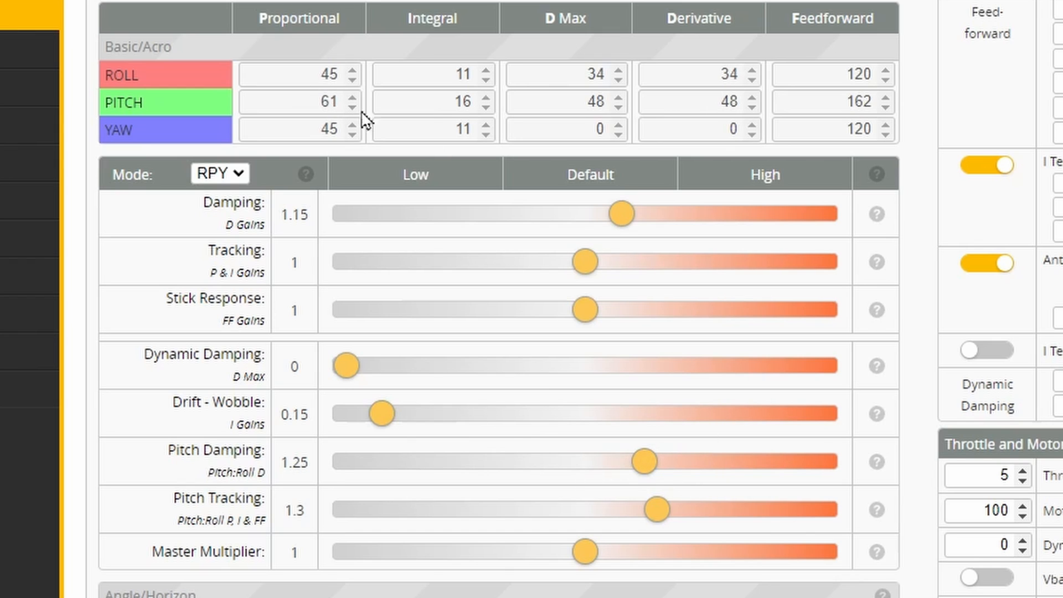
mouse_move(795, 104)
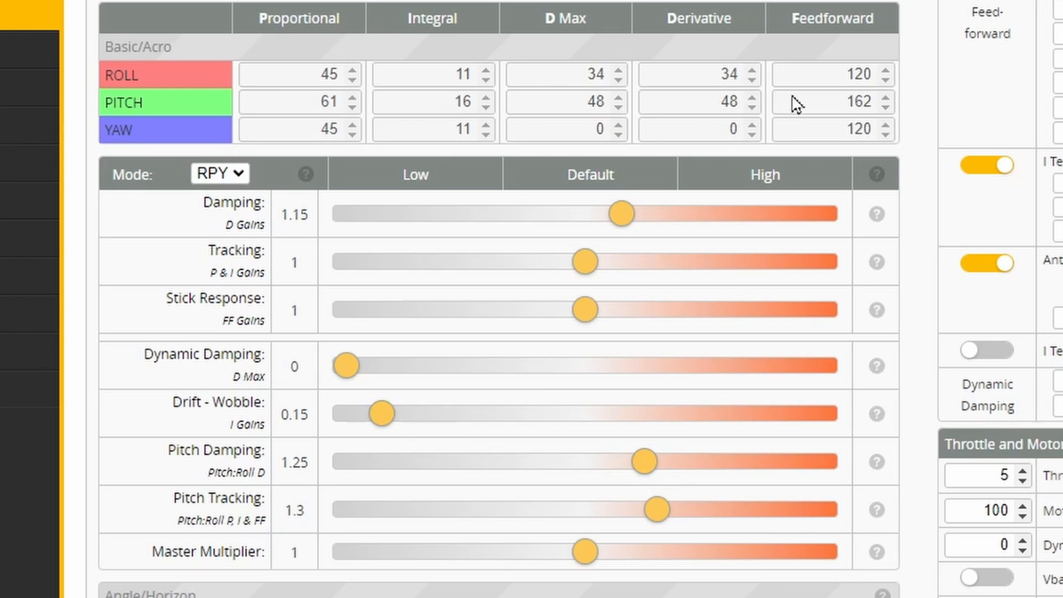
mouse_move(578, 212)
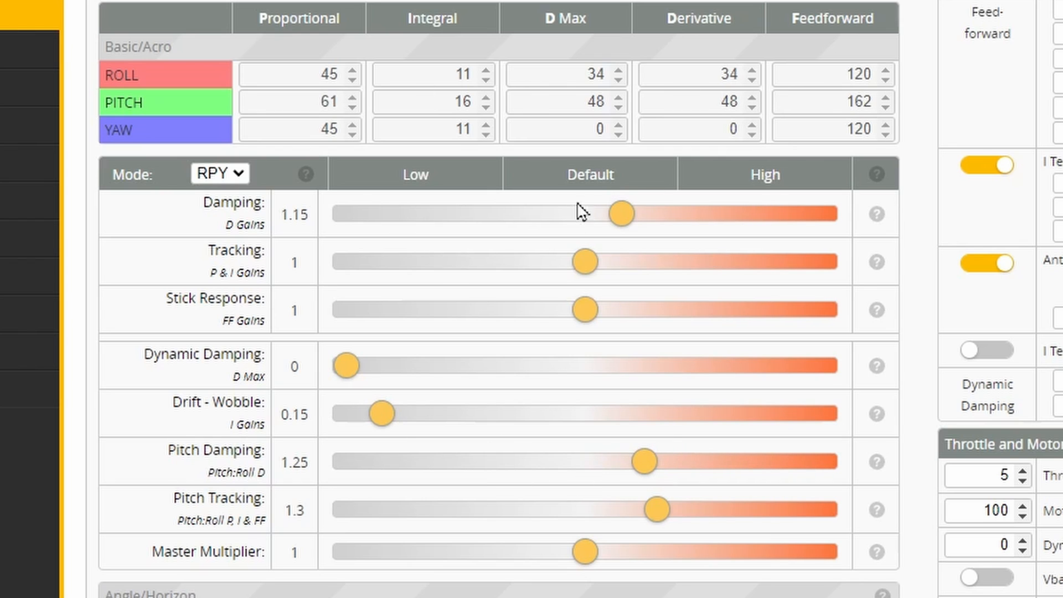
mouse_move(651, 502)
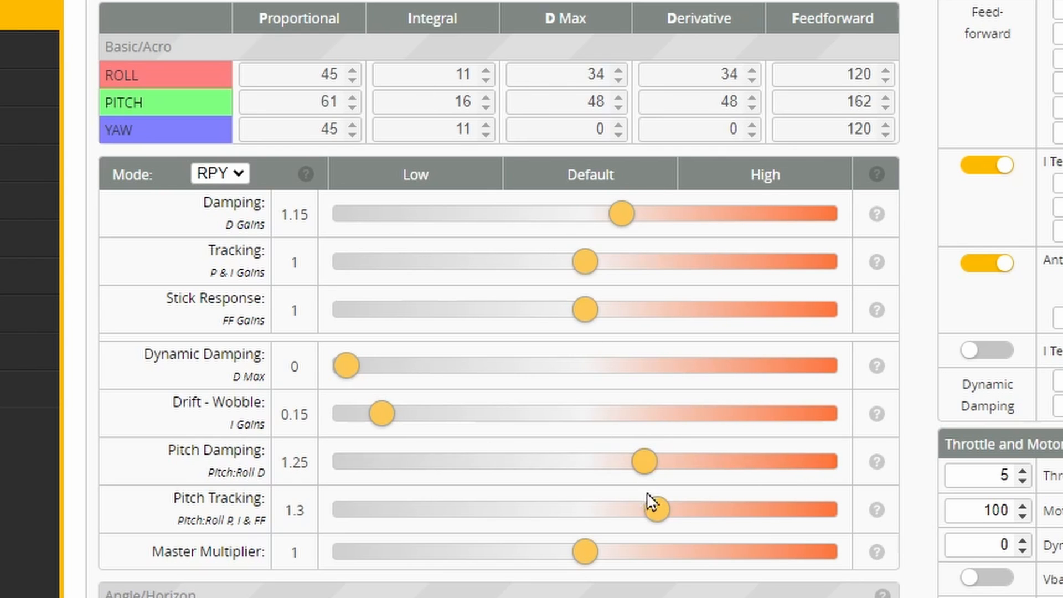
Step: Try Pitch Damping between 1.1 and 1.5, settle it at 1.25, and set the Master Multiplier to 1.3
drag(653, 509, 655, 509)
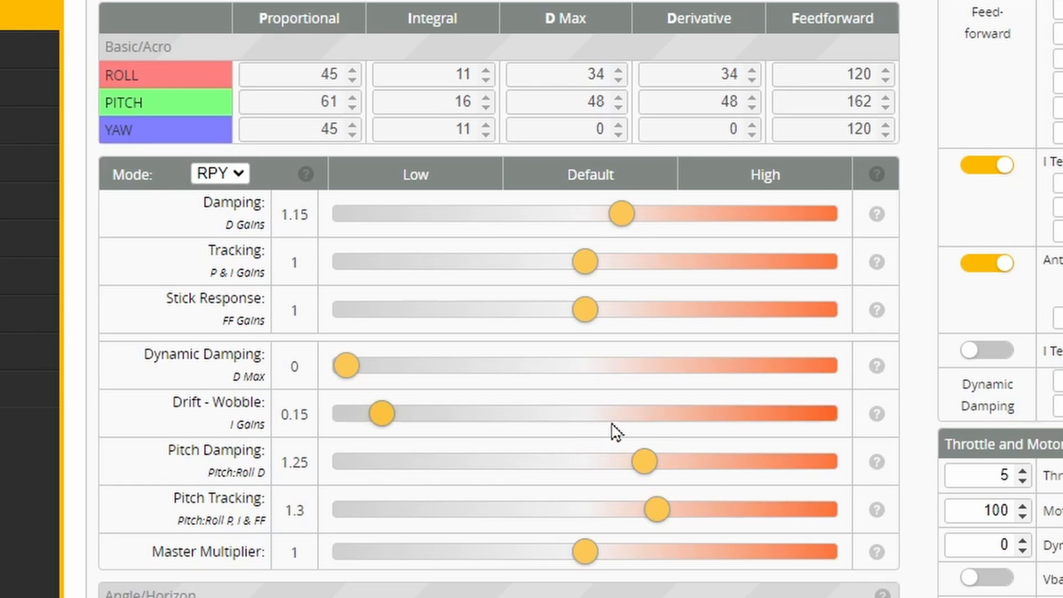
mouse_move(726, 273)
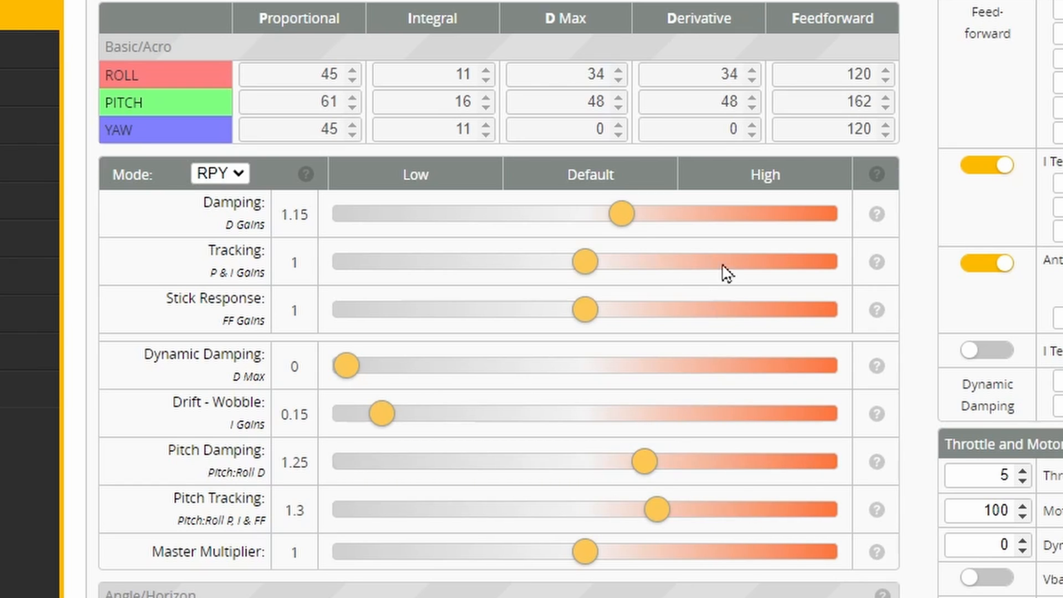
mouse_move(467, 135)
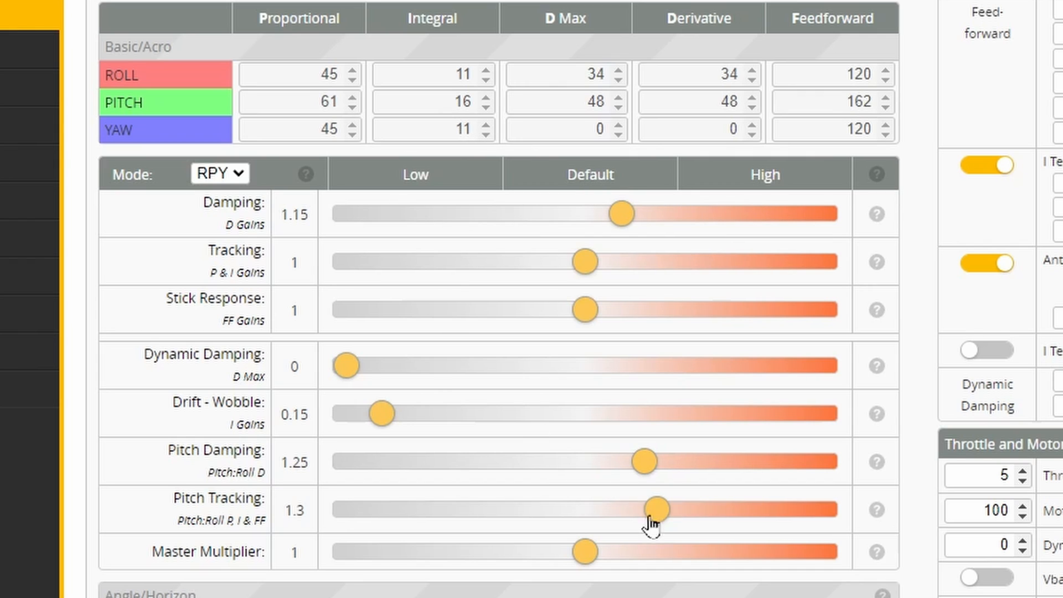
drag(644, 460, 629, 461)
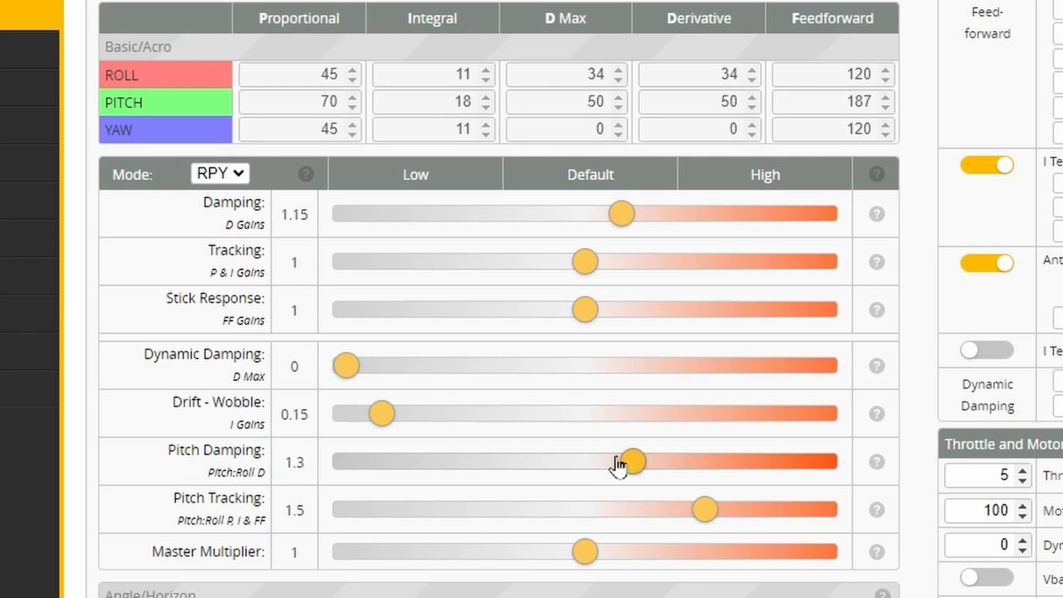
drag(701, 507, 641, 509)
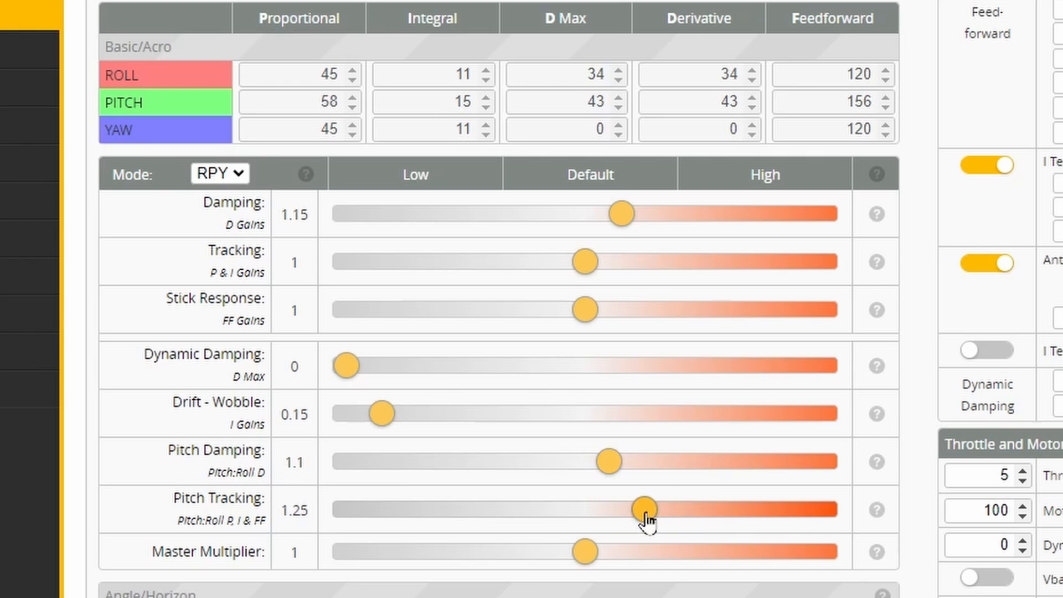
drag(642, 509, 657, 510)
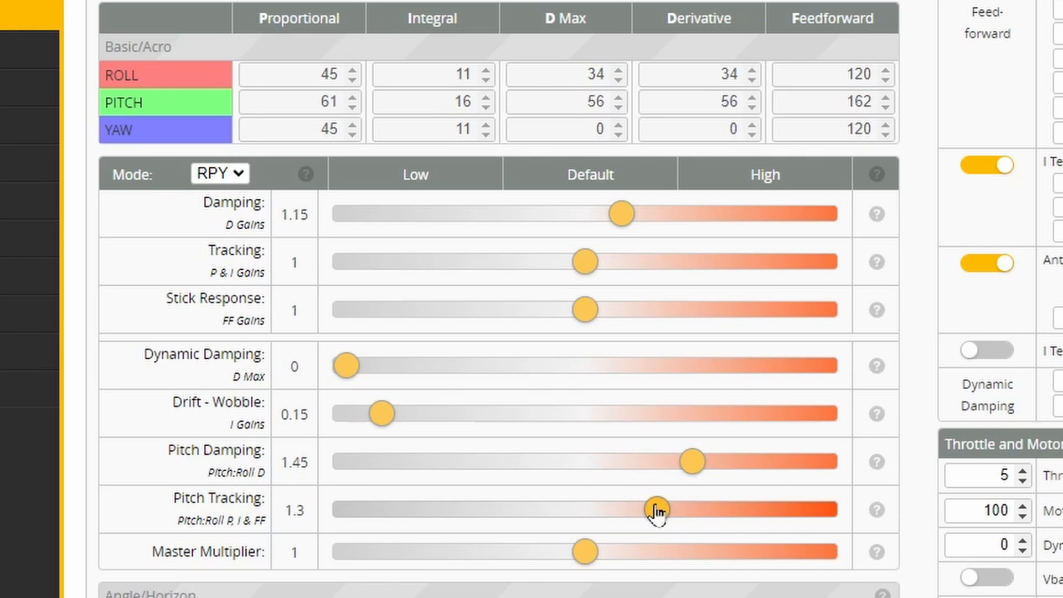
drag(690, 462, 657, 462)
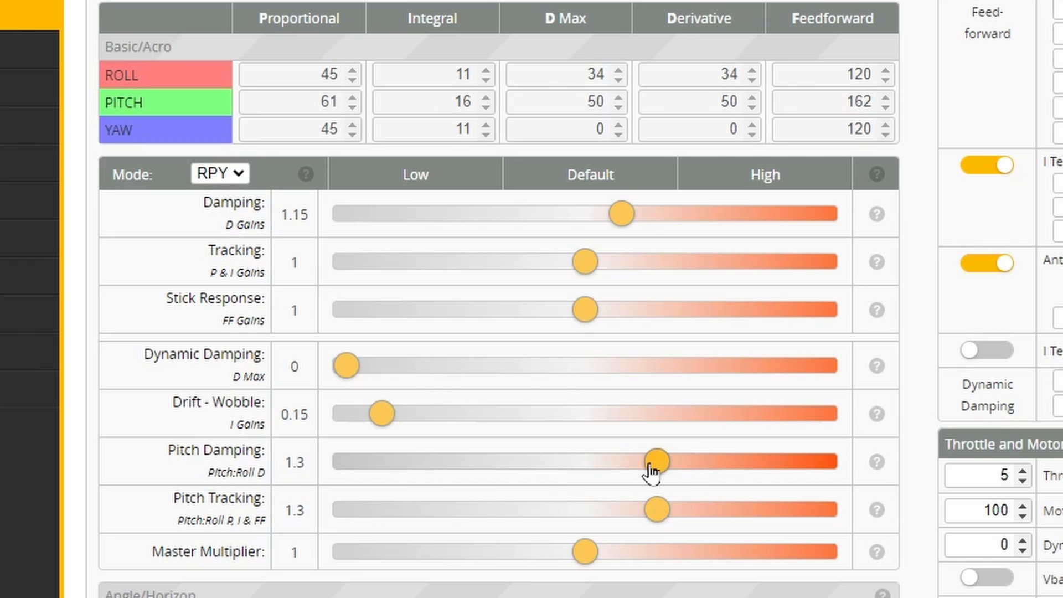
drag(658, 460, 644, 461)
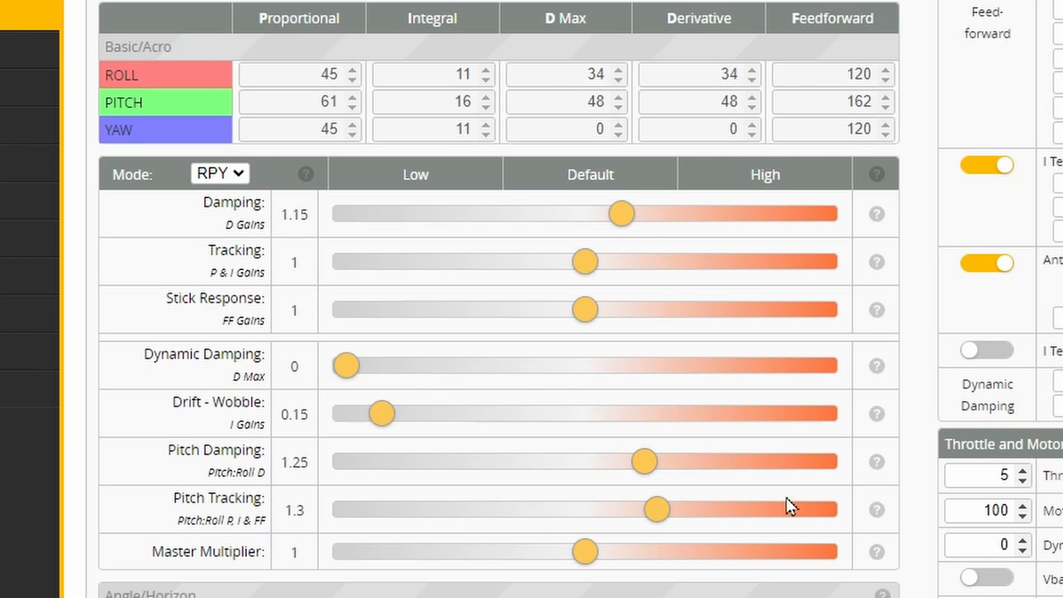
mouse_move(711, 453)
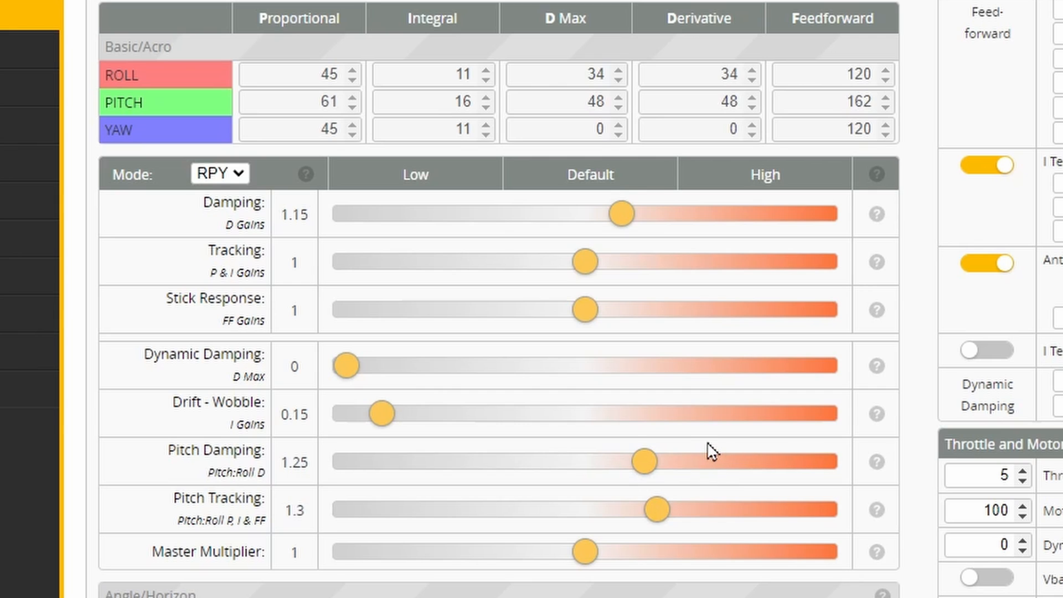
mouse_move(701, 446)
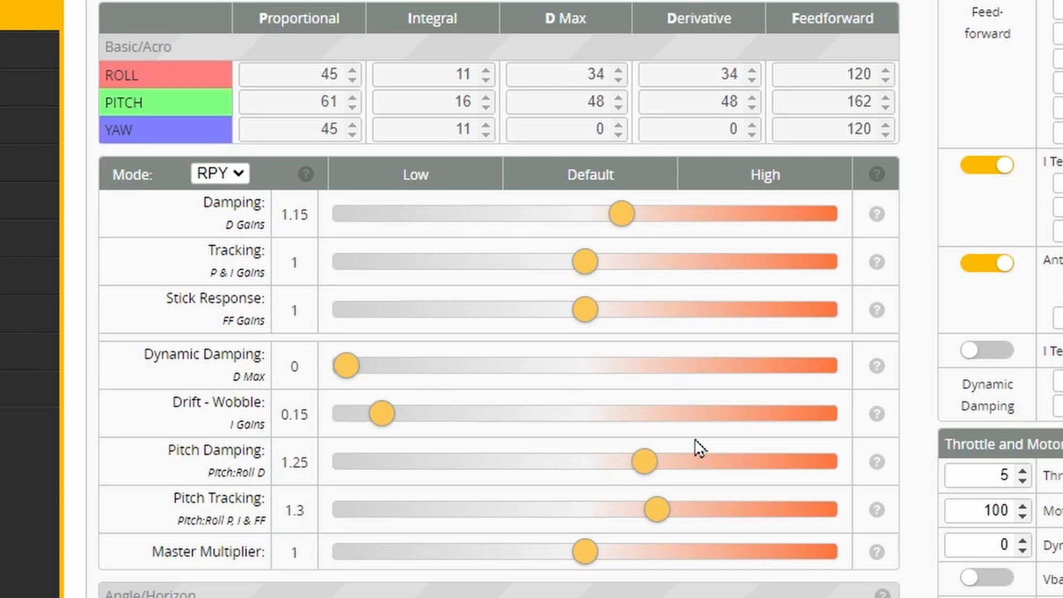
drag(583, 551, 657, 552)
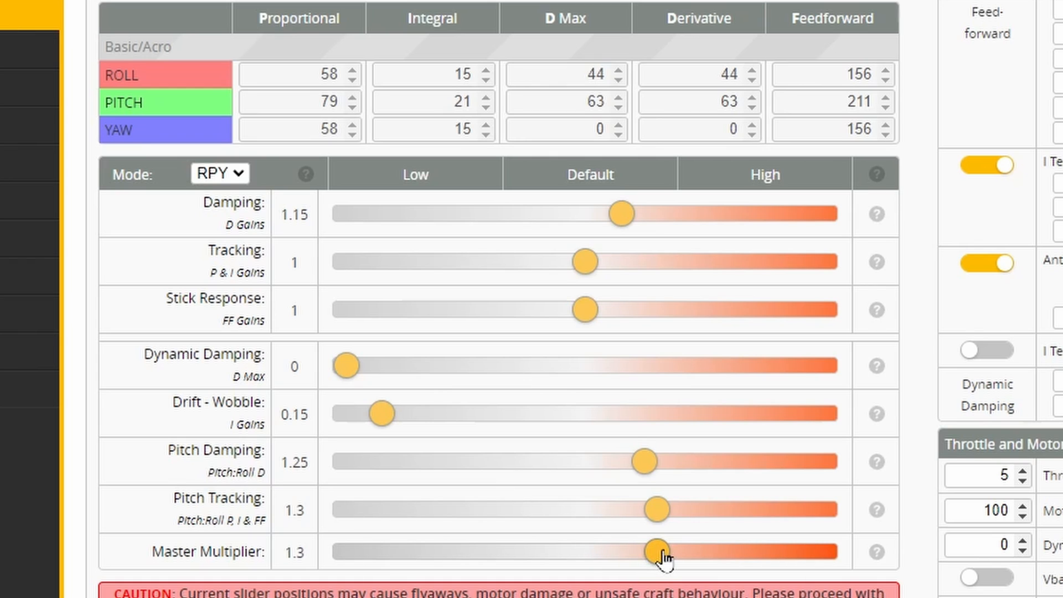
Step: Sweep the Master Multiplier slider and leave it at 1.3, scaling all gains up
drag(657, 552, 701, 552)
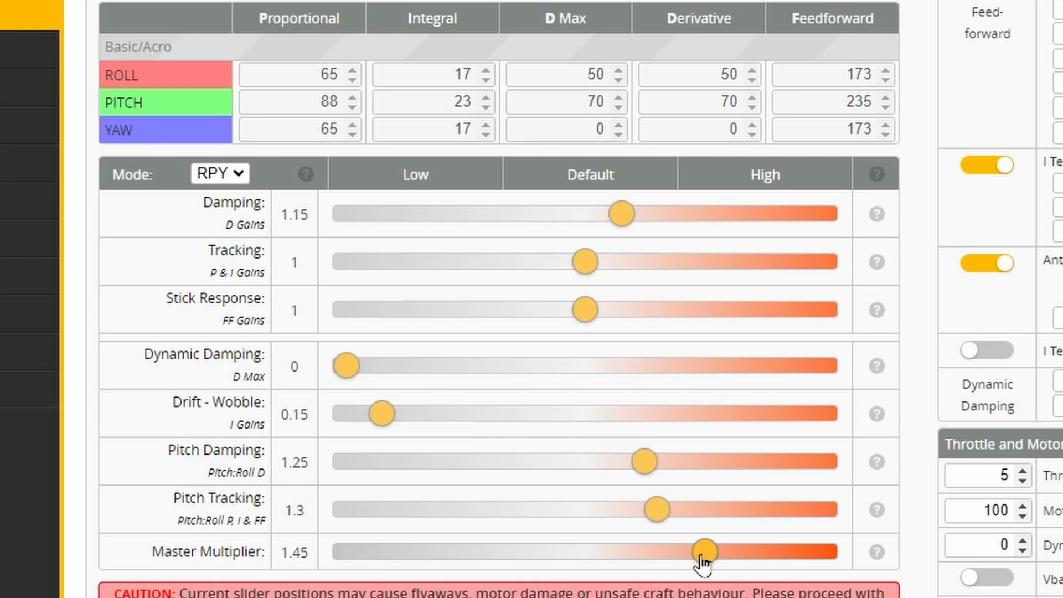
drag(704, 551, 555, 551)
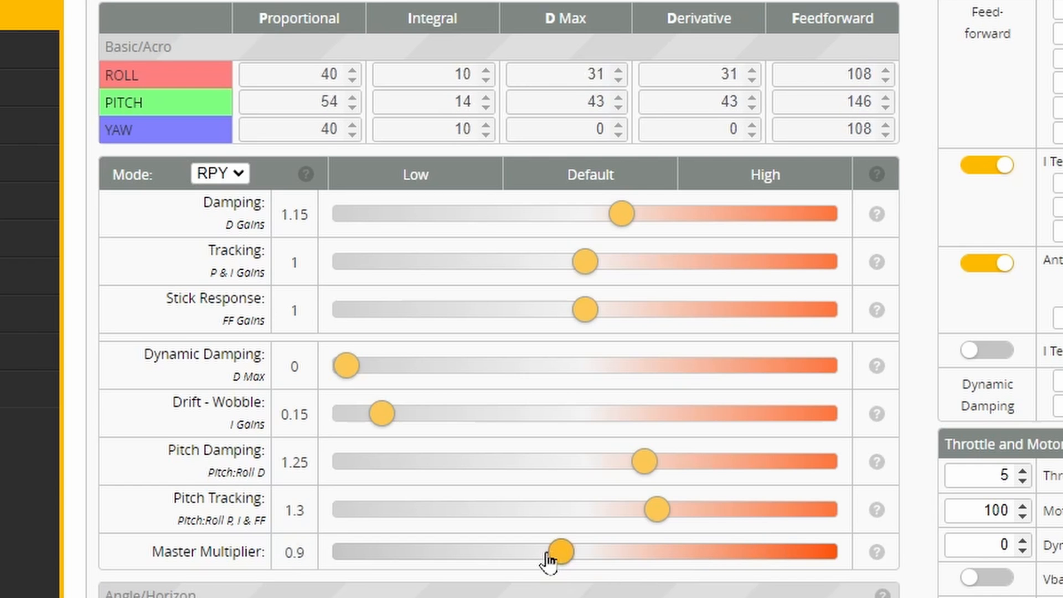
drag(559, 551, 803, 551)
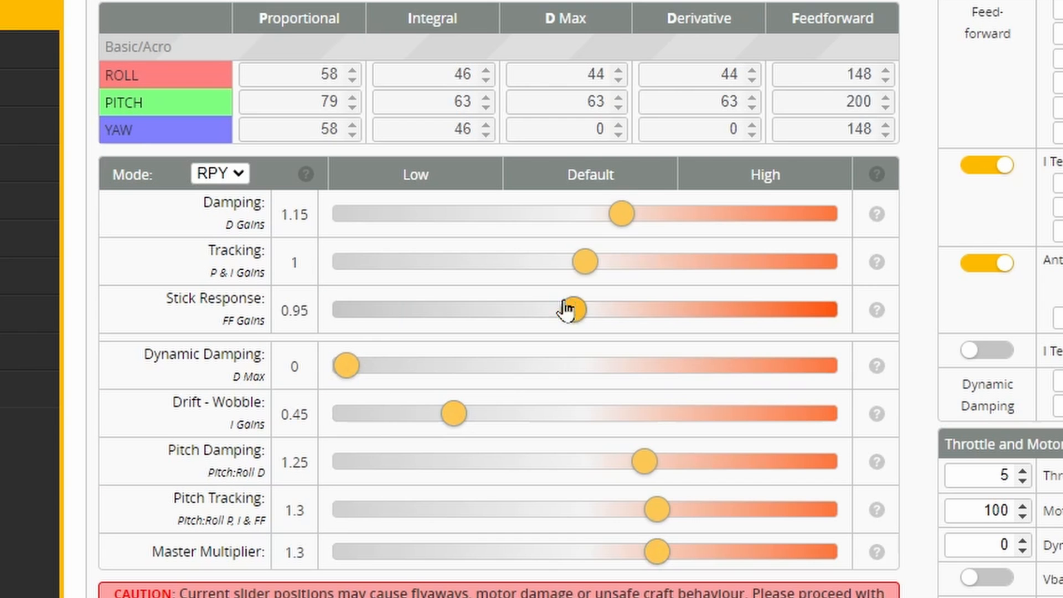
Step: Lower the Stick Response slider down to about 0.5
drag(581, 309, 523, 308)
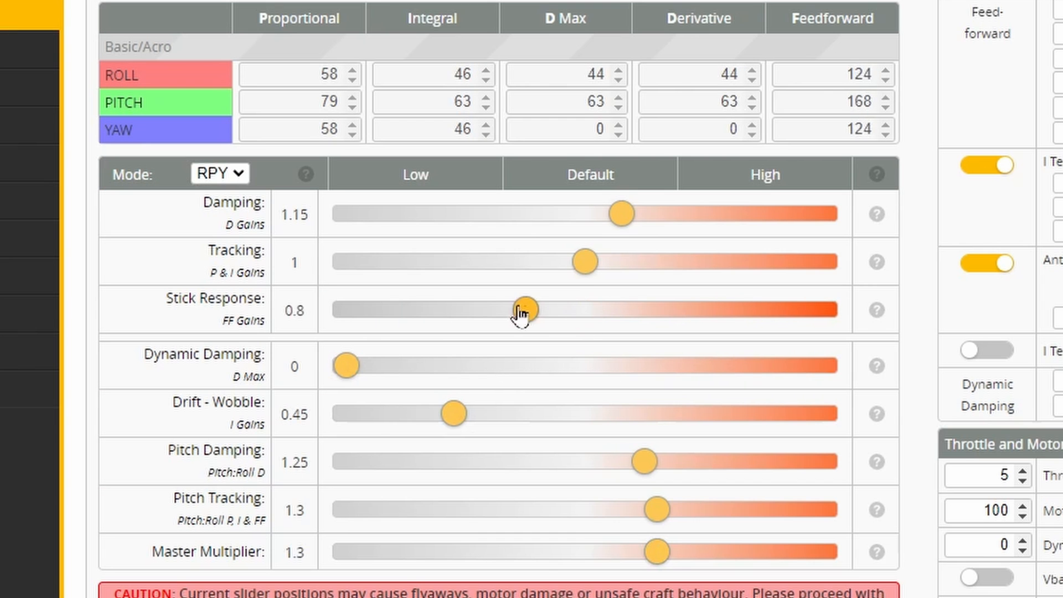
drag(523, 310, 452, 310)
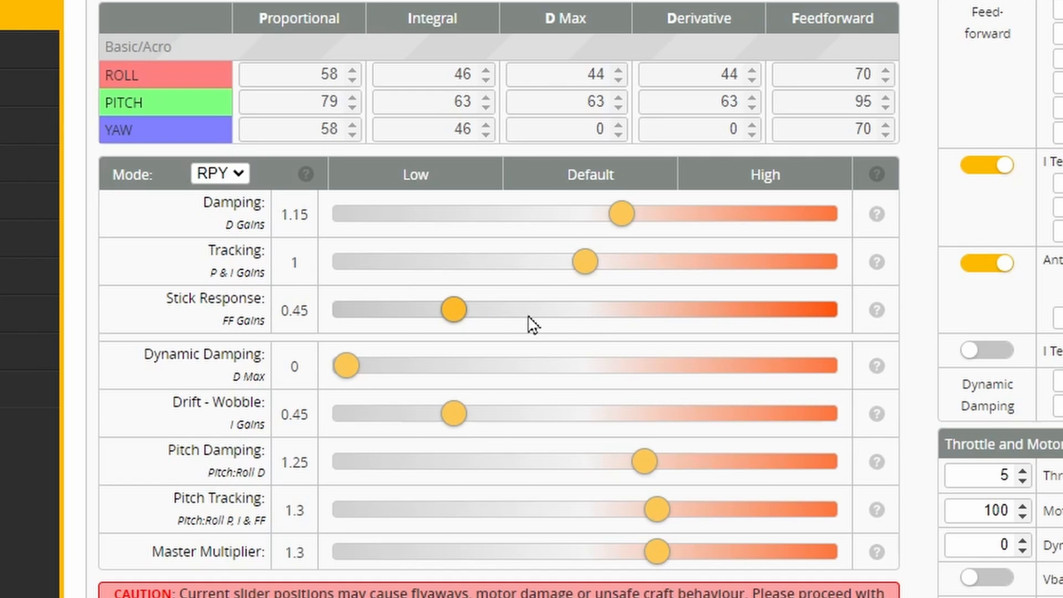
drag(453, 309, 468, 308)
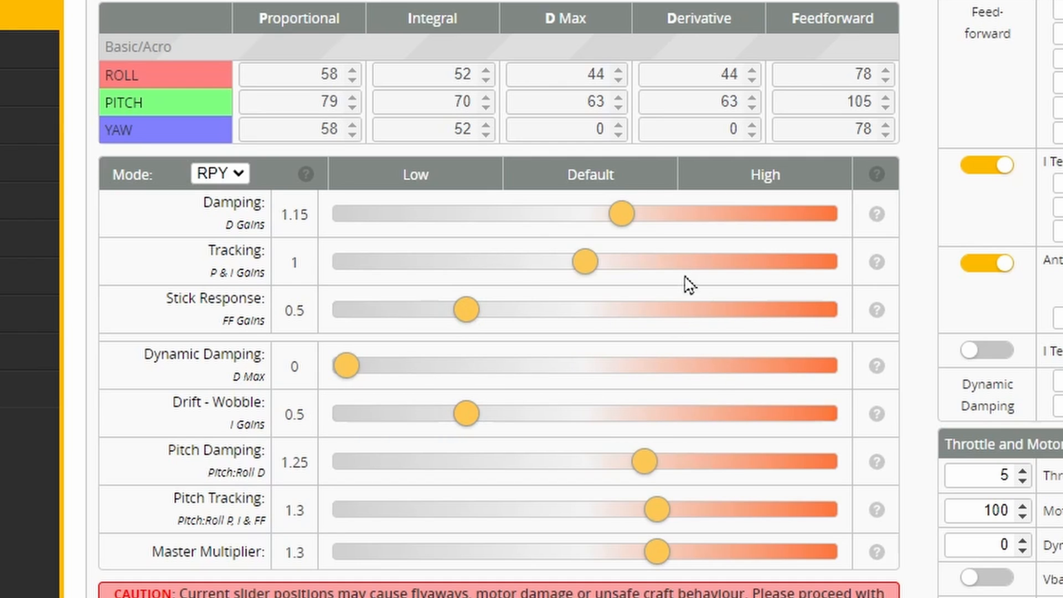
mouse_move(567, 336)
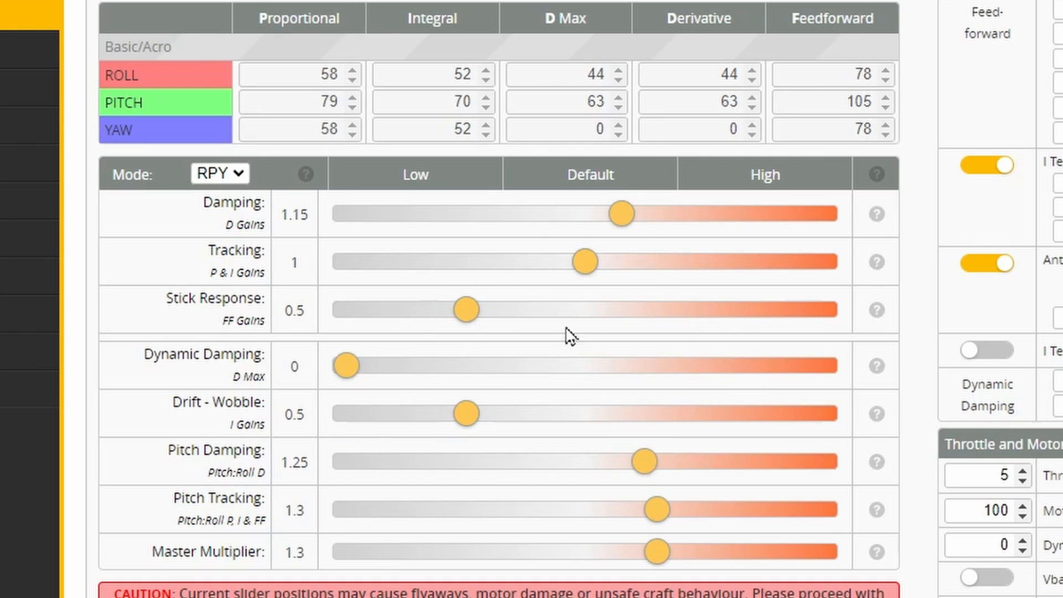
mouse_move(356, 343)
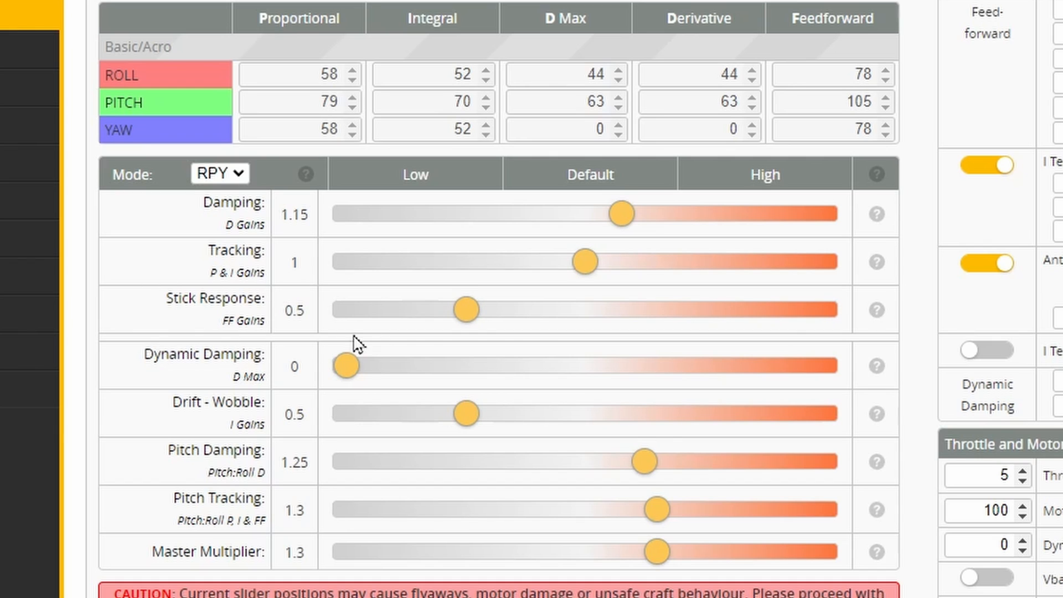
mouse_move(450, 342)
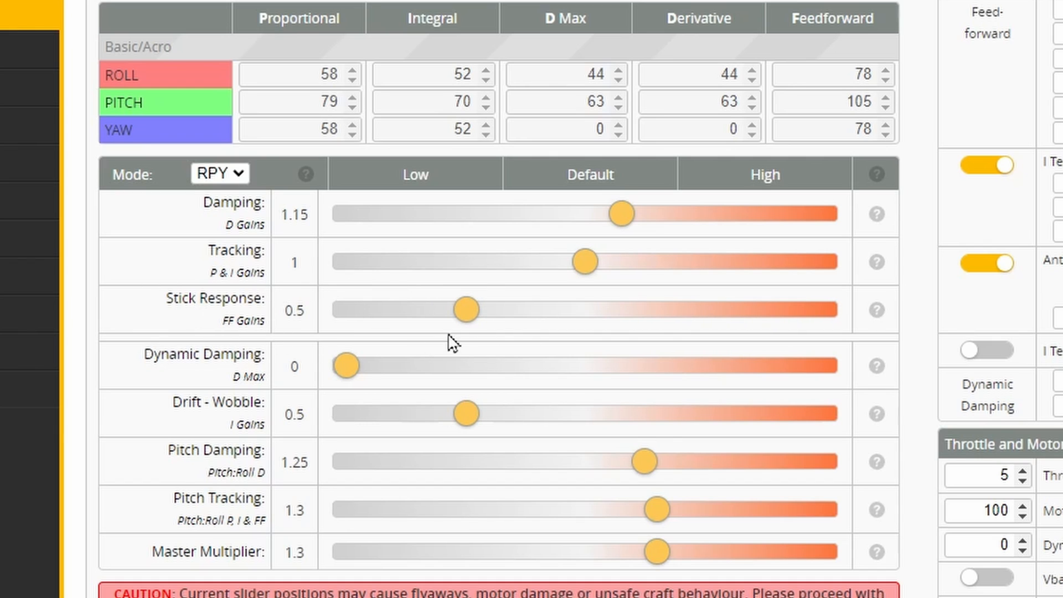
mouse_move(467, 336)
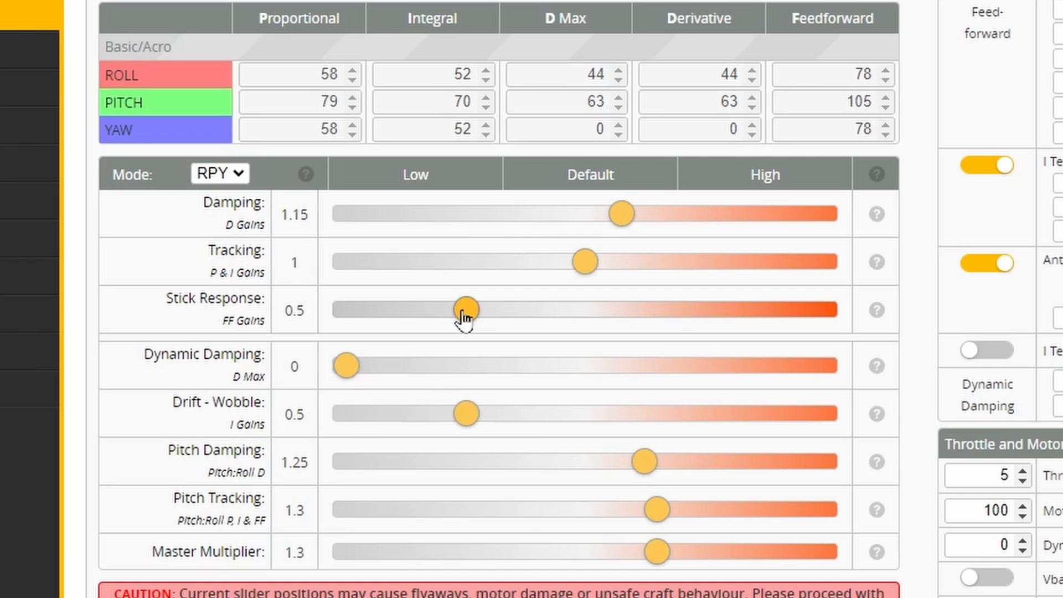
Step: Sweep Stick Response back and forth, ending at 1.3 with feedforward 202/274
drag(463, 309, 574, 308)
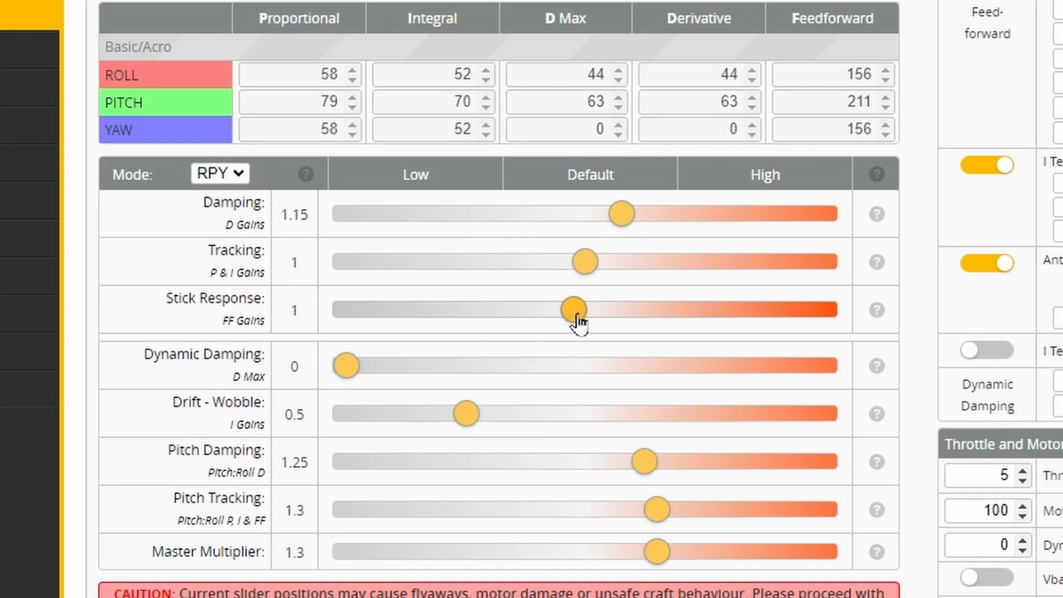
drag(574, 309, 560, 309)
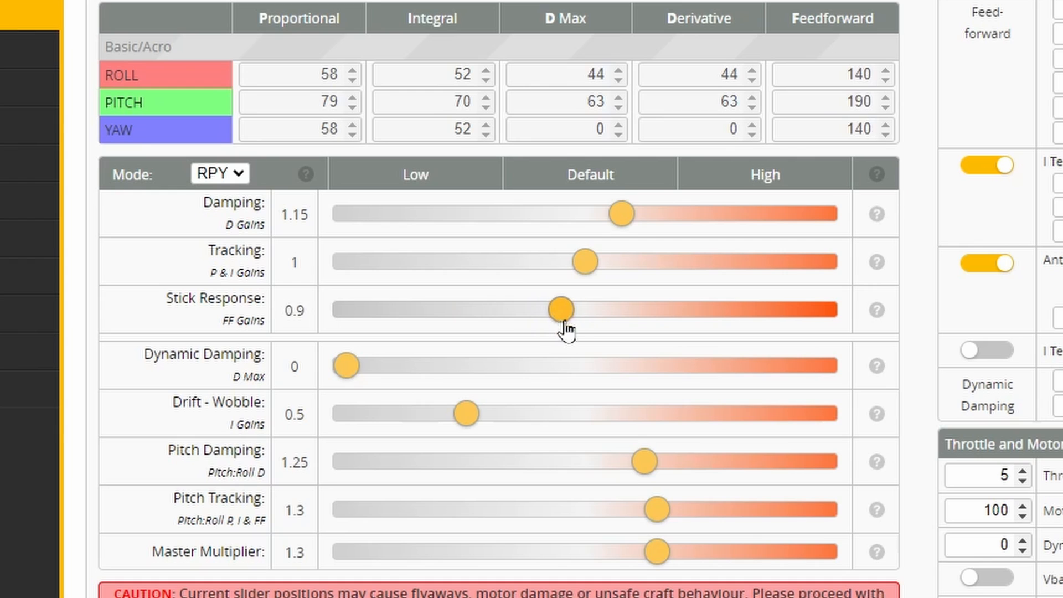
drag(559, 308, 463, 308)
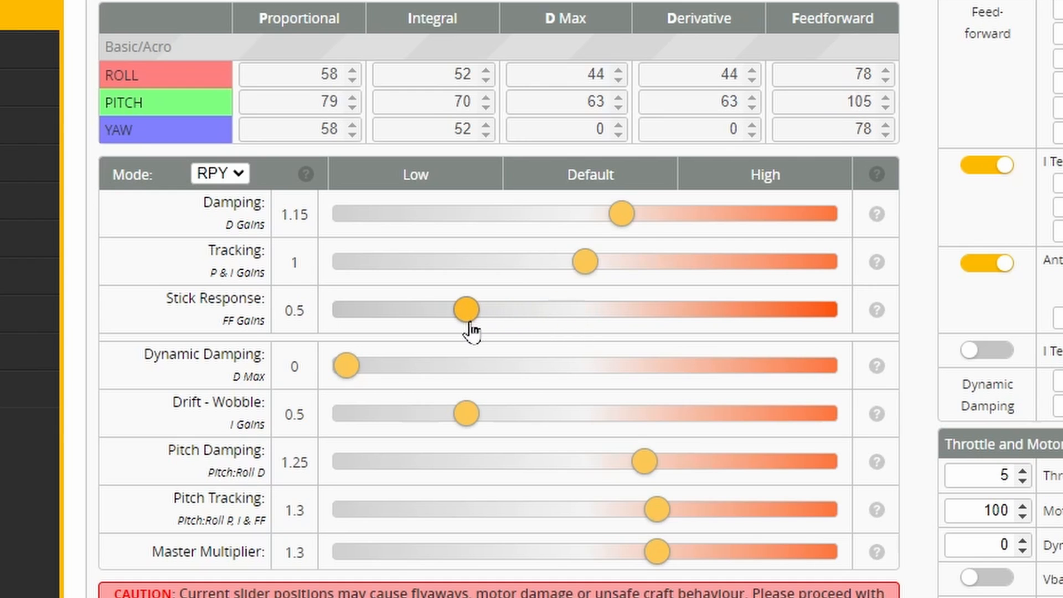
drag(463, 308, 549, 309)
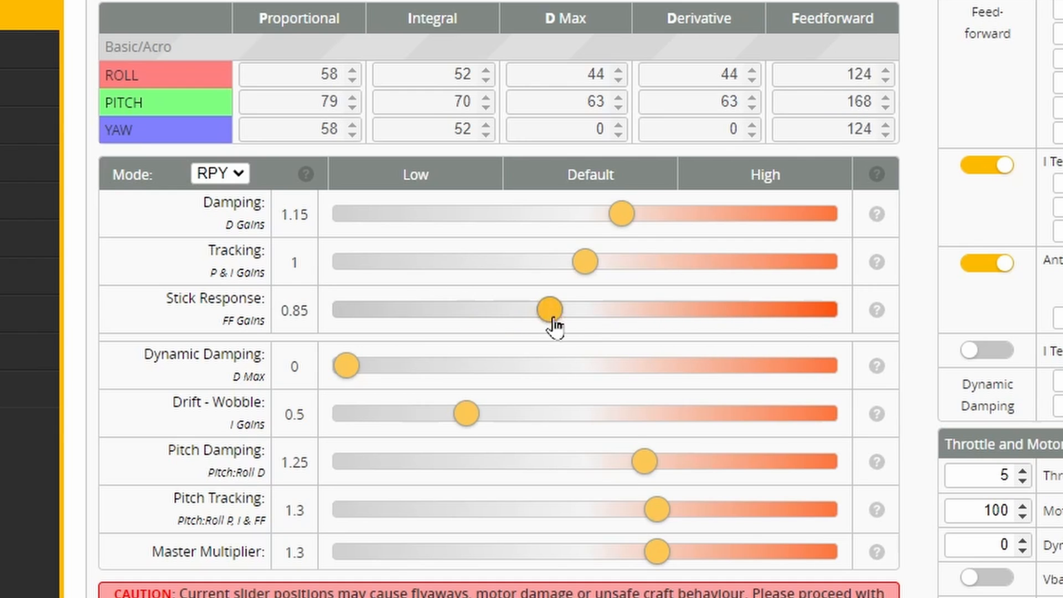
drag(549, 309, 585, 309)
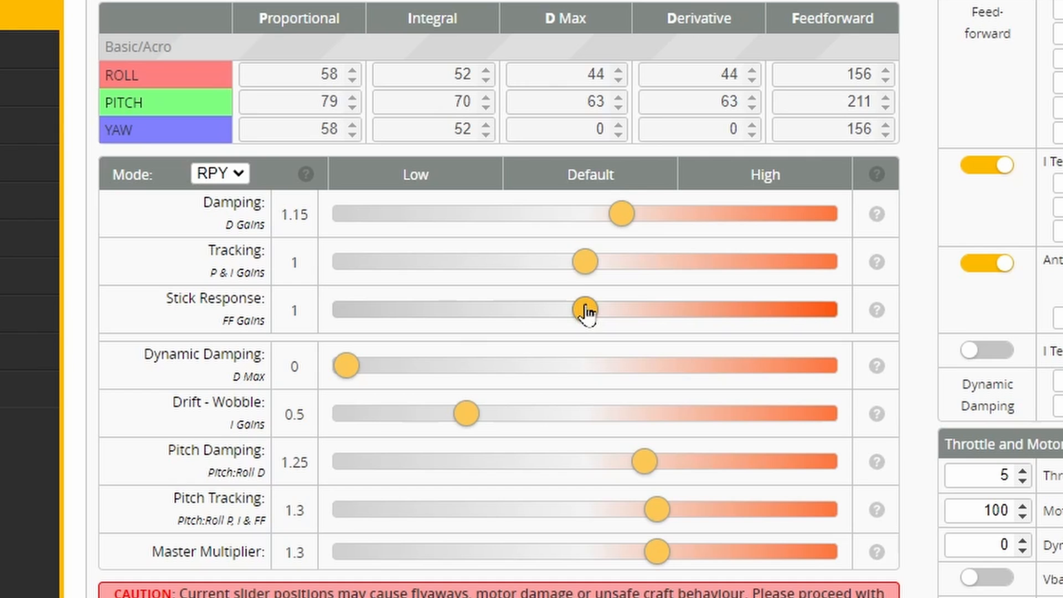
drag(584, 310, 623, 310)
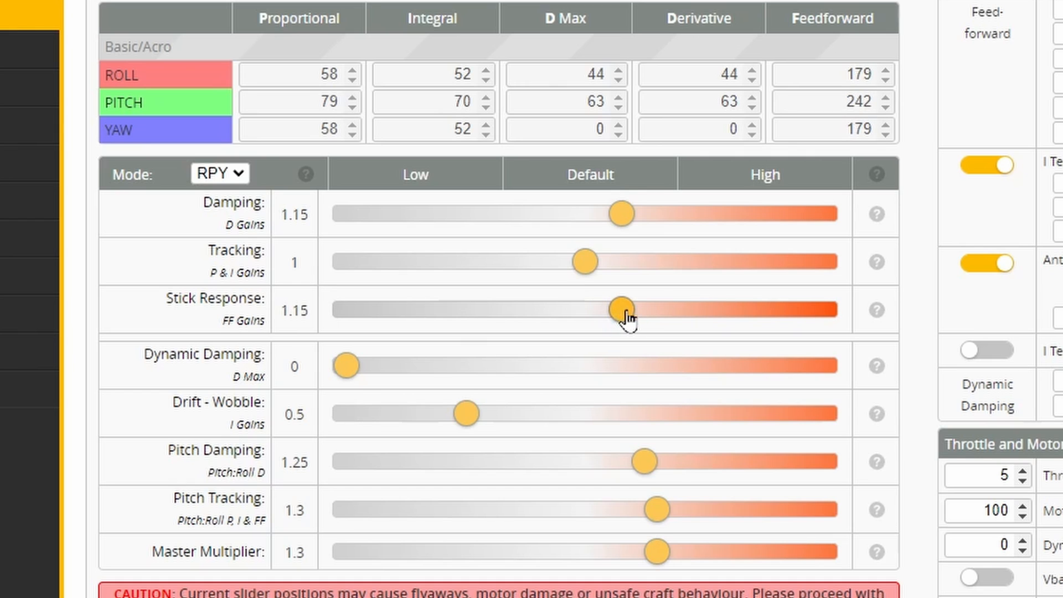
drag(621, 308, 667, 309)
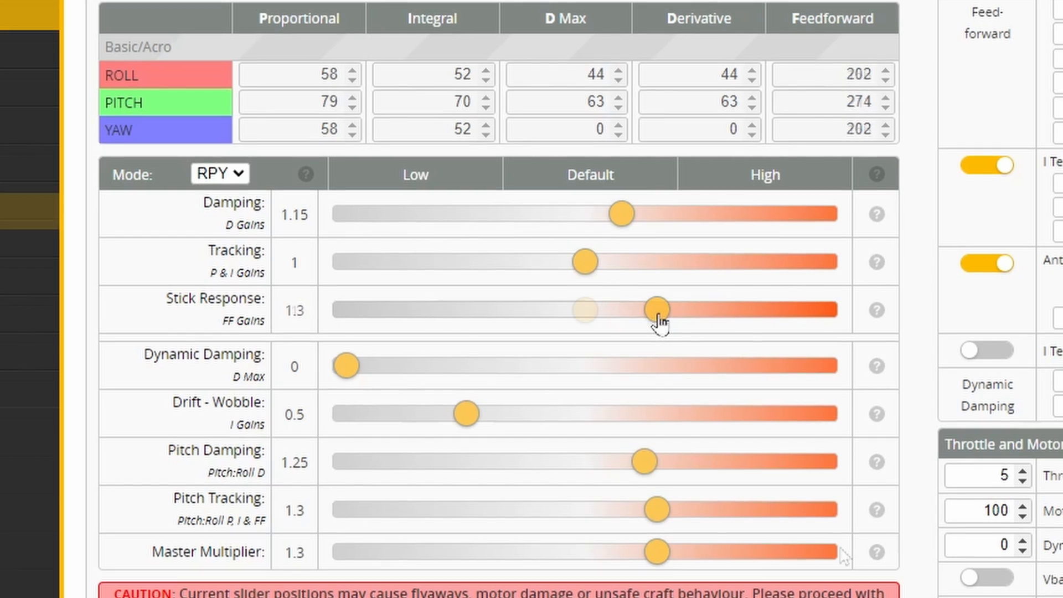
Step: Sweep the Drift - Wobble slider between 0.25 and 0.85, pausing at 0.6
drag(466, 413, 403, 413)
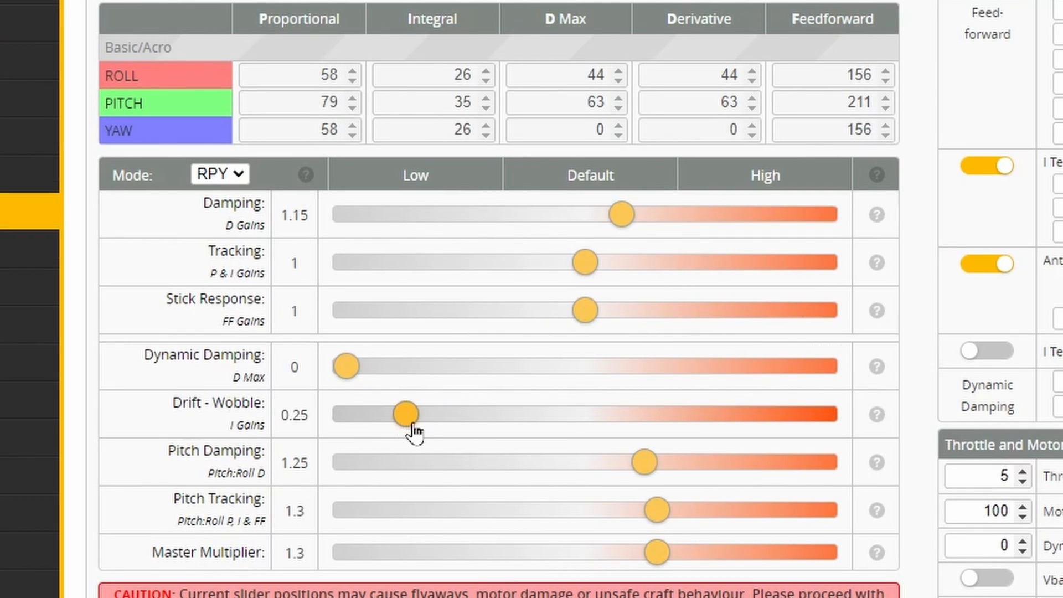
drag(401, 413, 428, 412)
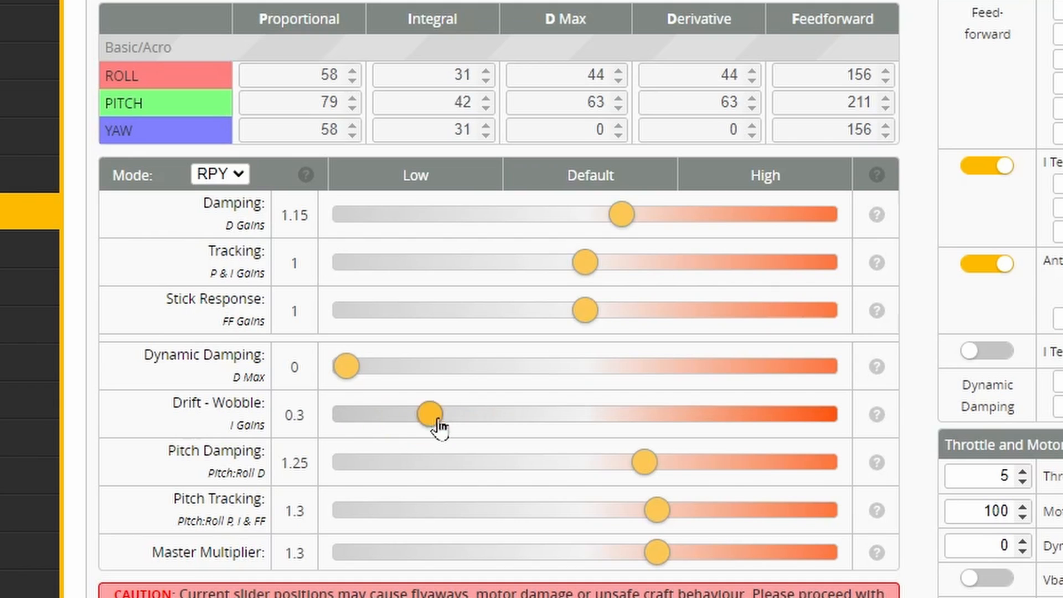
drag(430, 413, 399, 413)
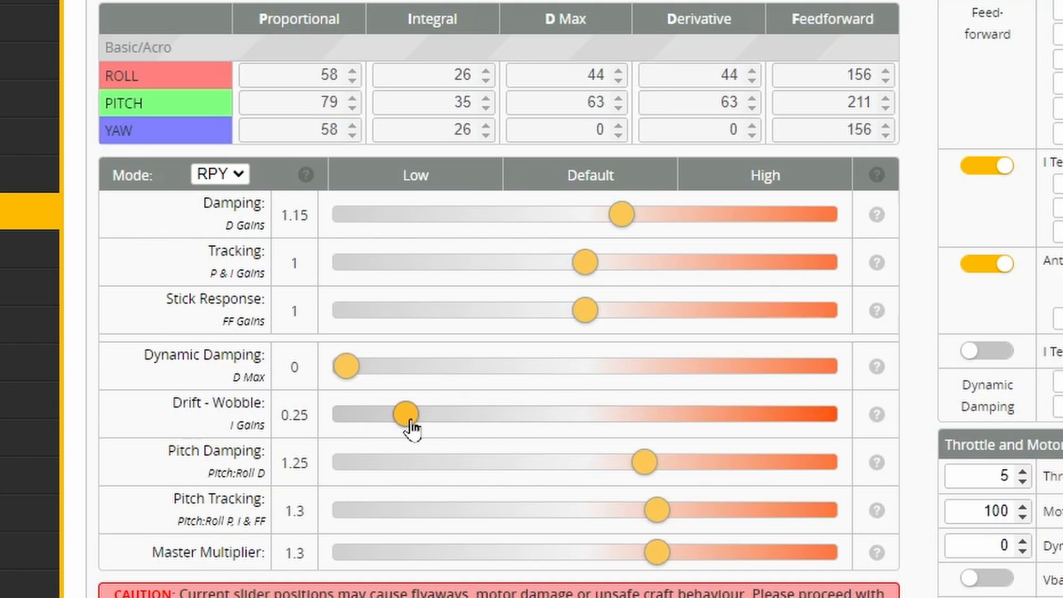
drag(404, 413, 488, 413)
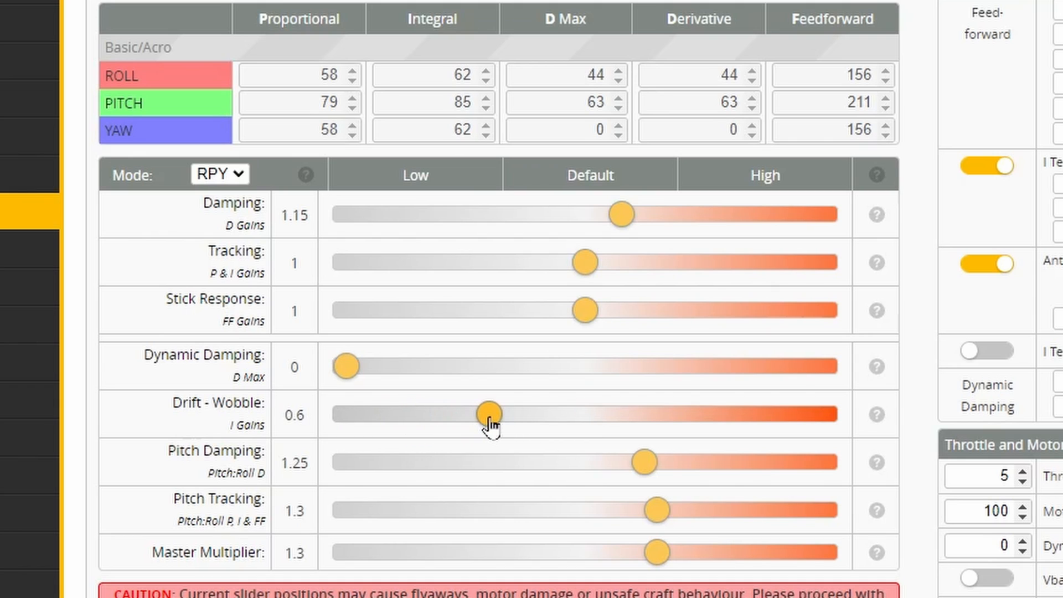
drag(487, 412, 548, 413)
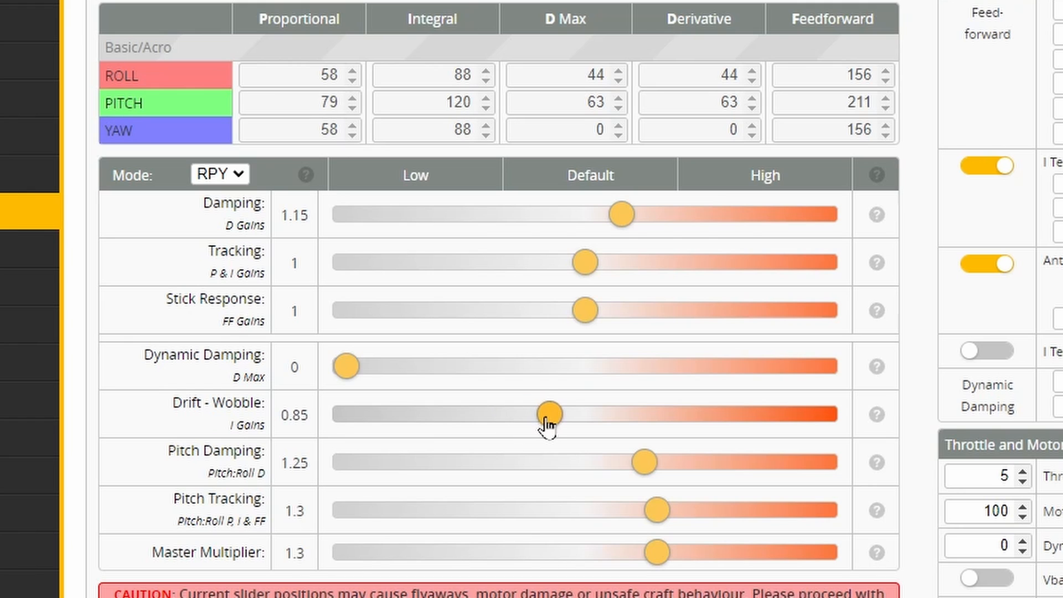
drag(549, 413, 498, 413)
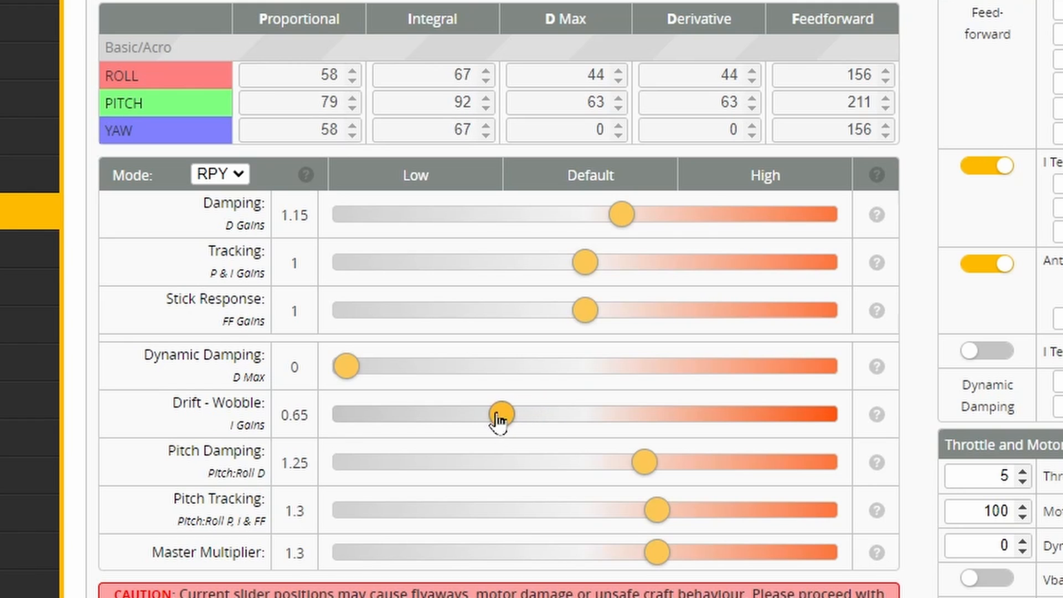
drag(500, 413, 489, 413)
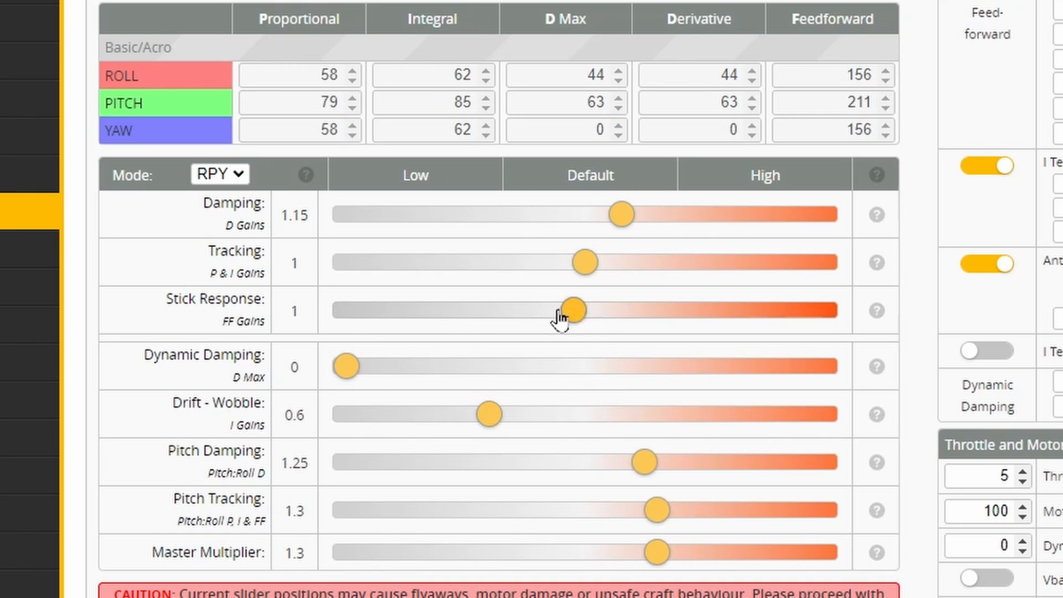
Step: Nudge Stick Response, then settle Drift - Wobble at 0.7 for I gains 72/99/72
drag(581, 310, 571, 310)
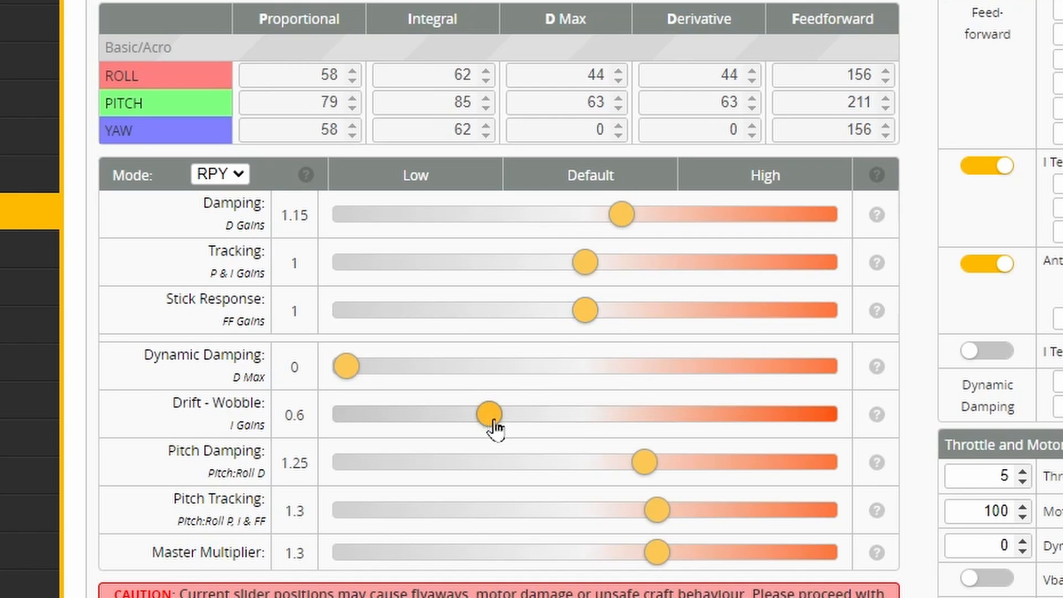
drag(487, 413, 439, 413)
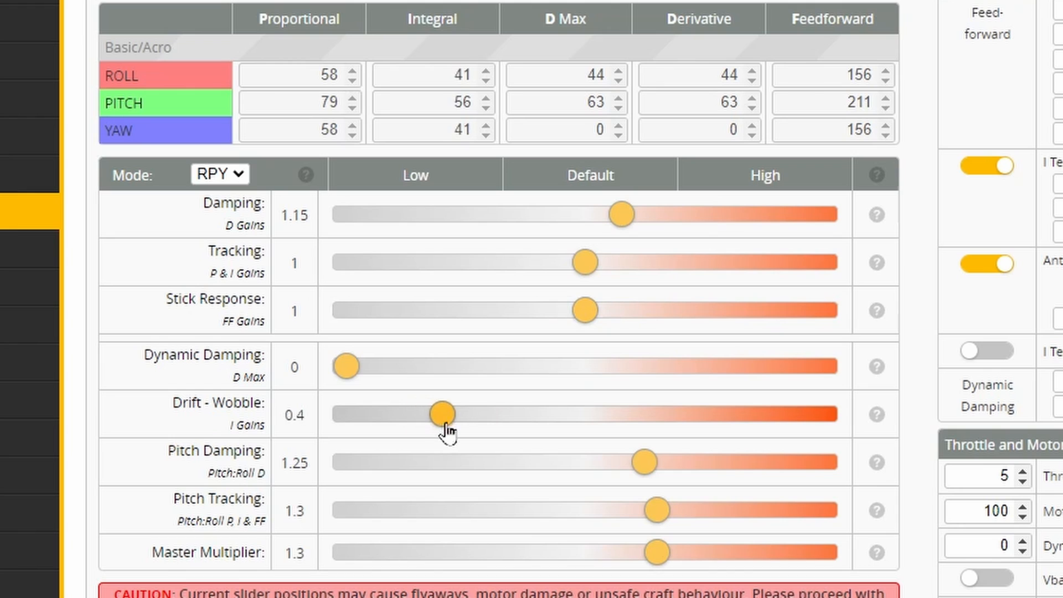
drag(440, 413, 536, 413)
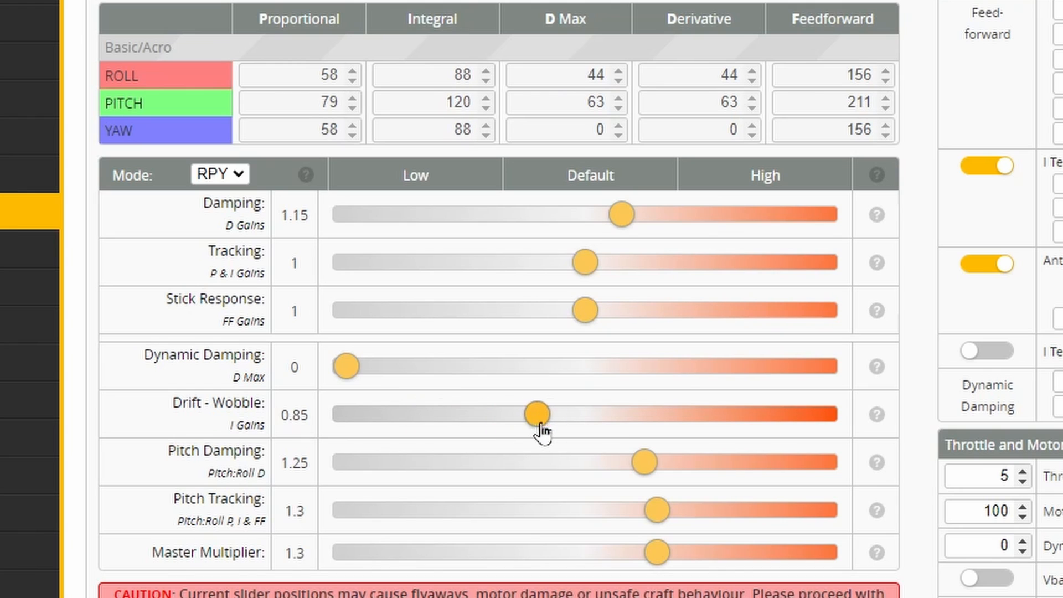
drag(539, 413, 508, 413)
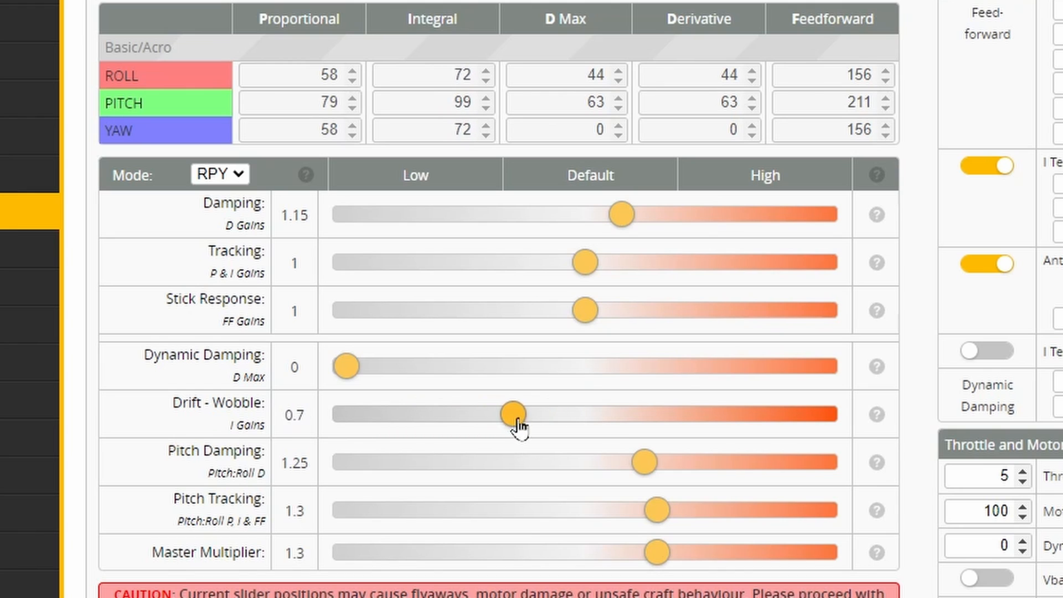
Step: Set Drift - Wobble to 0.75 and try Stick Response at 0.7 before returning it to 1
drag(512, 412, 523, 413)
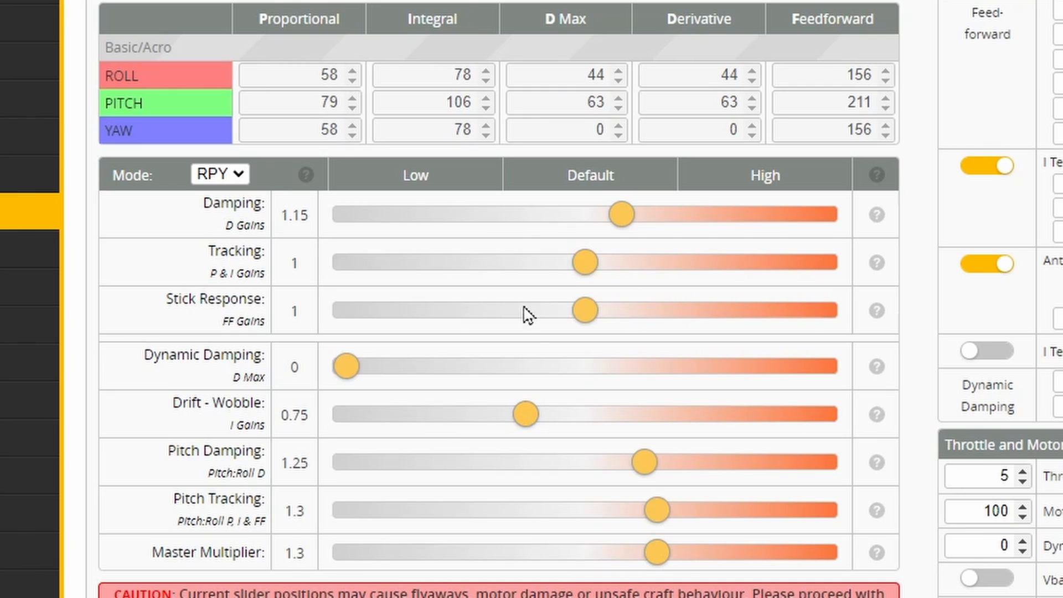
drag(585, 310, 510, 310)
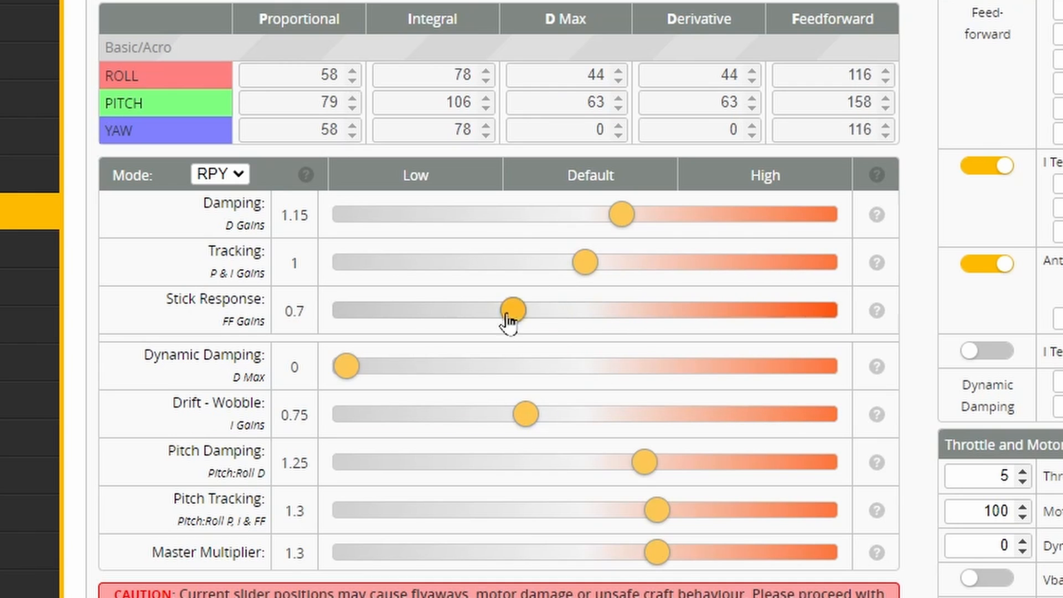
drag(508, 310, 583, 310)
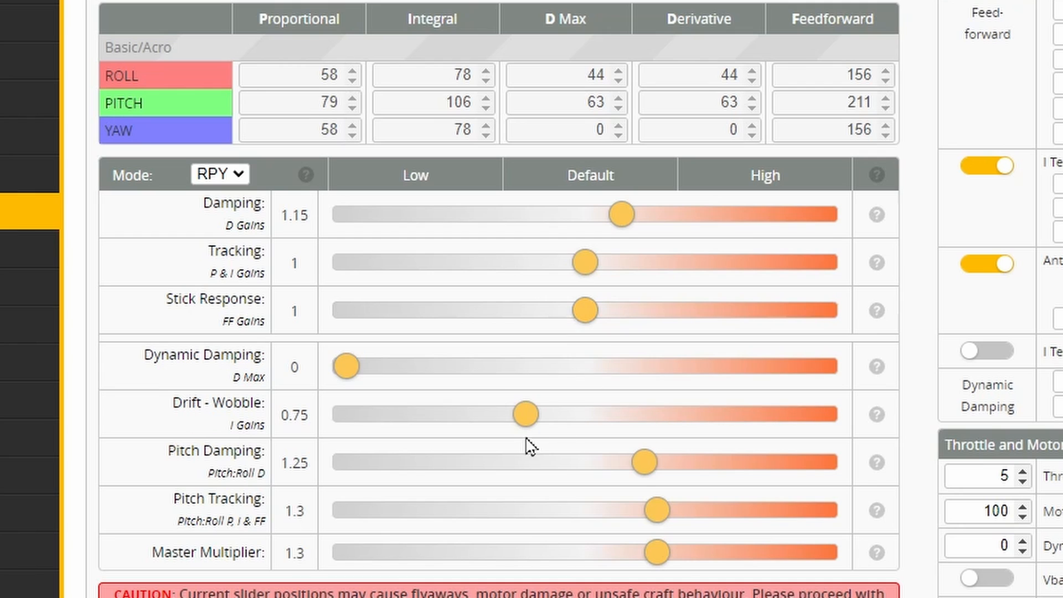
mouse_move(536, 424)
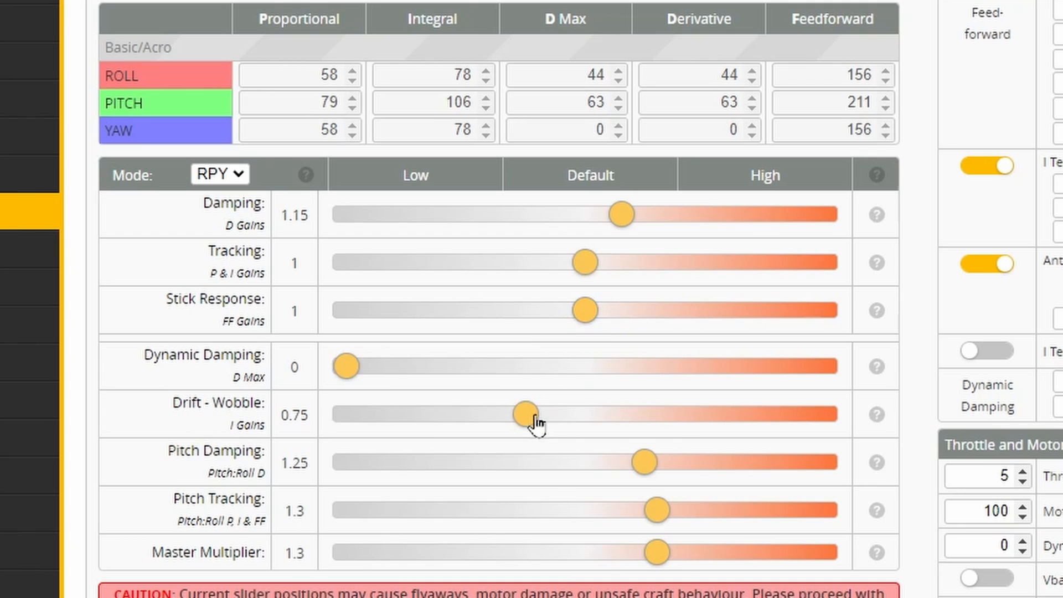
Step: Sweep Drift - Wobble from 0.6 up to 1.35 and bring it back to 0.75
drag(530, 413, 509, 413)
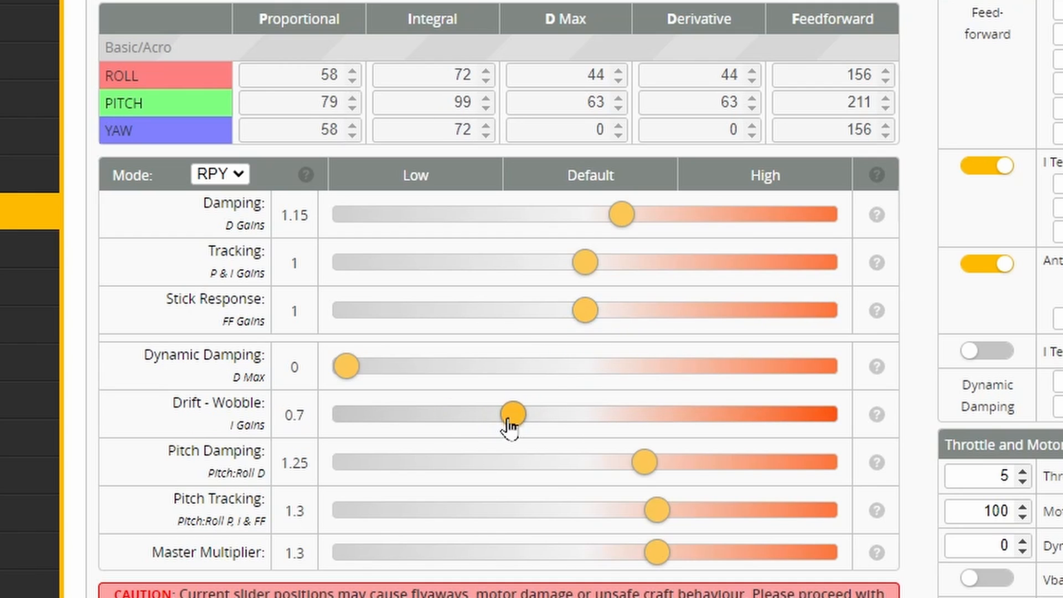
drag(511, 413, 504, 413)
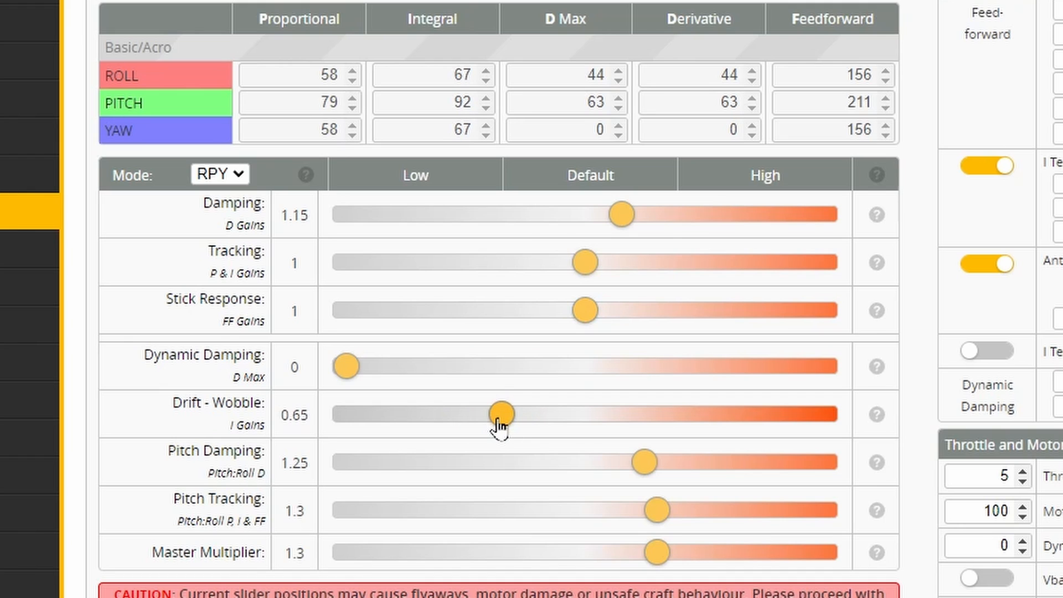
drag(503, 413, 488, 413)
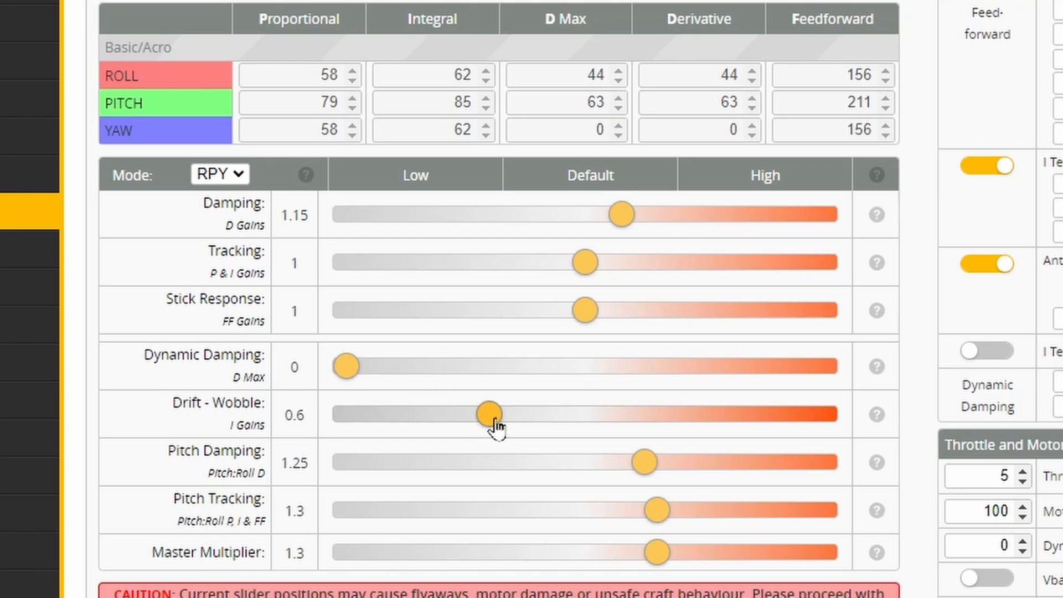
drag(488, 413, 545, 413)
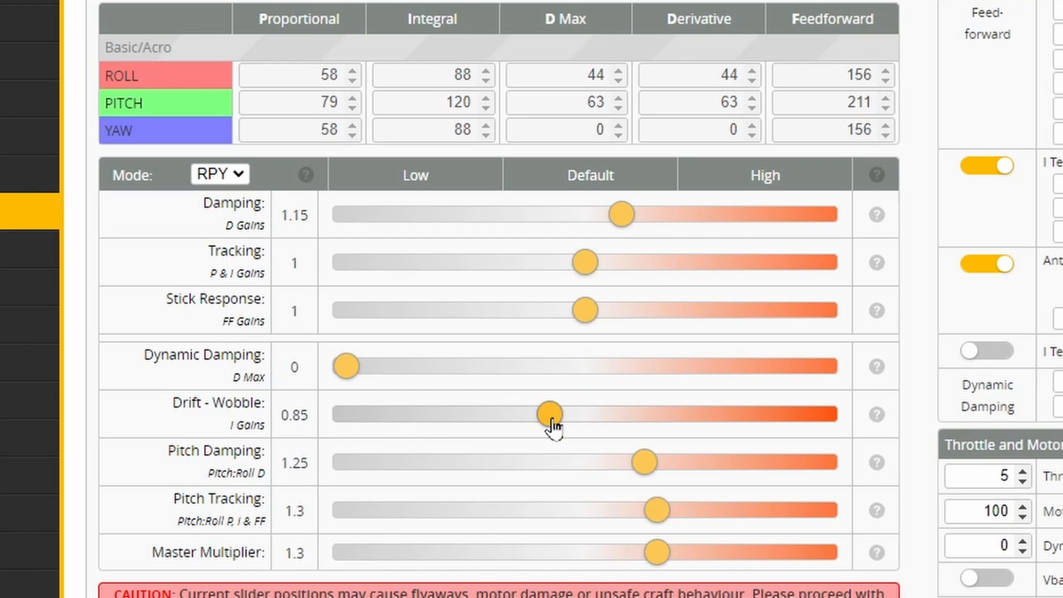
drag(546, 413, 606, 413)
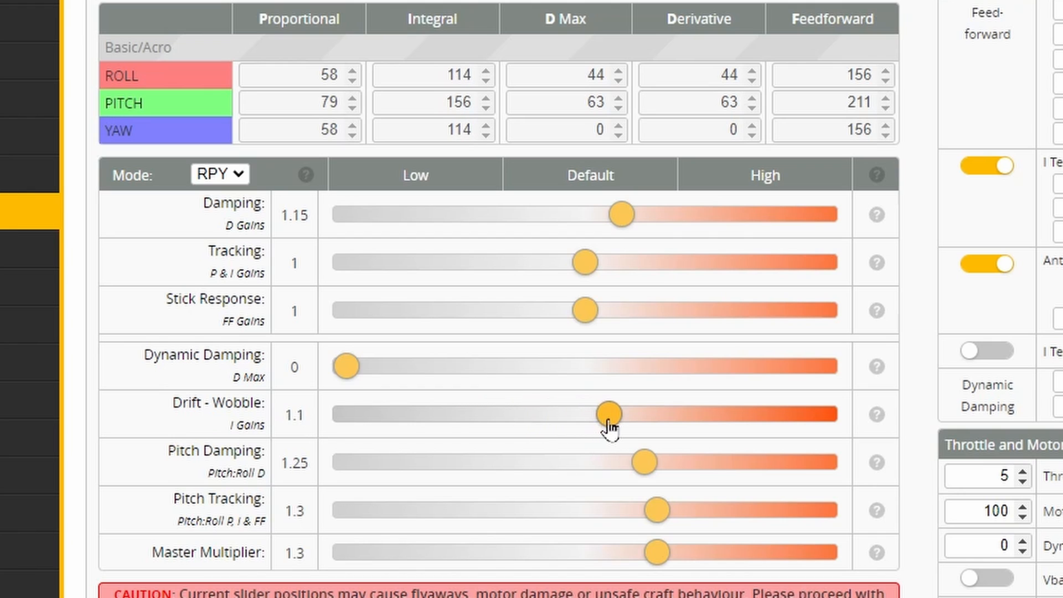
drag(607, 413, 668, 413)
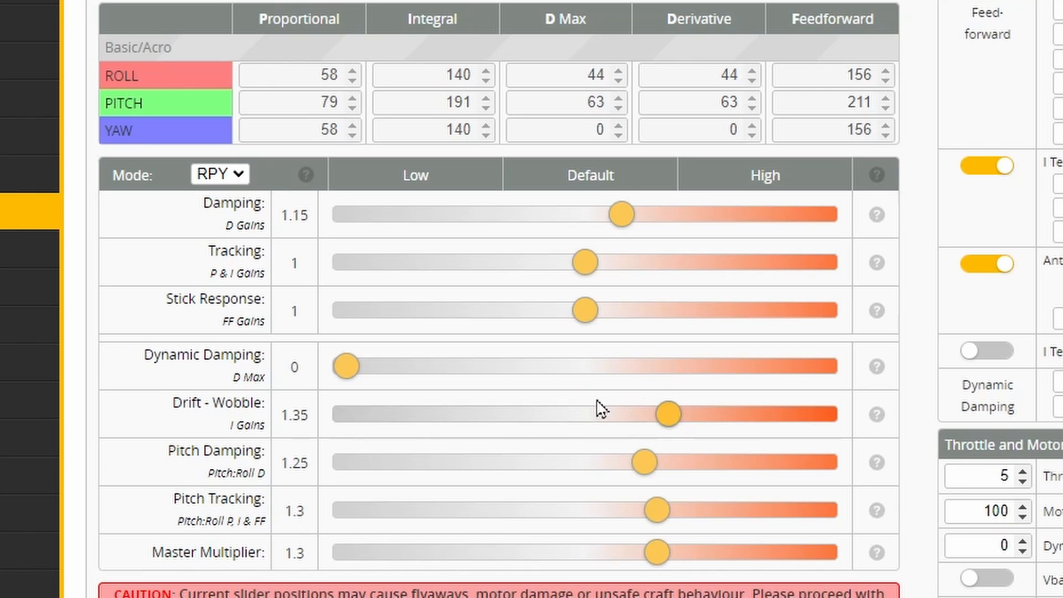
drag(668, 413, 524, 413)
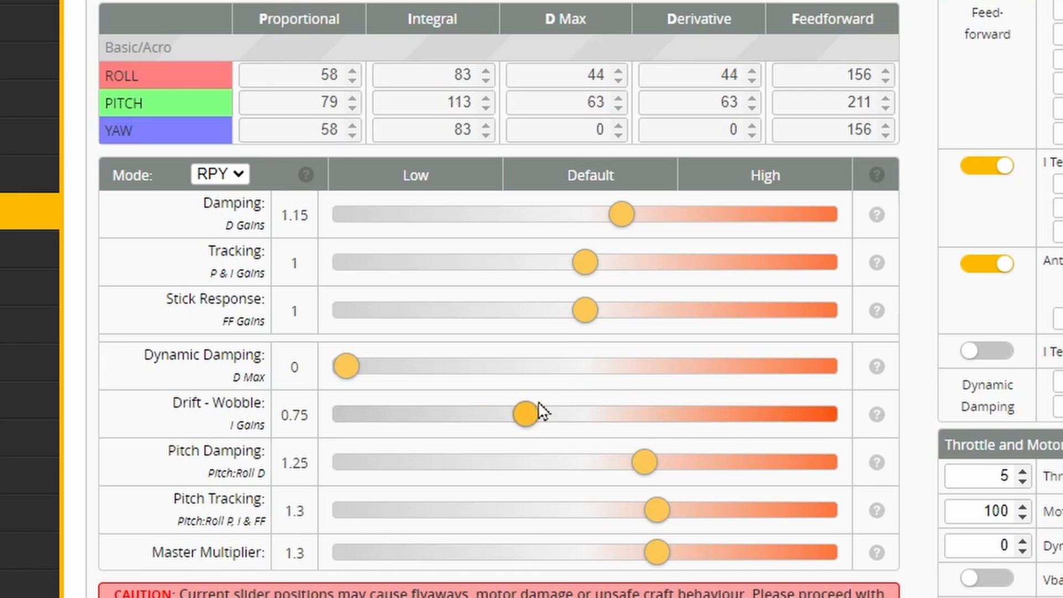
Step: Lower Stick Response to 0.8, giving feedforward 124/168
drag(583, 310, 535, 309)
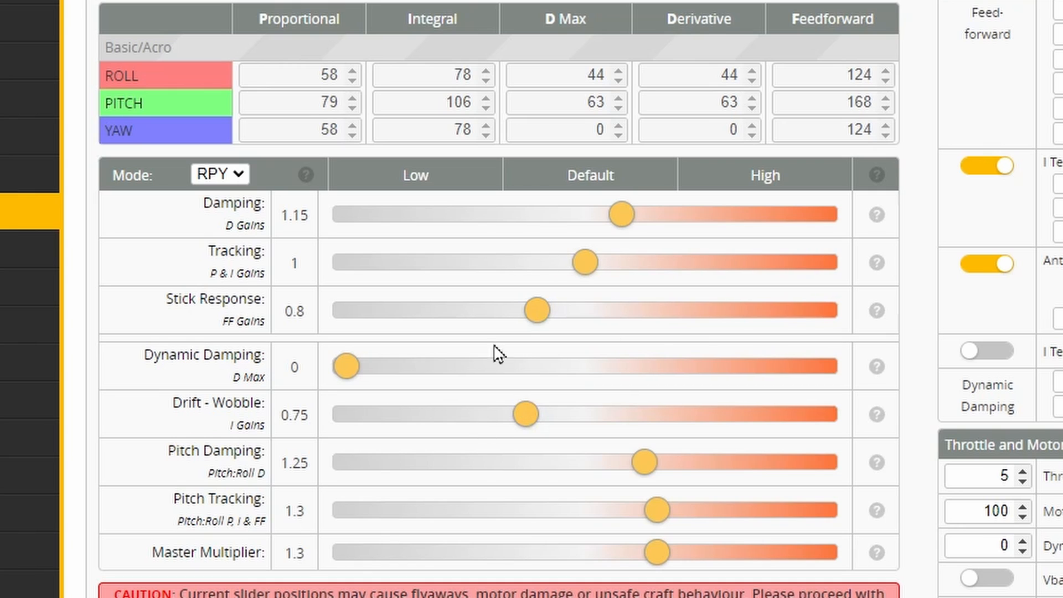
mouse_move(440, 319)
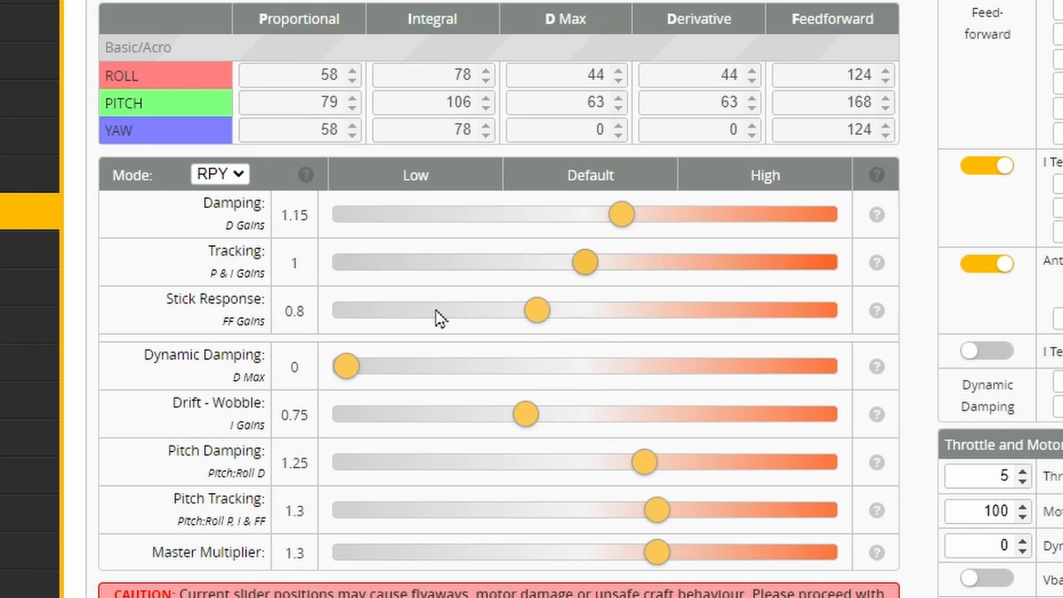